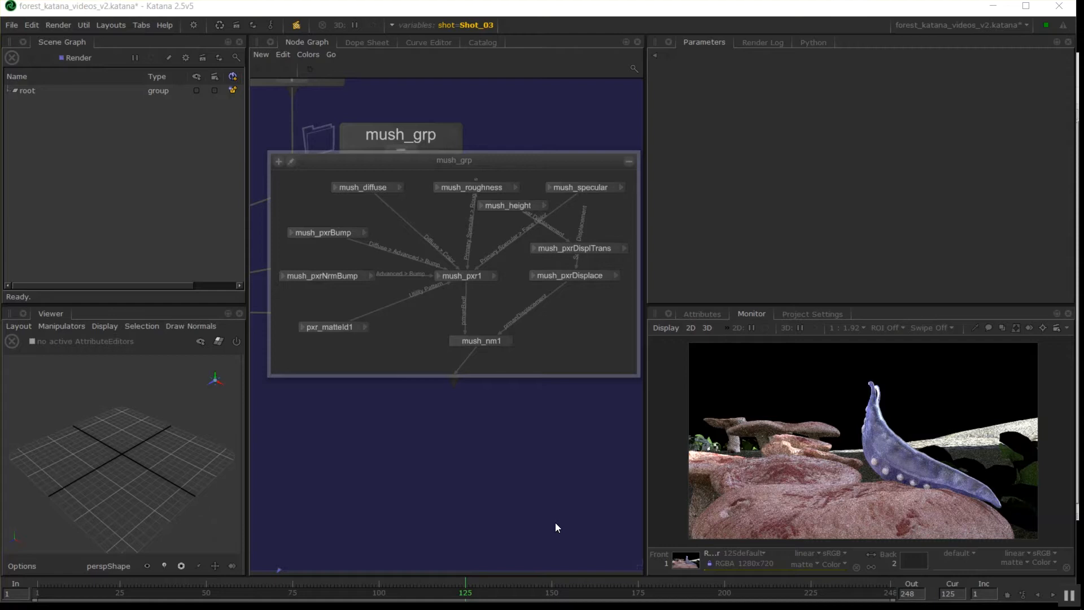
{"action": "mouse_move", "coordinate": [498, 181]}
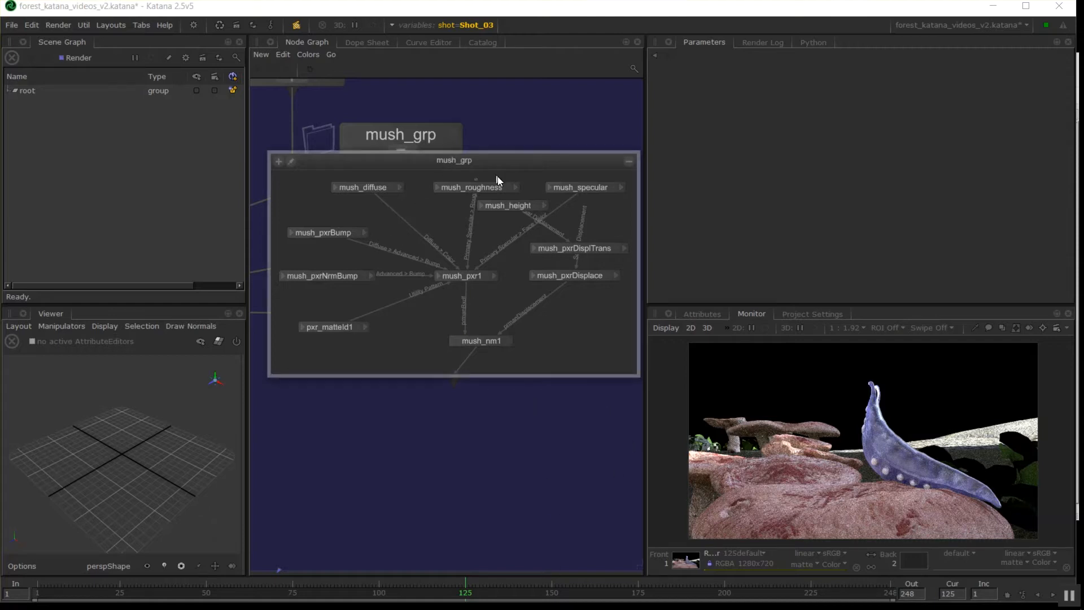
- Reposition the mush_roughness, pxr_matteId1 and mush_pxrDisplTrans nodes inside mush_grp for a clearer layout
{"action": "left_click", "coordinate": [471, 187]}
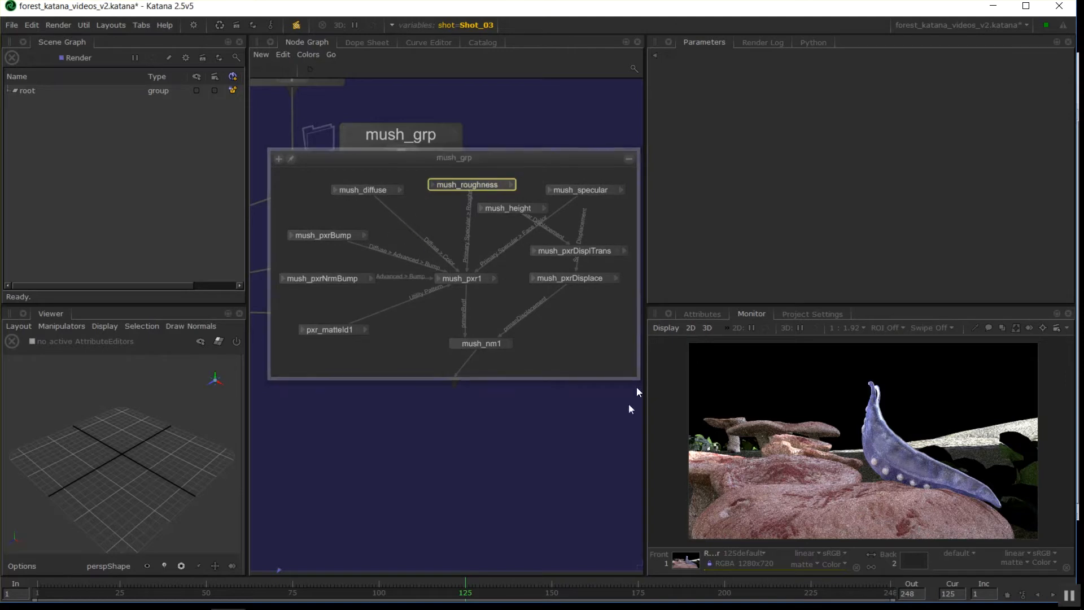
{"action": "left_click", "coordinate": [573, 278]}
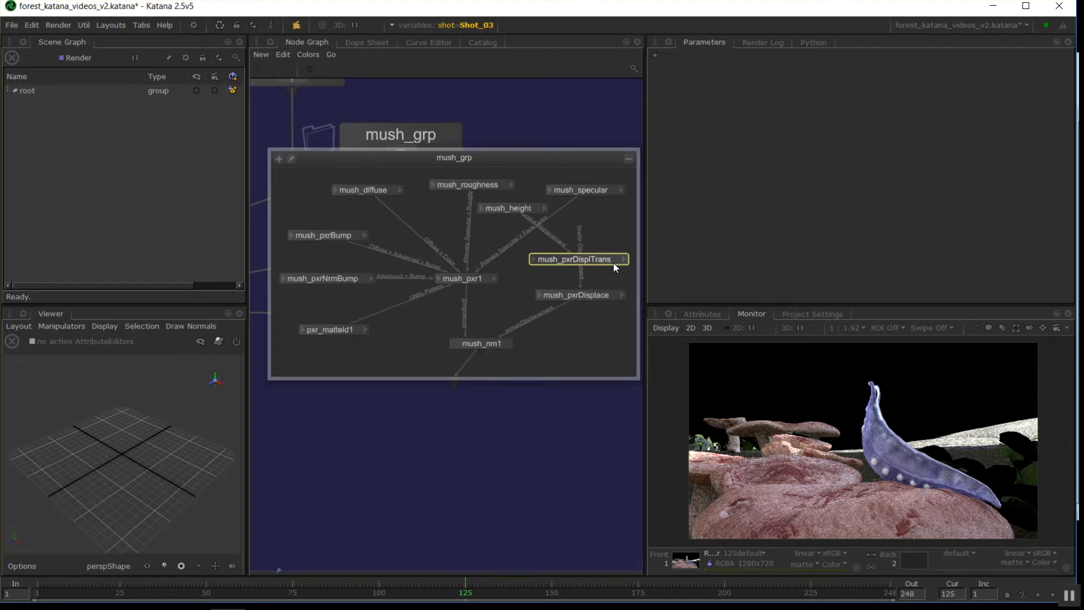
{"action": "left_click", "coordinate": [329, 329]}
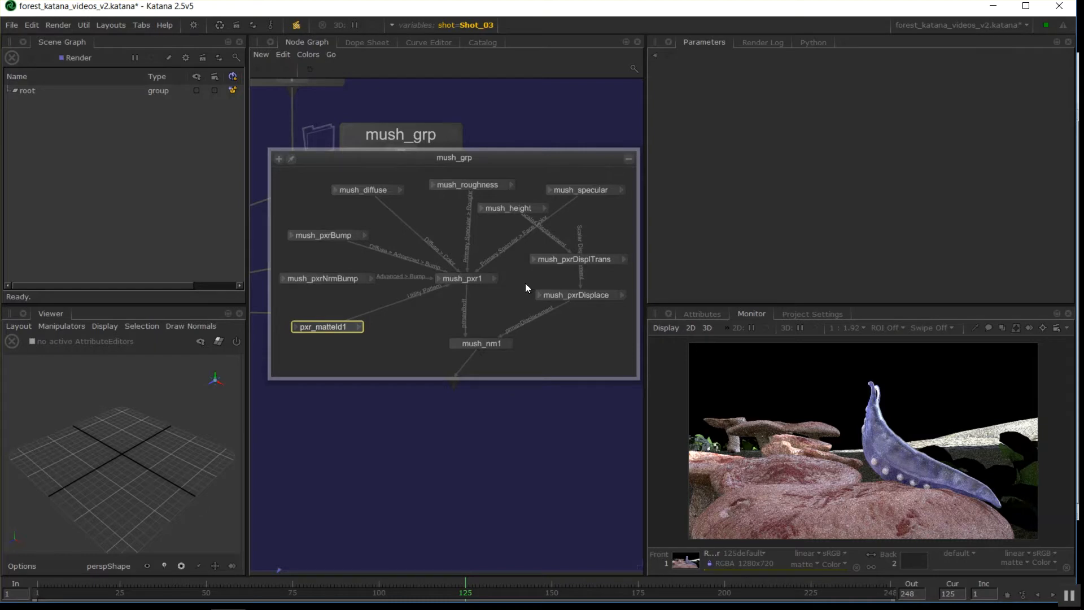
{"action": "mouse_move", "coordinate": [553, 353]}
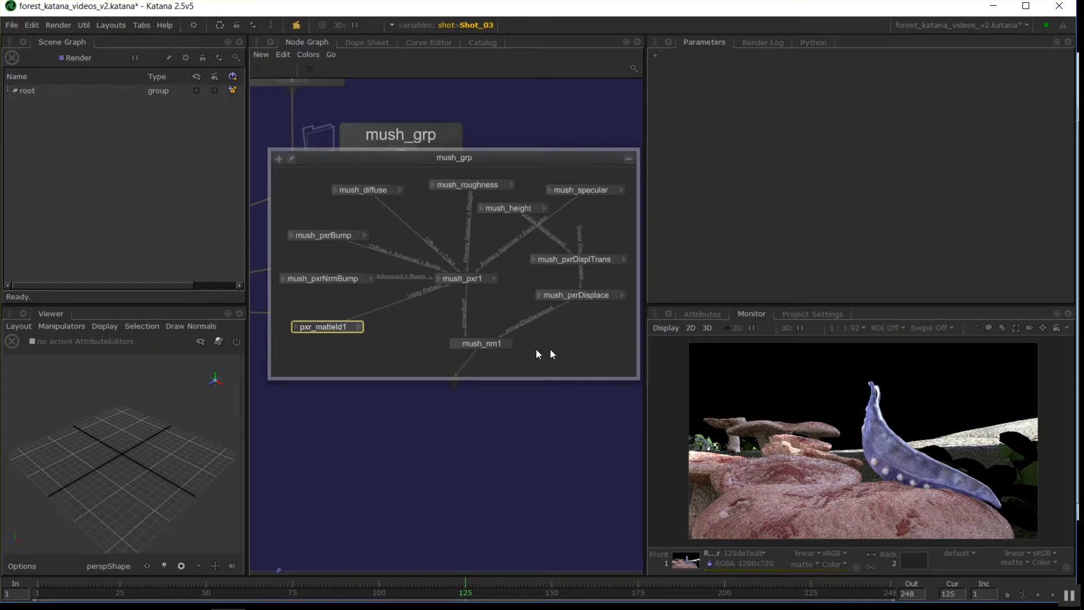
{"action": "mouse_move", "coordinate": [498, 346]}
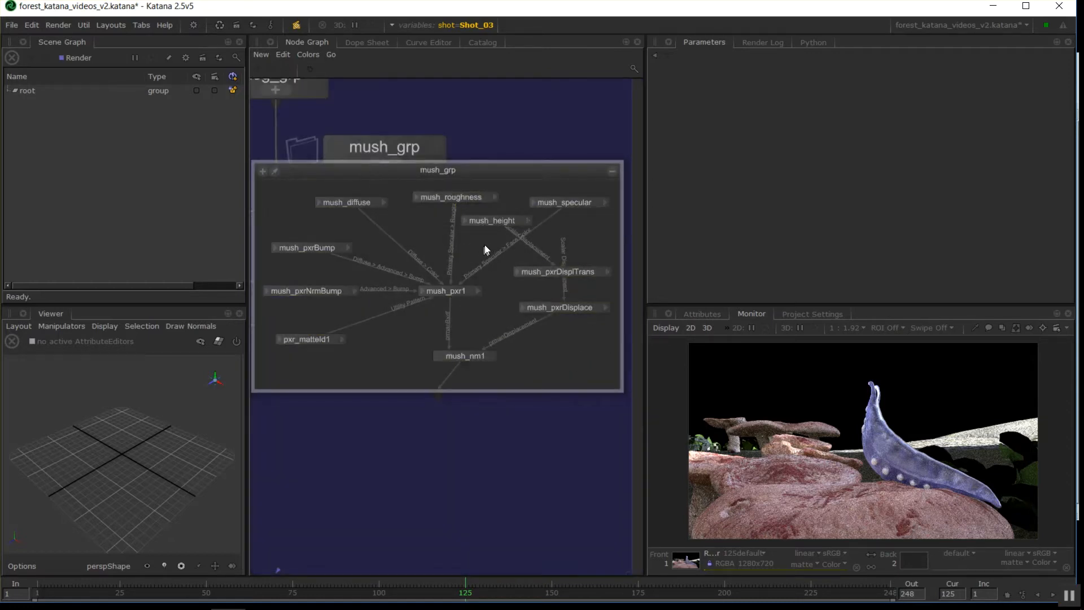
{"action": "left_click", "coordinate": [557, 271]}
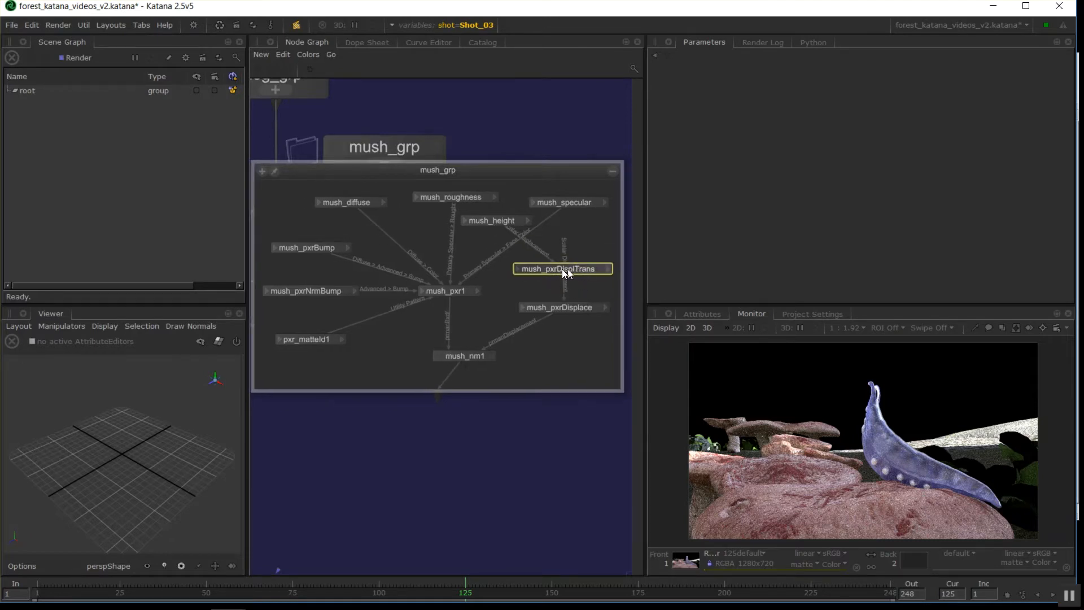
{"action": "mouse_move", "coordinate": [555, 315]}
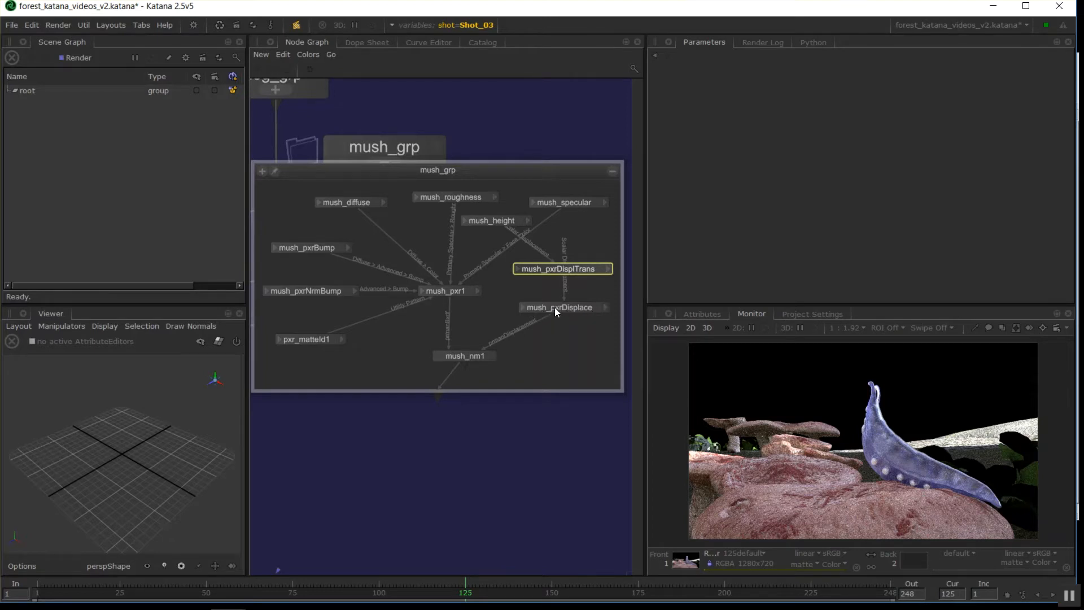
{"action": "mouse_move", "coordinate": [585, 203]}
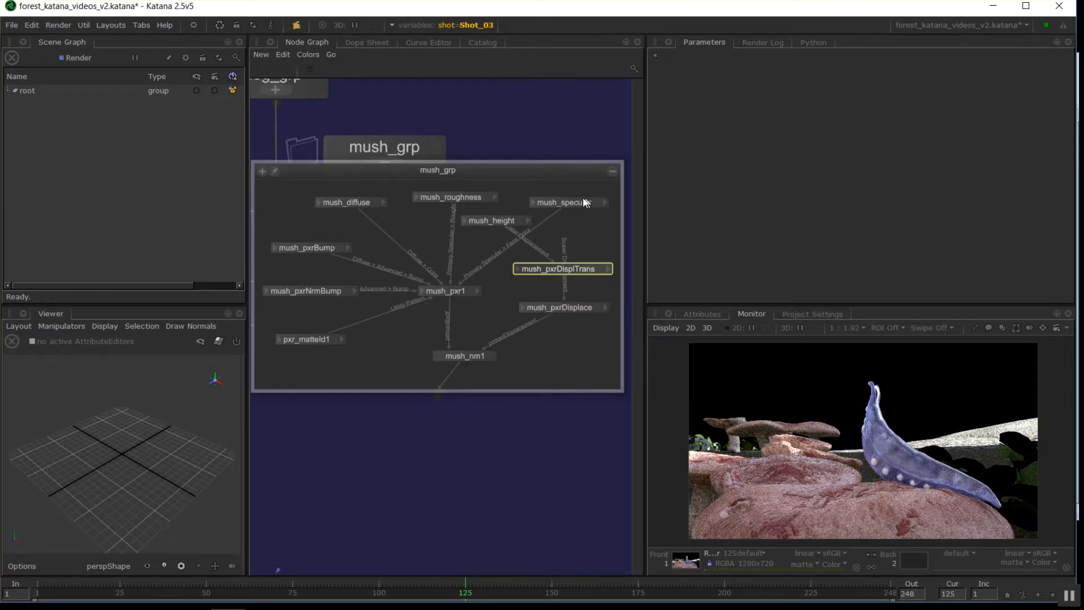
{"action": "mouse_move", "coordinate": [352, 268]}
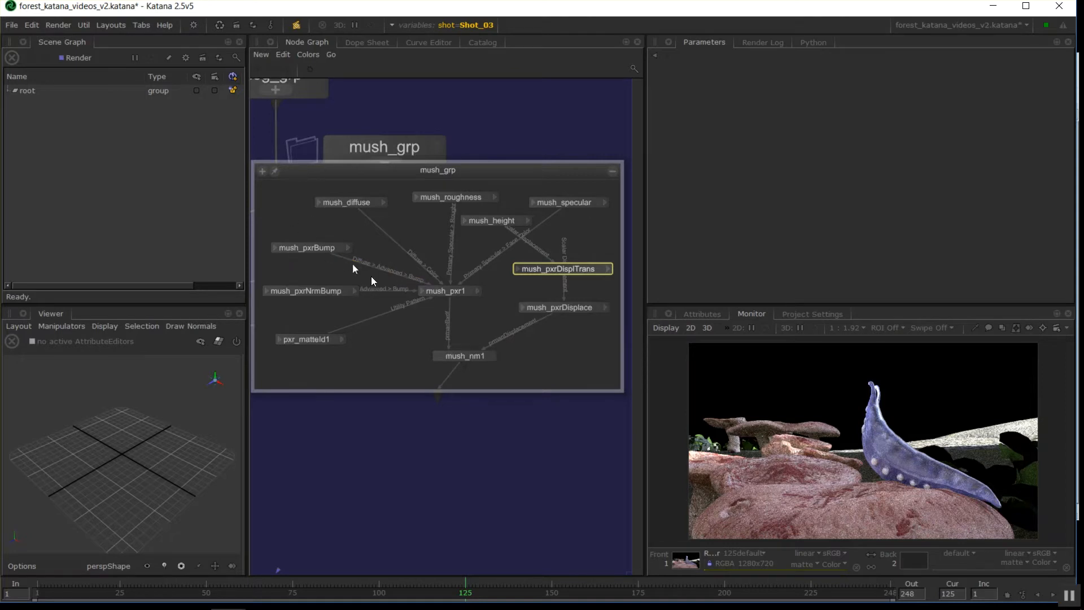
{"action": "mouse_move", "coordinate": [349, 341]}
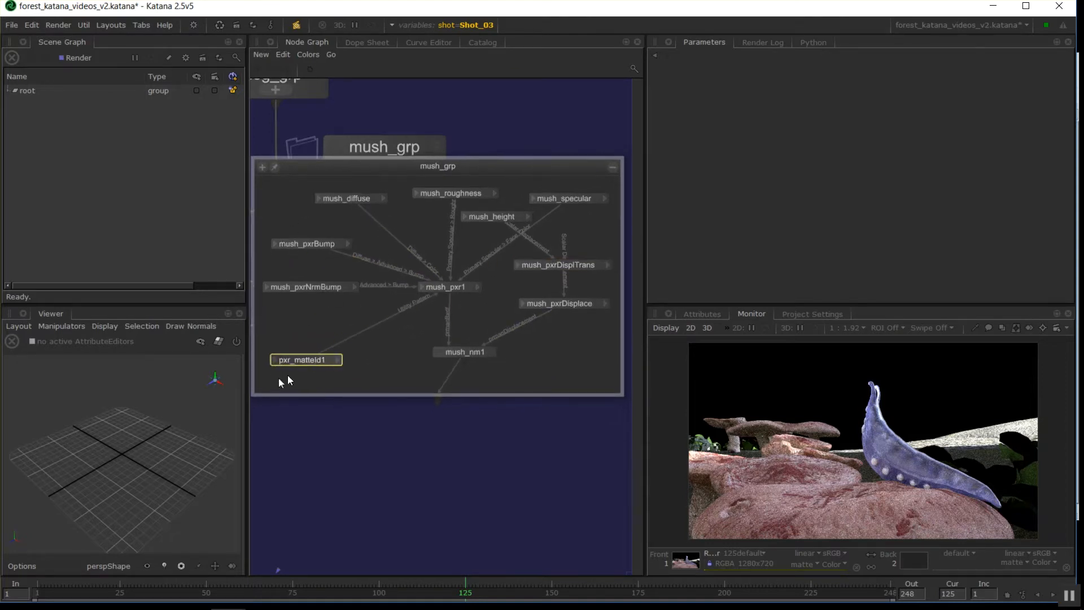
{"action": "mouse_move", "coordinate": [487, 356]}
{"action": "type", "text": "pfthqpaeg"}
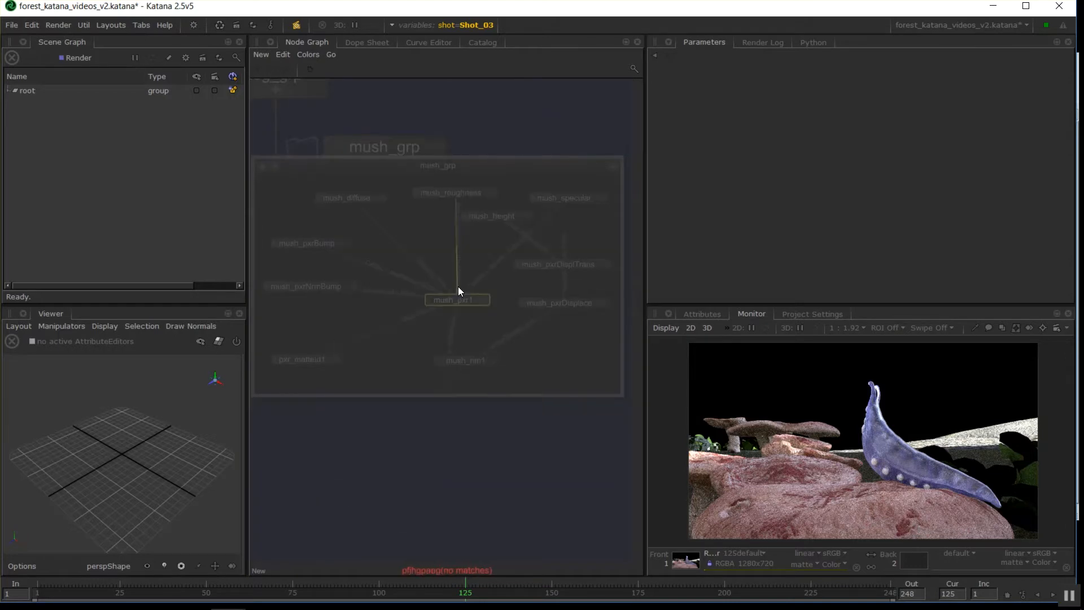
{"action": "left_click", "coordinate": [456, 299]}
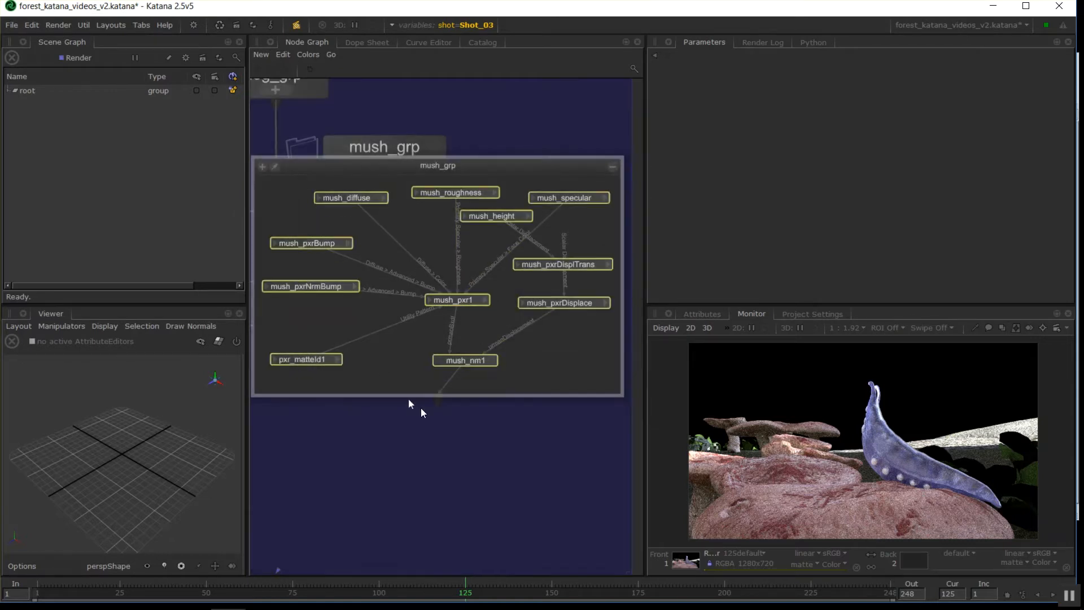
{"action": "mouse_move", "coordinate": [550, 232]}
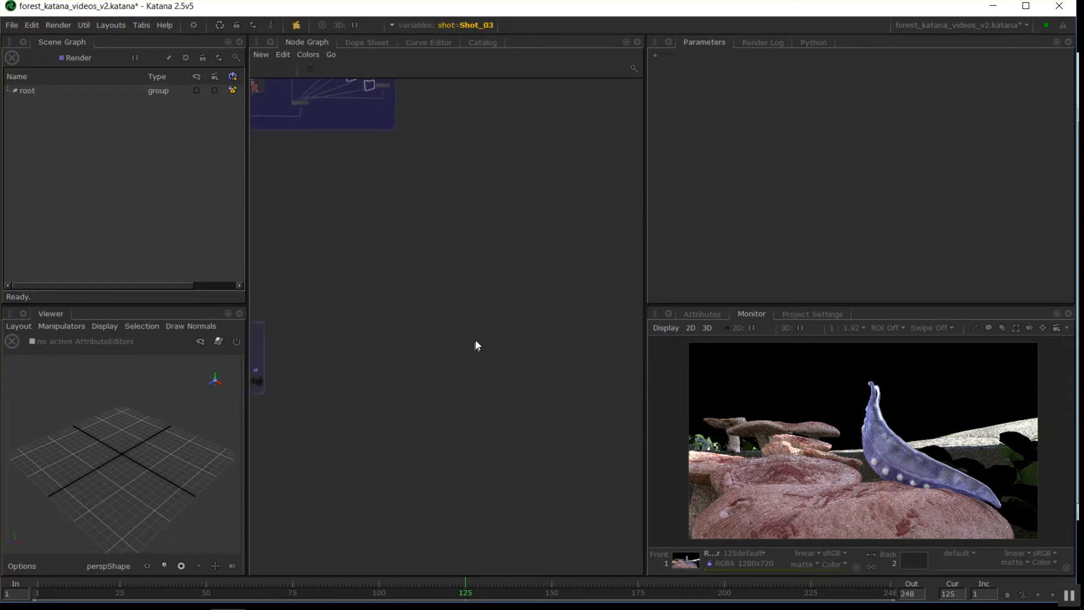
- Create a pxrSurface_User macro node in the node graph from the Tab node search
{"action": "type", "text": "pxrSurface_User"}
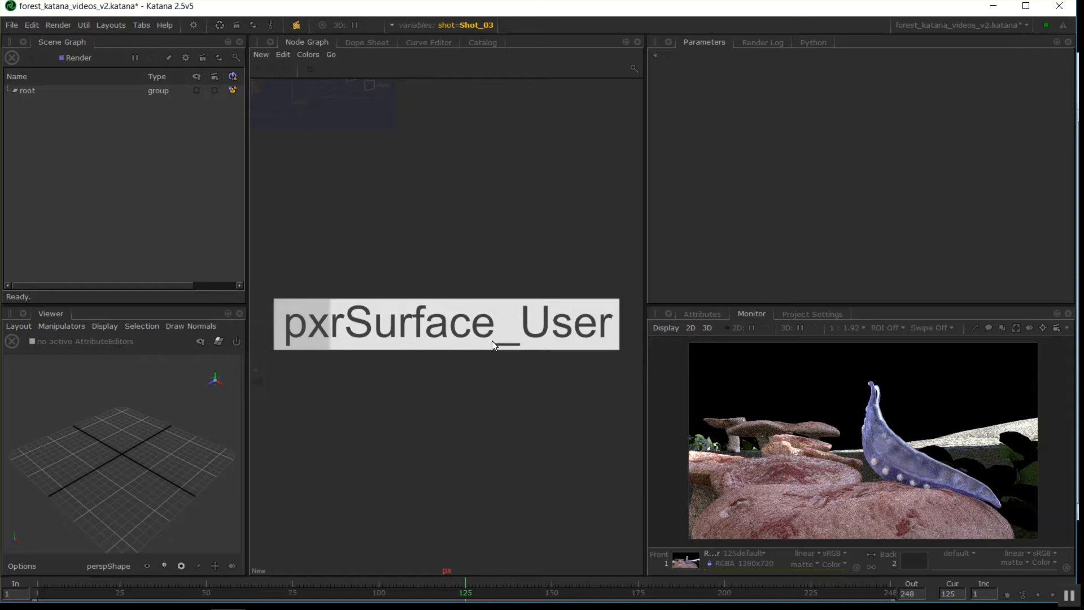
{"action": "mouse_move", "coordinate": [457, 344]}
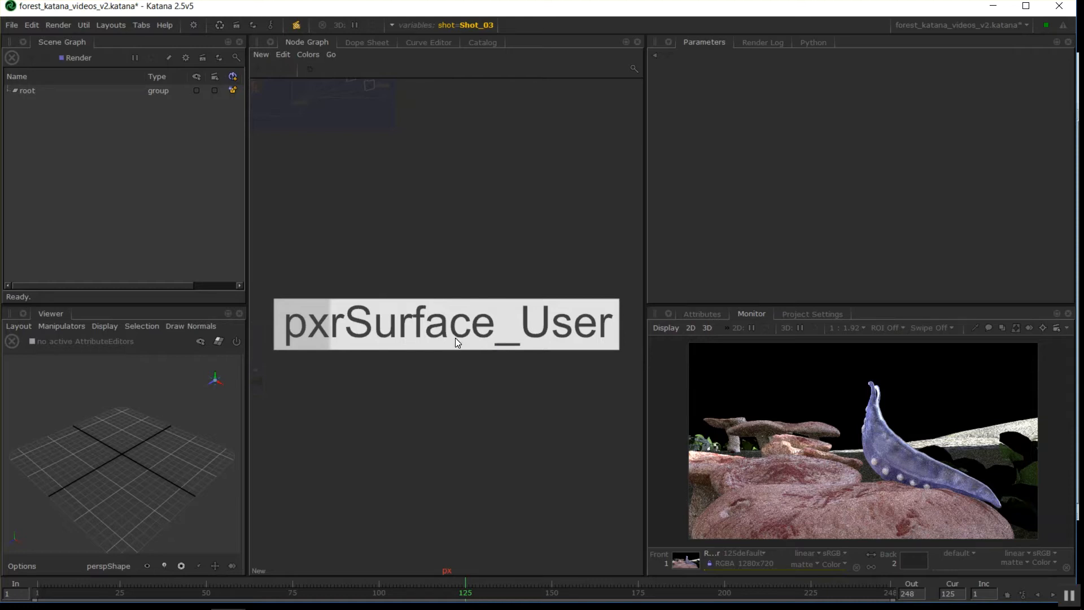
{"action": "mouse_move", "coordinate": [551, 341]}
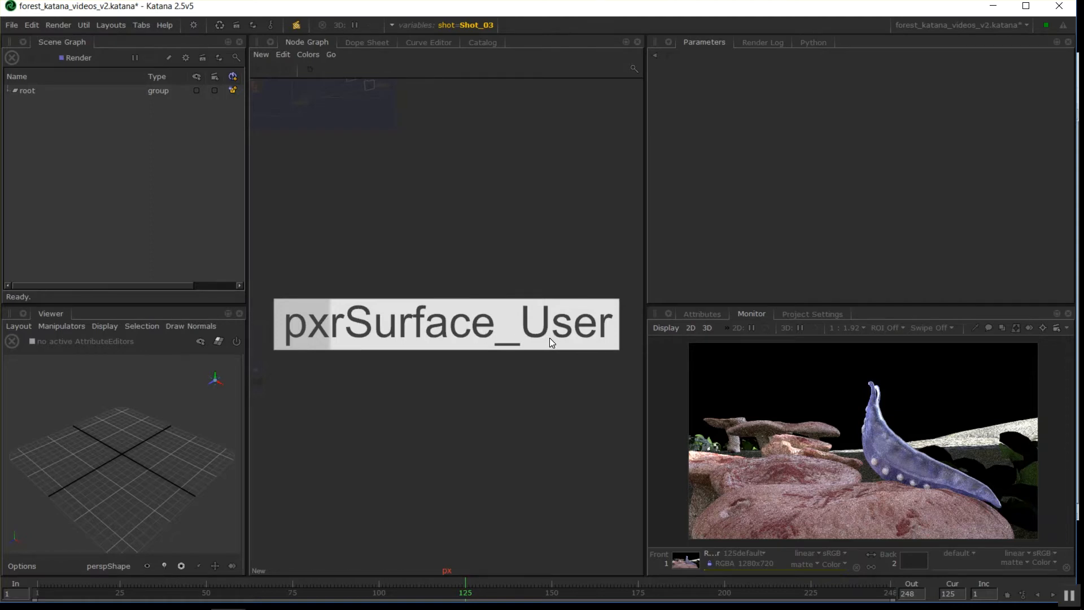
{"action": "mouse_move", "coordinate": [353, 331]}
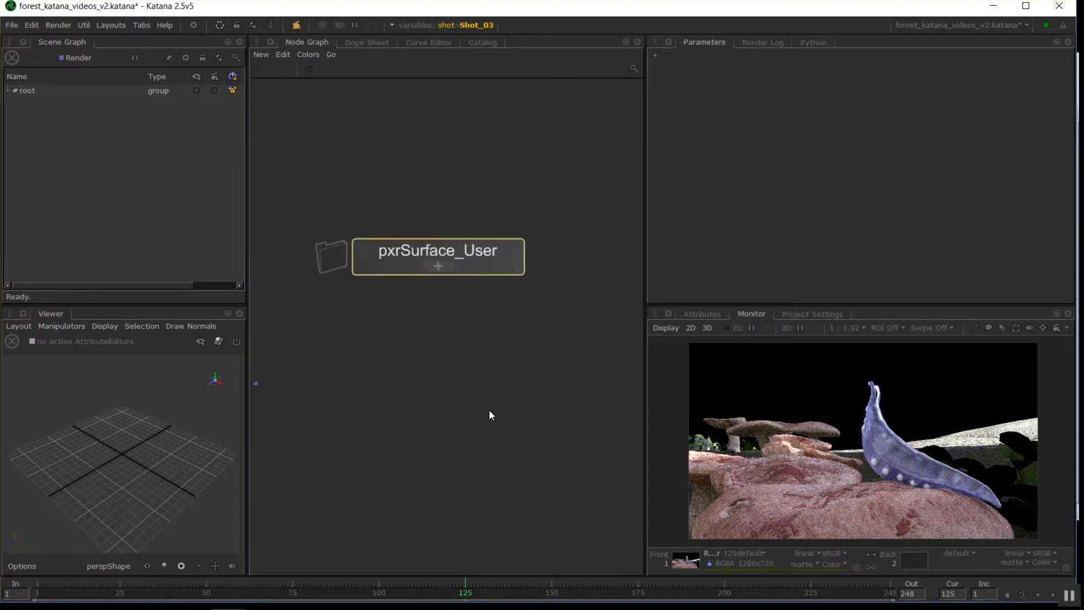
{"action": "double_click", "coordinate": [437, 250]}
{"action": "type", "text": "p"}
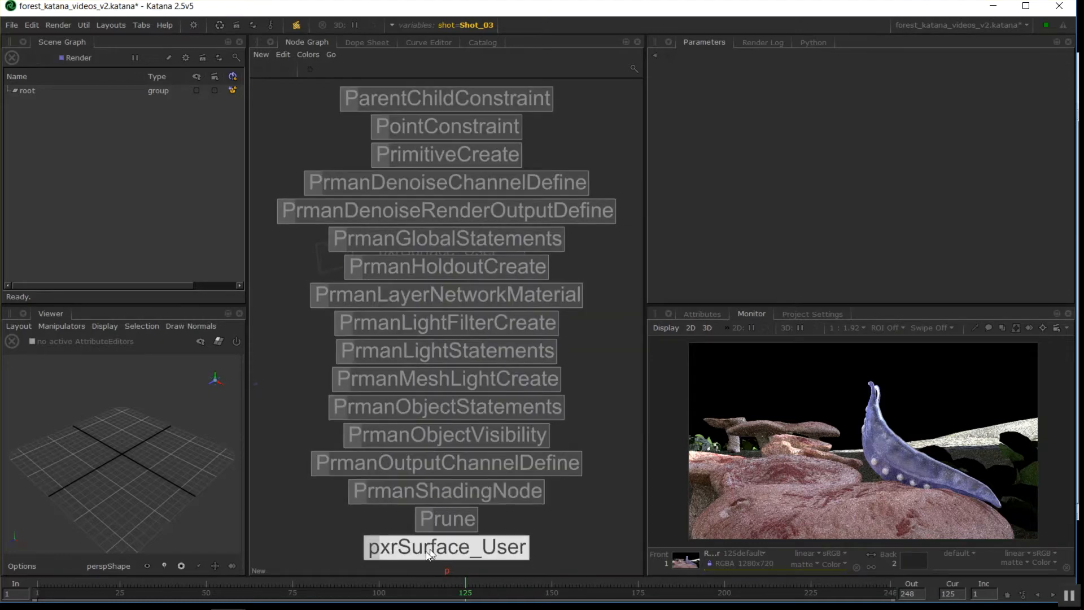
{"action": "mouse_move", "coordinate": [504, 557]}
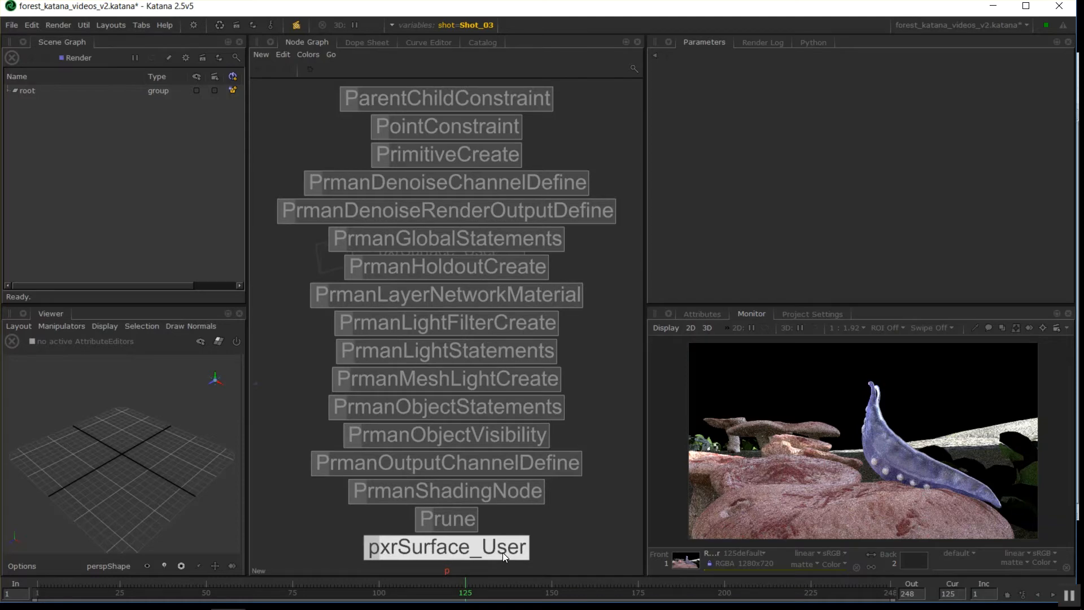
{"action": "left_click", "coordinate": [446, 547]}
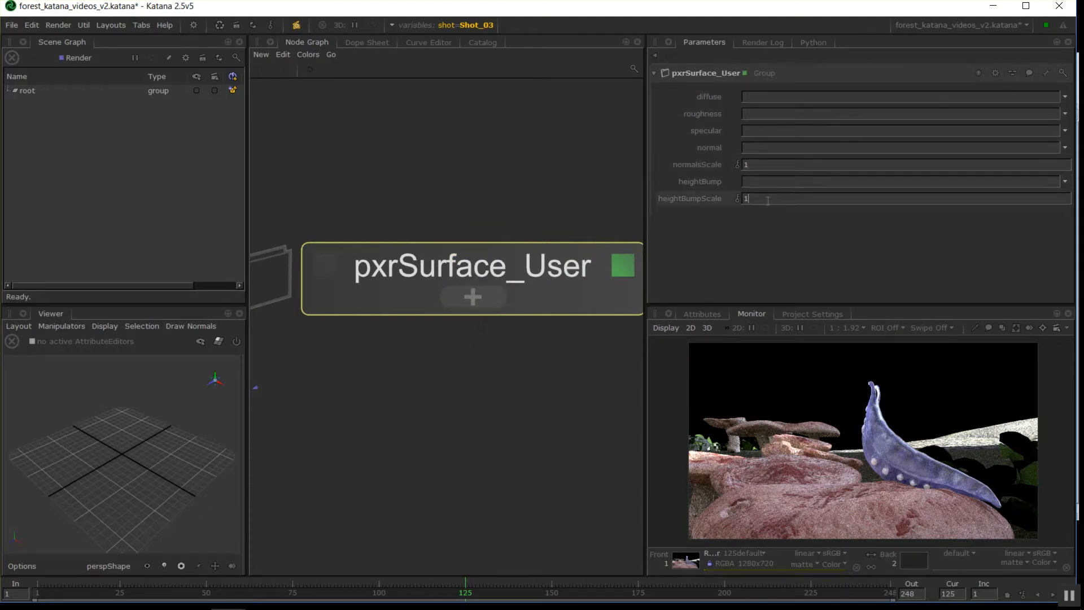
{"action": "mouse_move", "coordinate": [472, 297]}
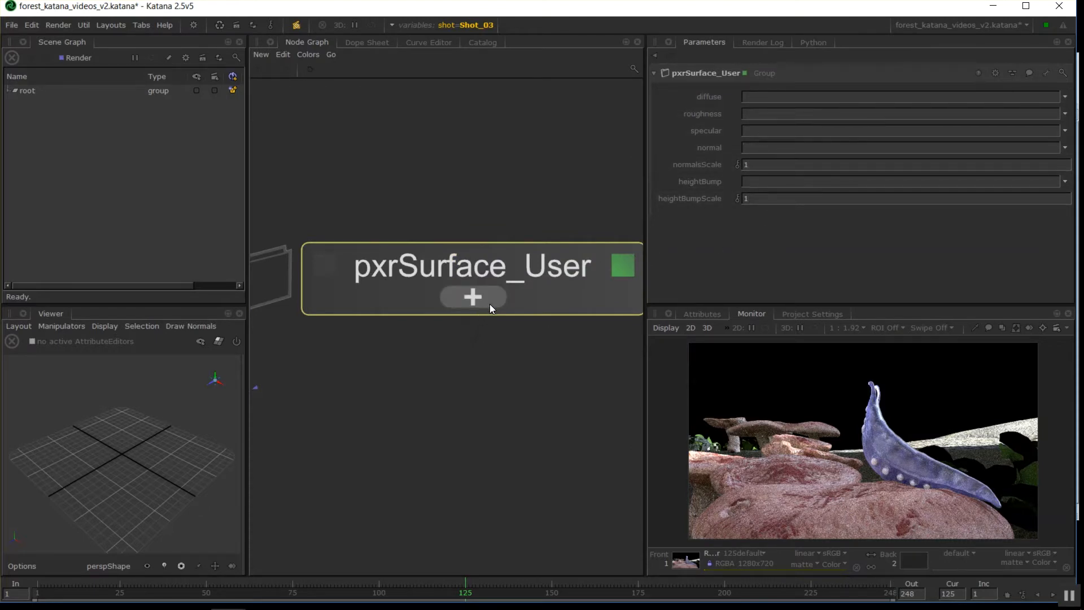
- Inspect the myAsset_pxr PxrSurface node inside pxrSurface_User, including its Fuzz section
{"action": "left_click", "coordinate": [472, 297]}
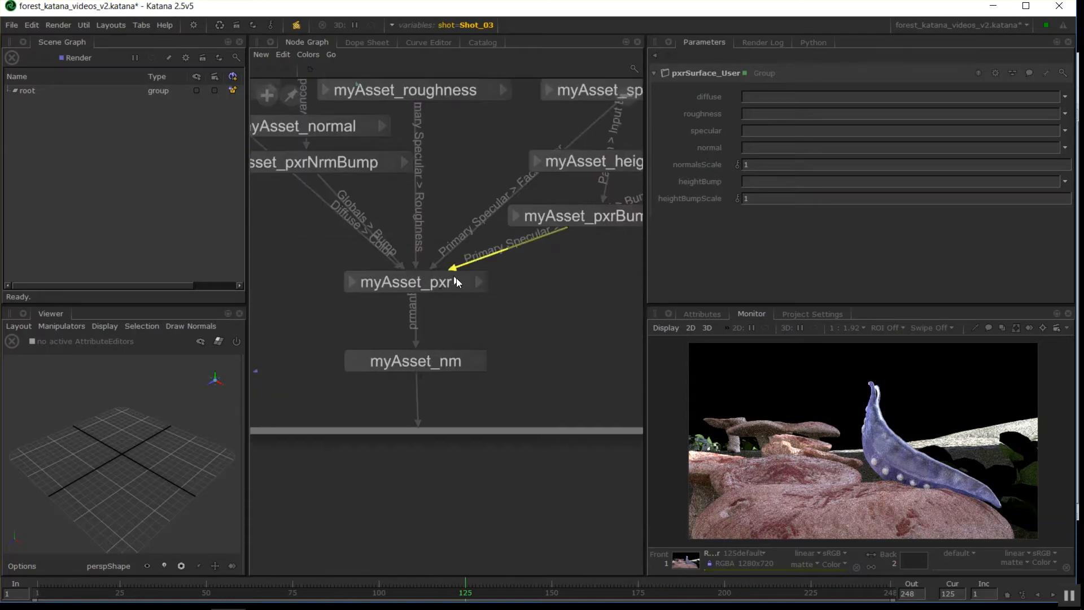
{"action": "left_click", "coordinate": [408, 281]}
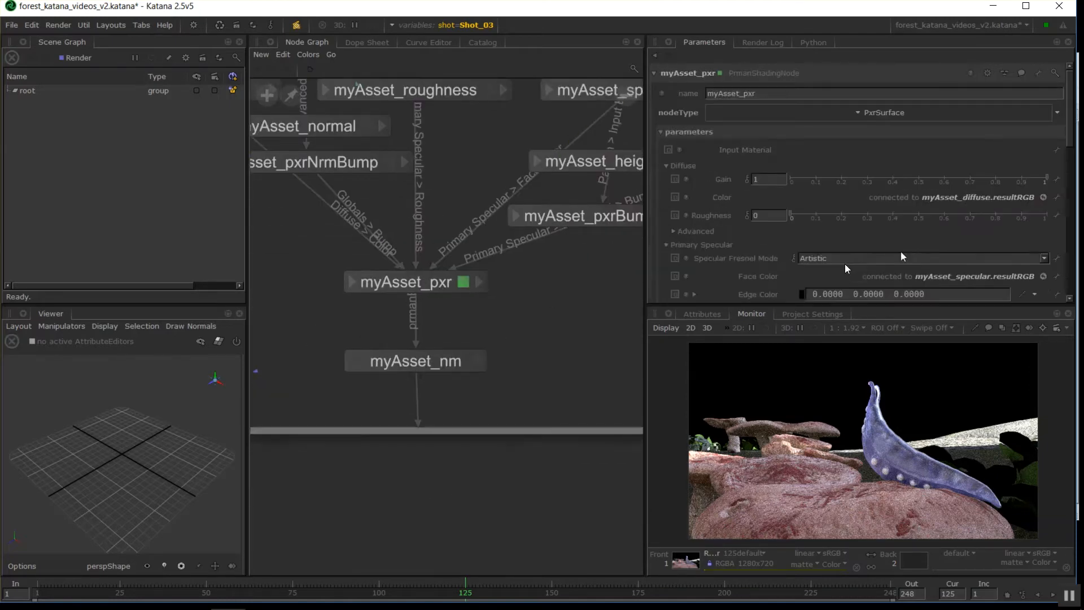
{"action": "scroll", "scroll_direction": "down", "scroll_amount": 3}
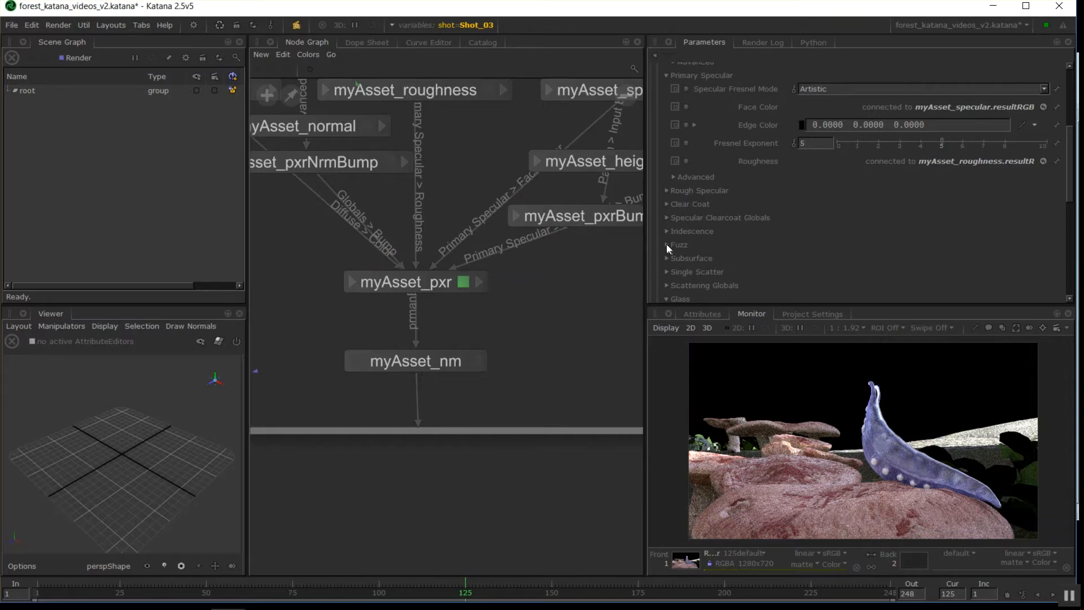
{"action": "left_click", "coordinate": [679, 245]}
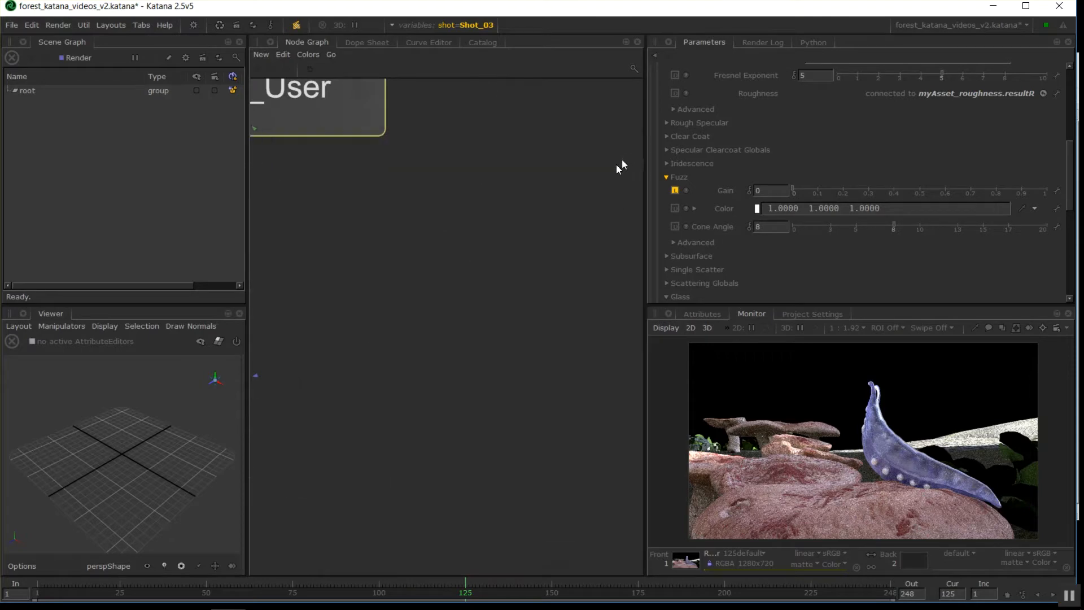
- Return to the pxrSurface_User group and review its diffuse, roughness, specular, normal and heightBump user parameters
{"action": "left_click_drag", "start_coordinate": [318, 104], "coordinate": [433, 283]}
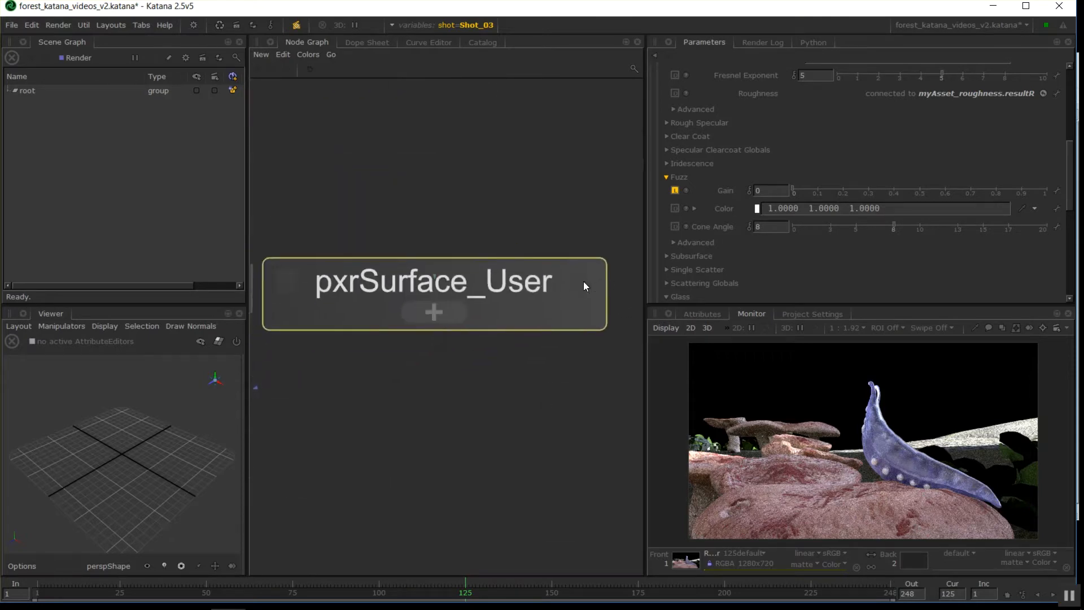
{"action": "left_click", "coordinate": [434, 281]}
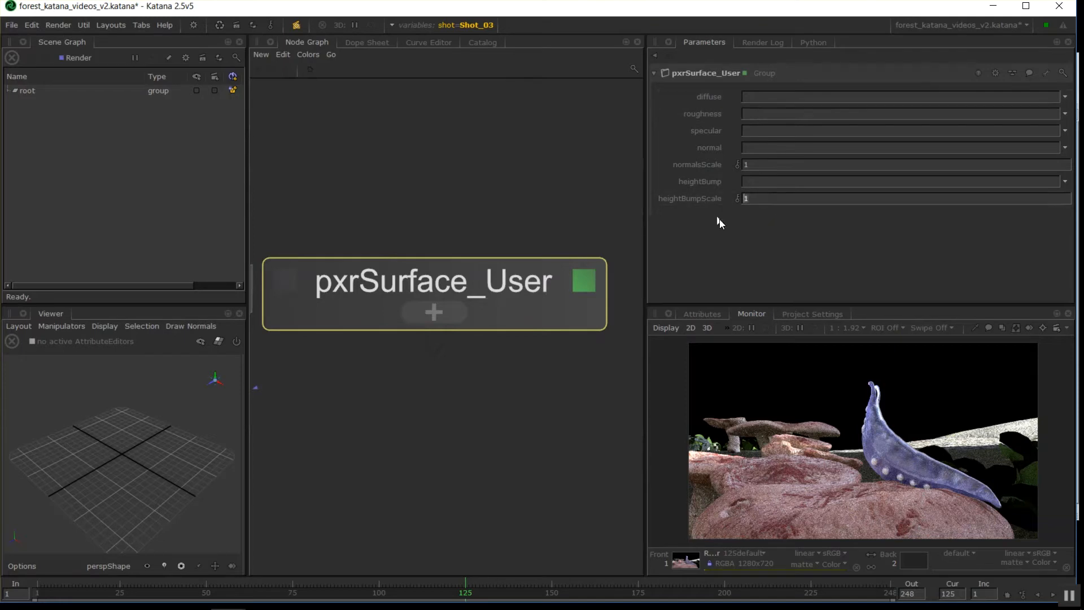
{"action": "mouse_move", "coordinate": [723, 165]}
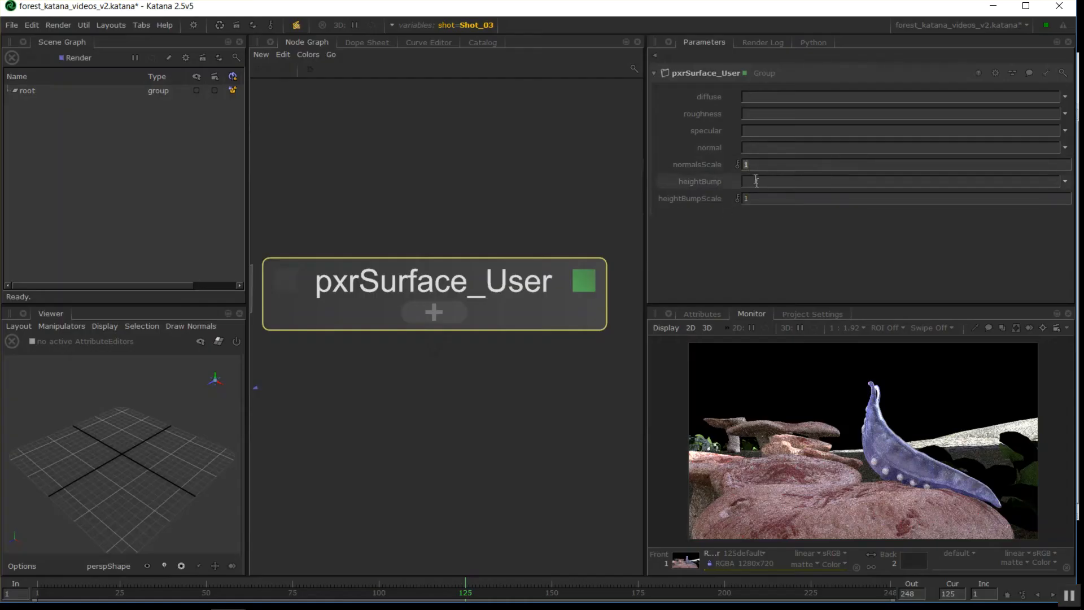
{"action": "mouse_move", "coordinate": [726, 256]}
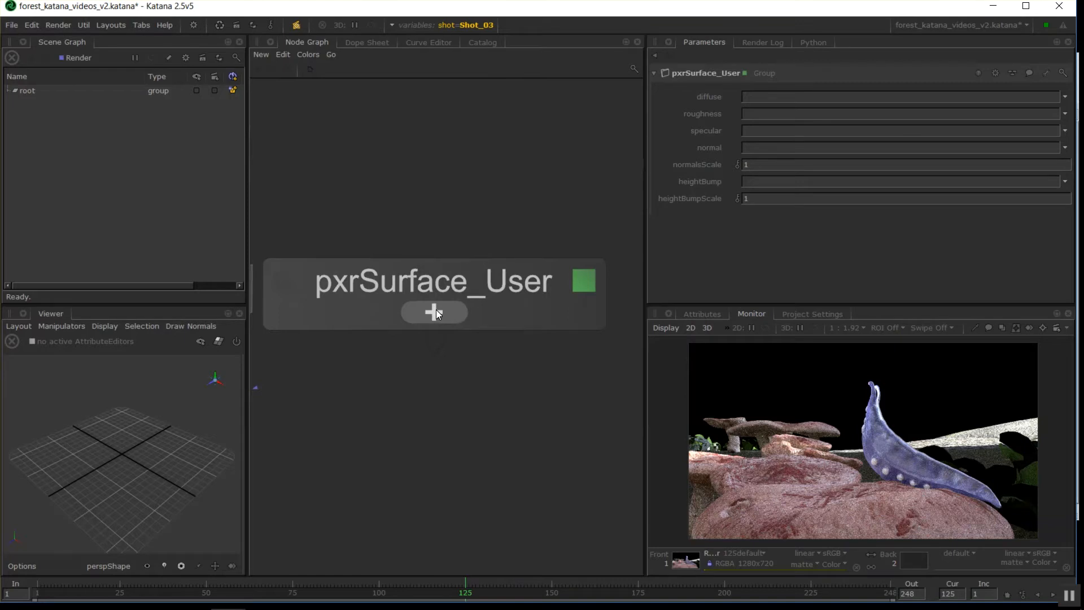
{"action": "left_click", "coordinate": [434, 293]}
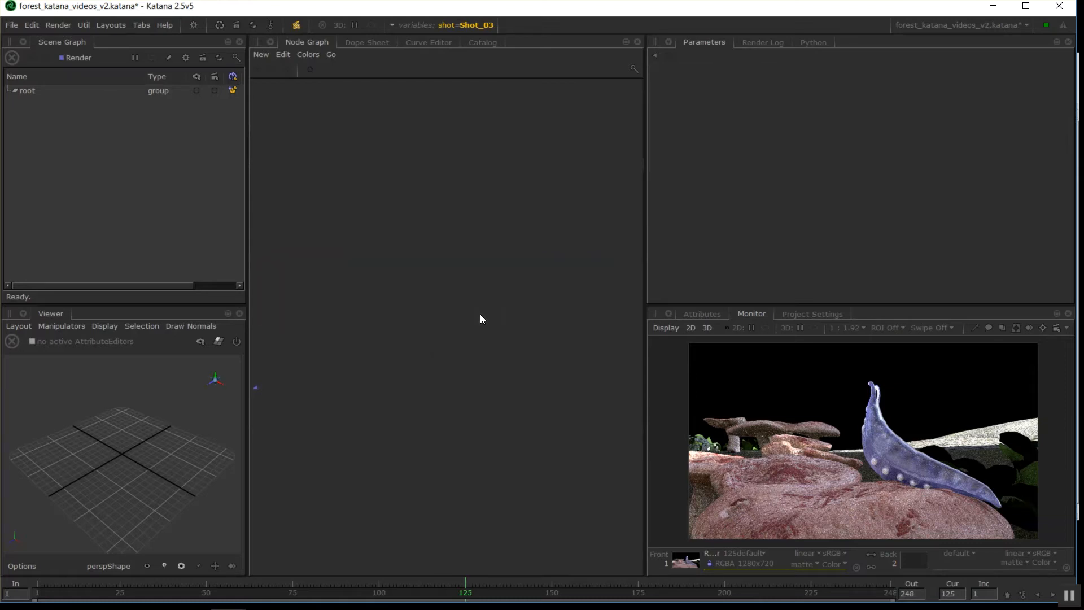
{"action": "mouse_move", "coordinate": [413, 417]}
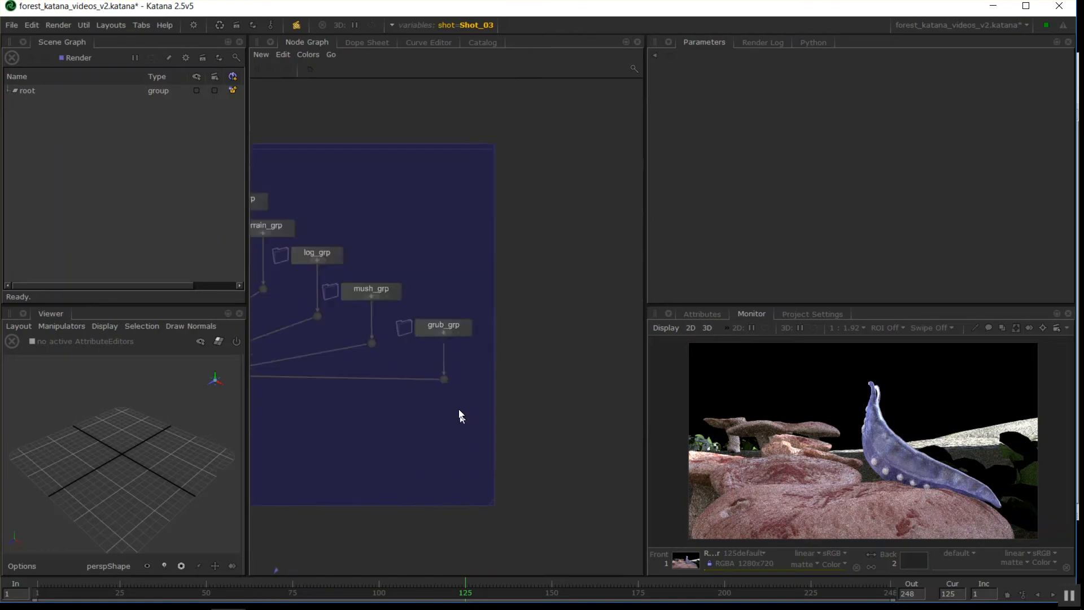
- Duplicate grub_grp as grub_grp2 and open it to reveal its shading nodes
{"action": "left_click", "coordinate": [443, 325]}
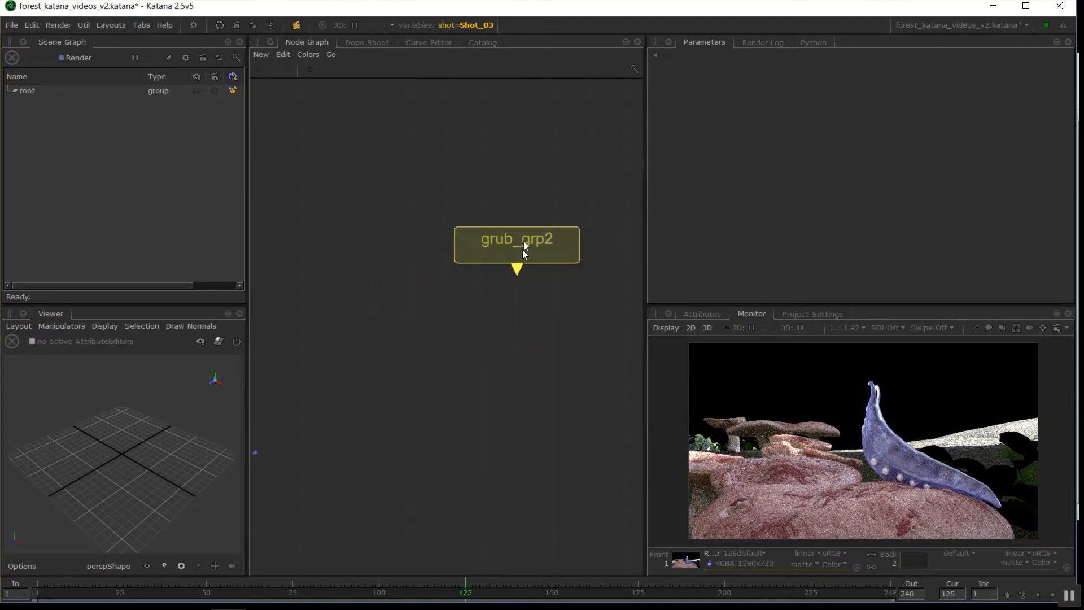
{"action": "double_click", "coordinate": [516, 243]}
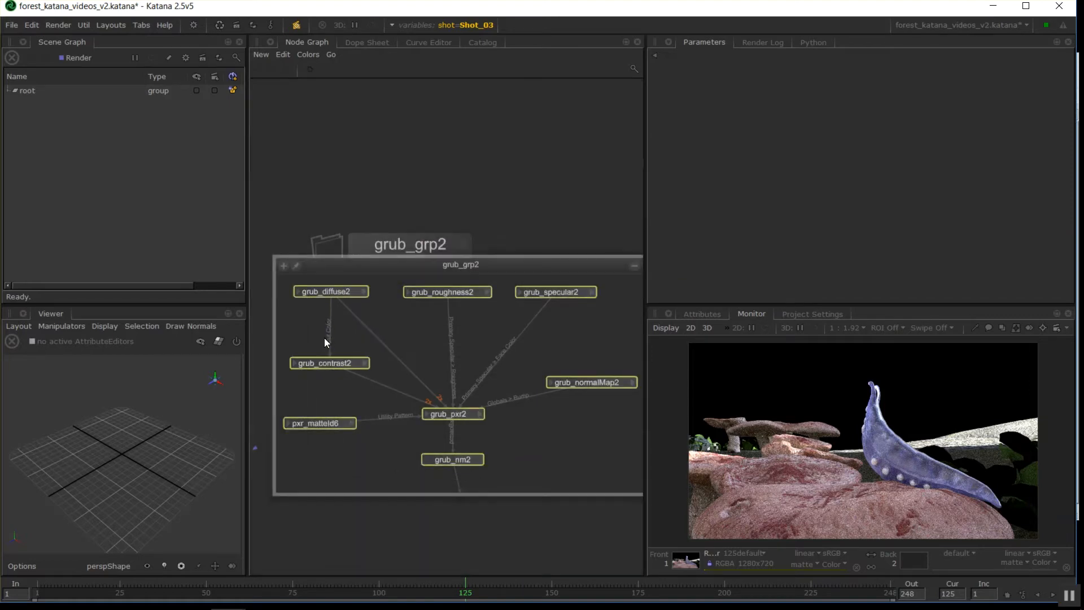
{"action": "mouse_move", "coordinate": [312, 336]}
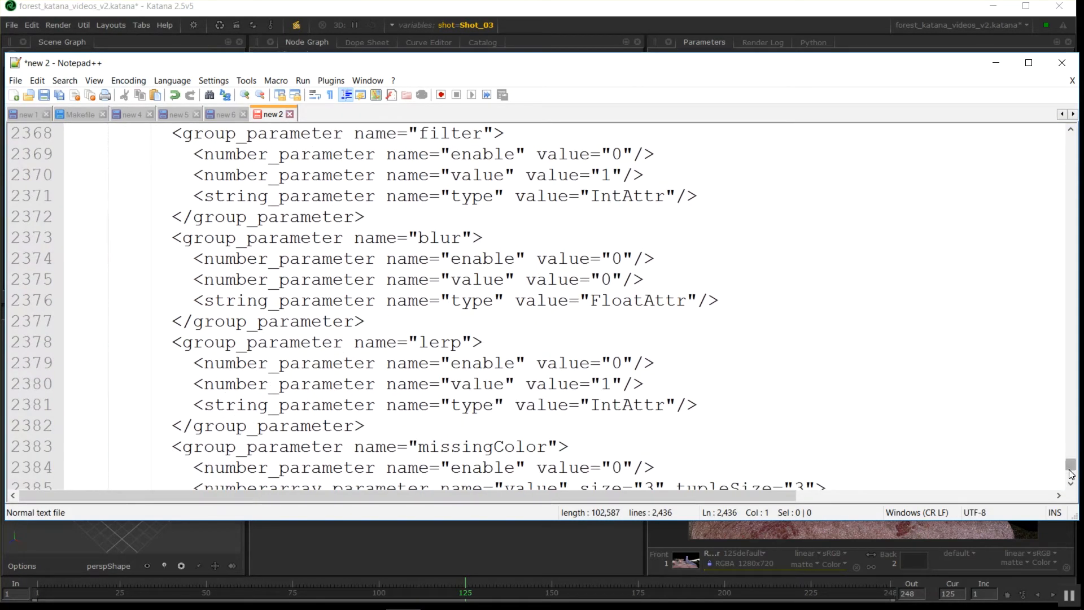
- Replace all 35 occurrences of grub with myAsset in the exported node XML and copy the result
{"action": "scroll", "scroll_direction": "up", "scroll_amount": 3}
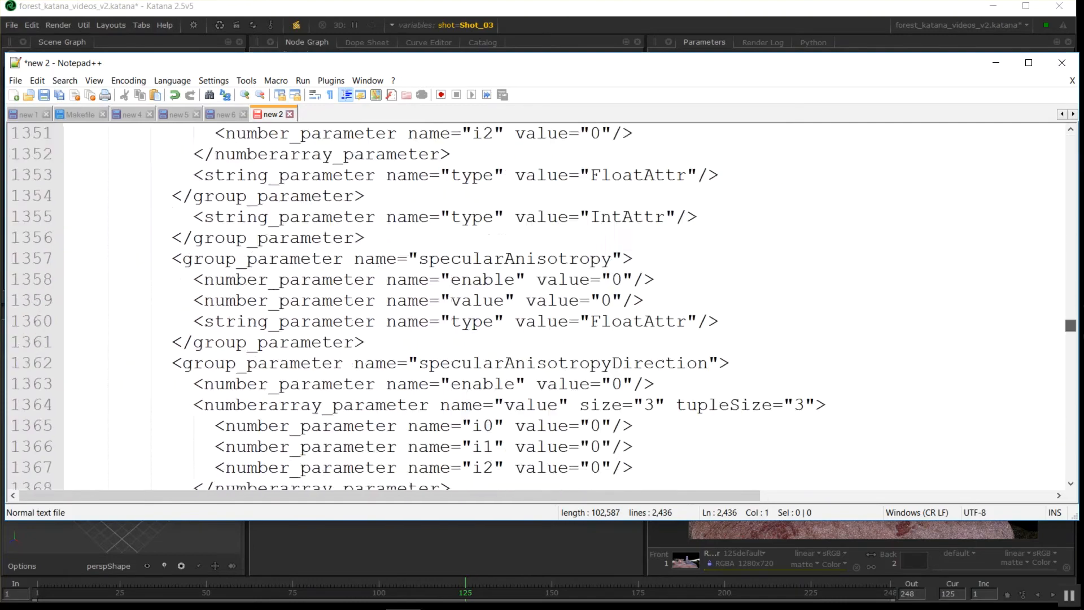
{"action": "scroll", "scroll_direction": "down", "scroll_amount": 3}
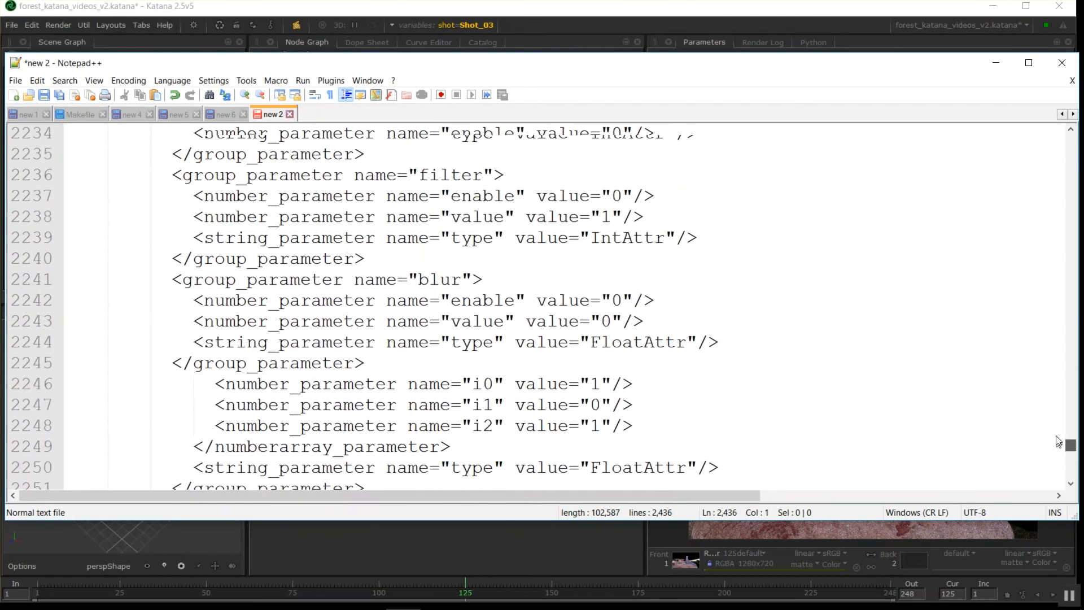
{"action": "key", "text": "ctrl+Home"}
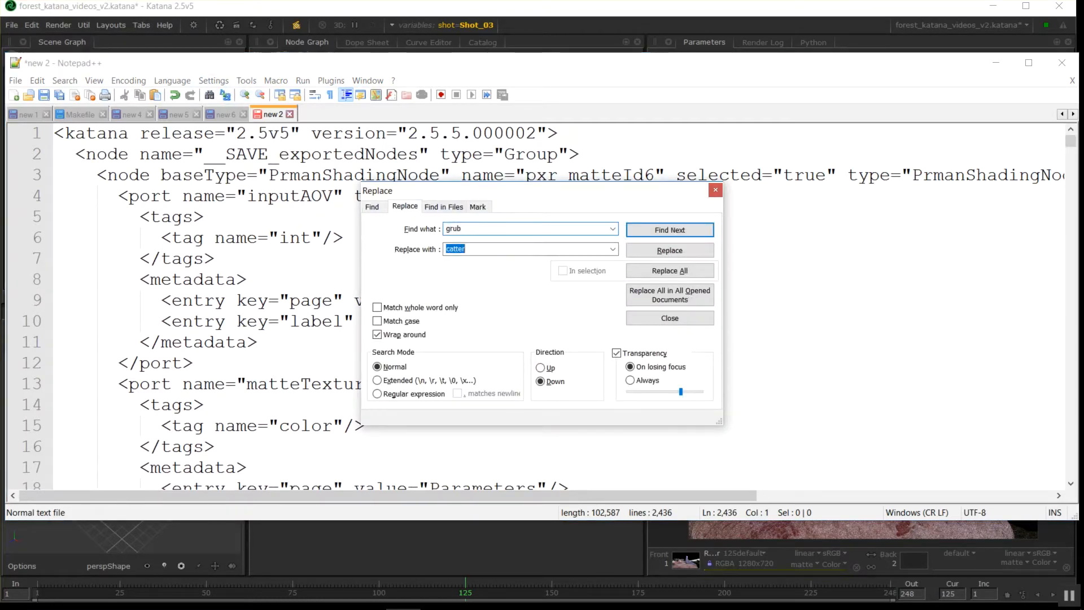
{"action": "type", "text": "myAsset"}
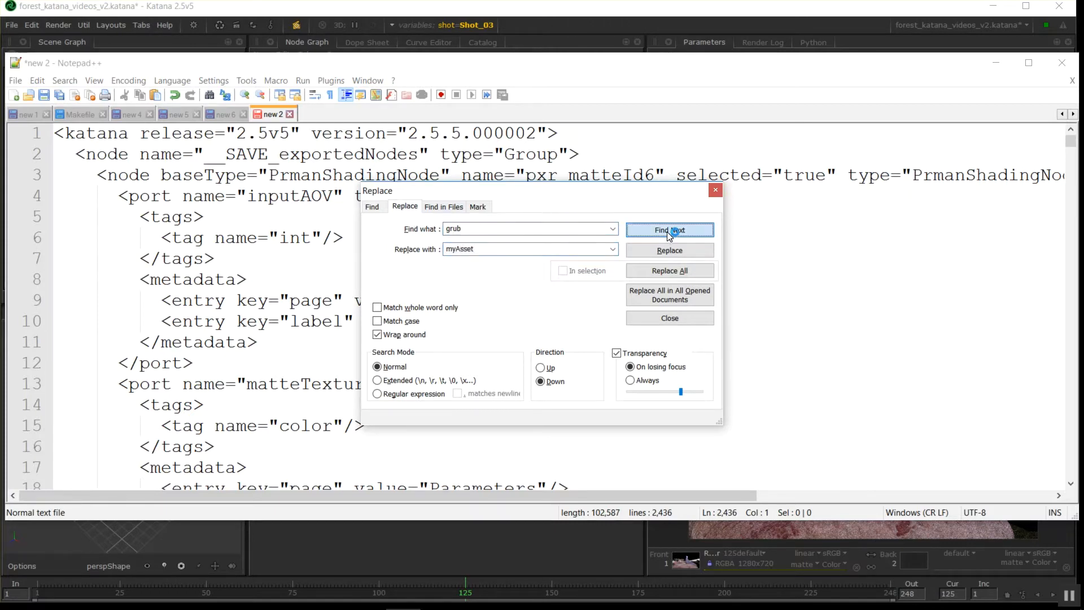
{"action": "left_click", "coordinate": [667, 269]}
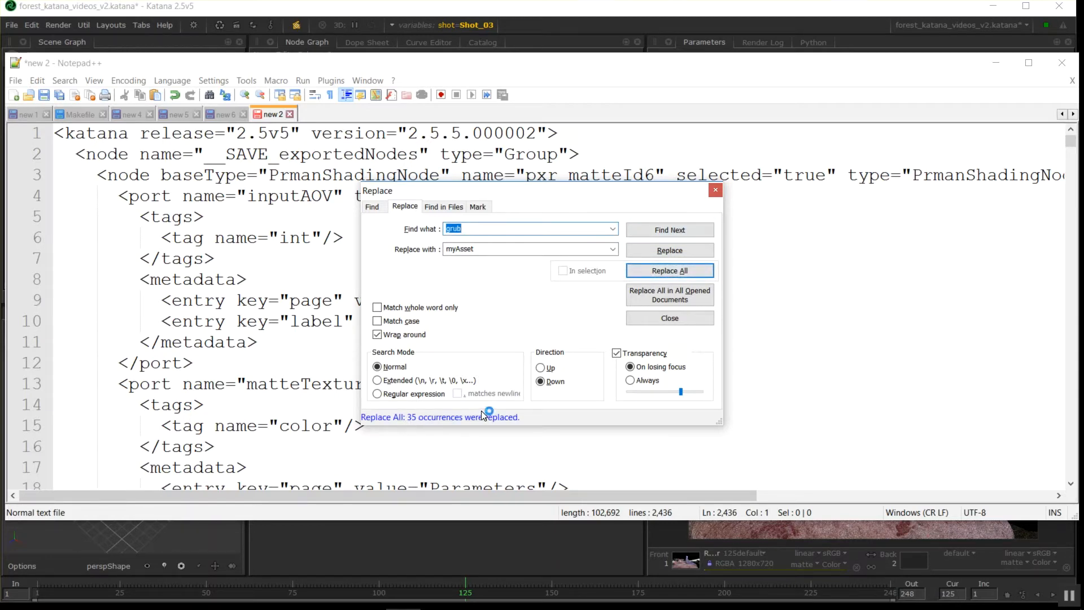
{"action": "left_click", "coordinate": [278, 341]}
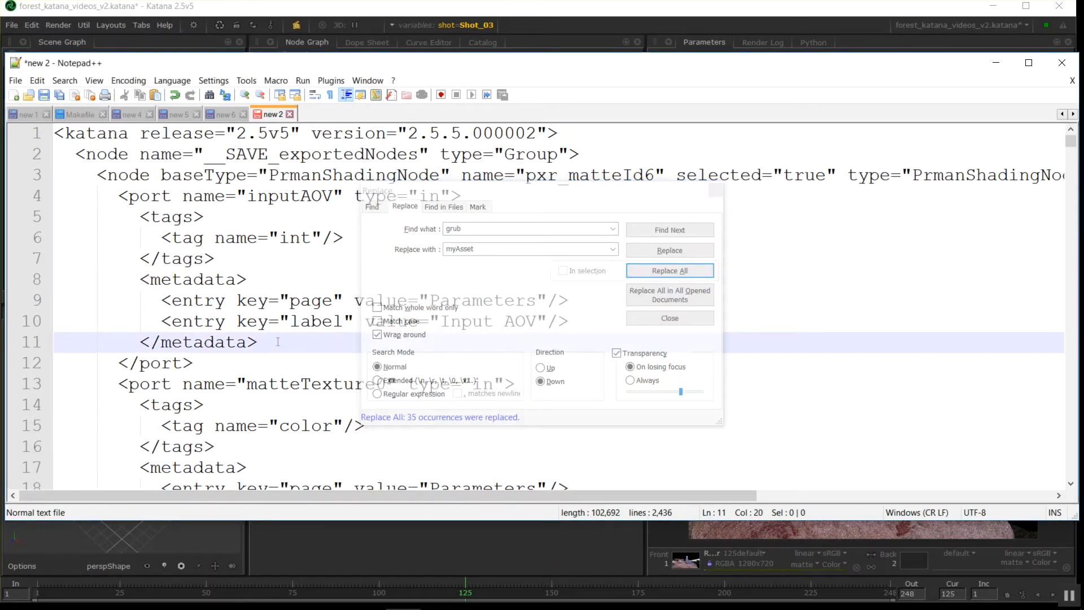
{"action": "key", "text": "ctrl+a"}
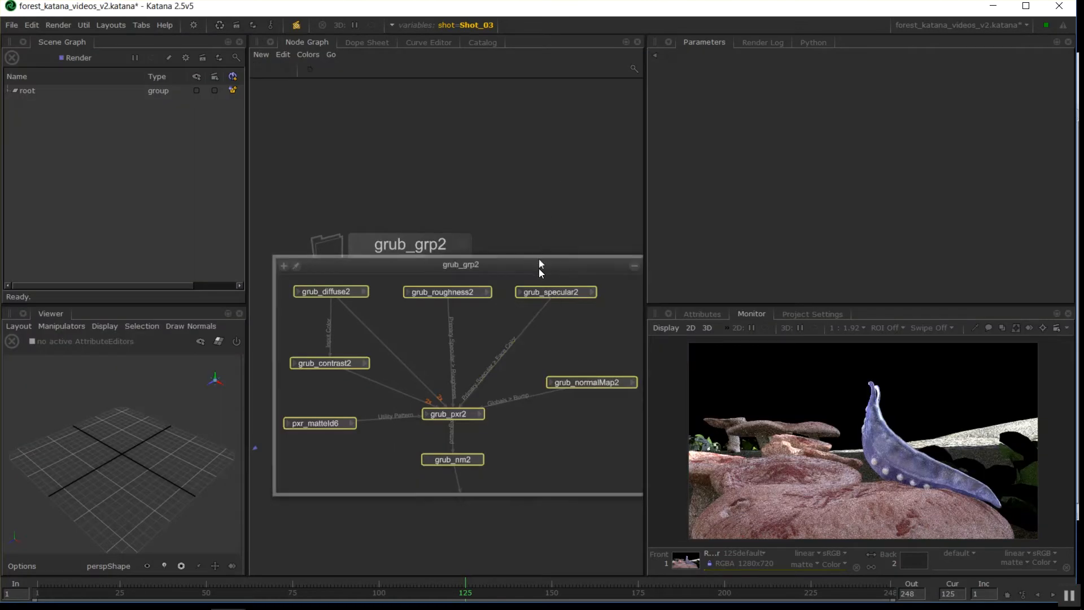
- Paste the edited XML back into the node graph, giving nodes renamed myAsset_diffuse2, myAsset_pxr2, myAsset_nm2
{"action": "left_click", "coordinate": [633, 265]}
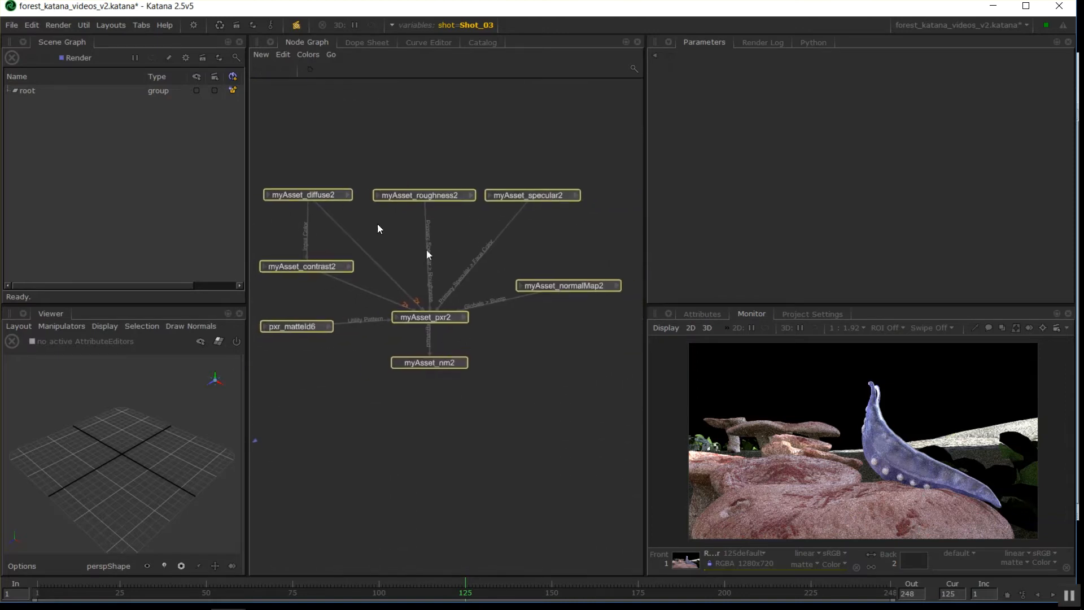
{"action": "left_click", "coordinate": [607, 253]}
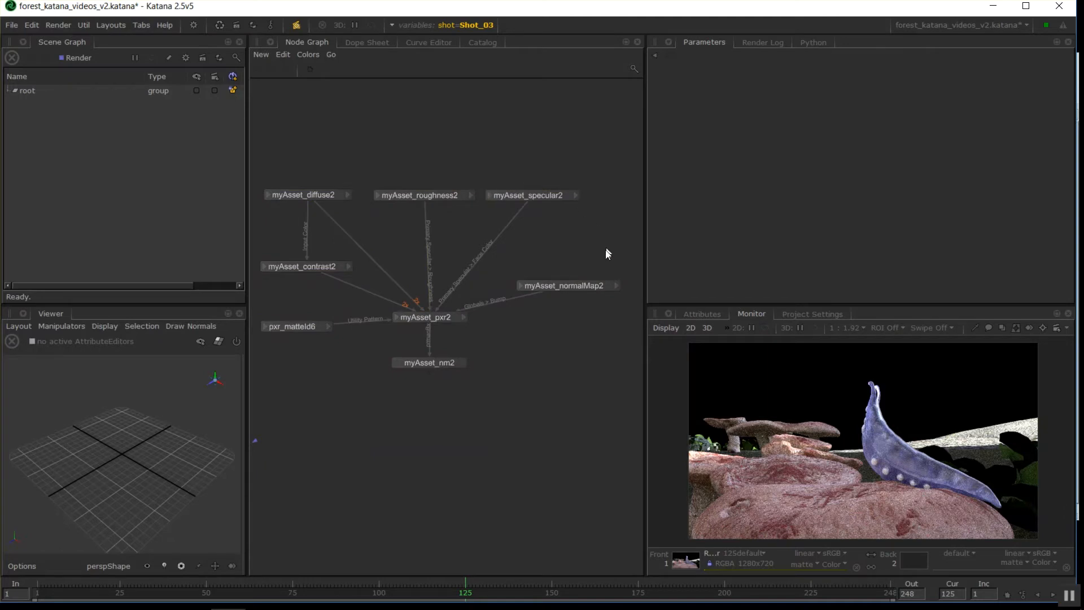
{"action": "left_click", "coordinate": [306, 194]}
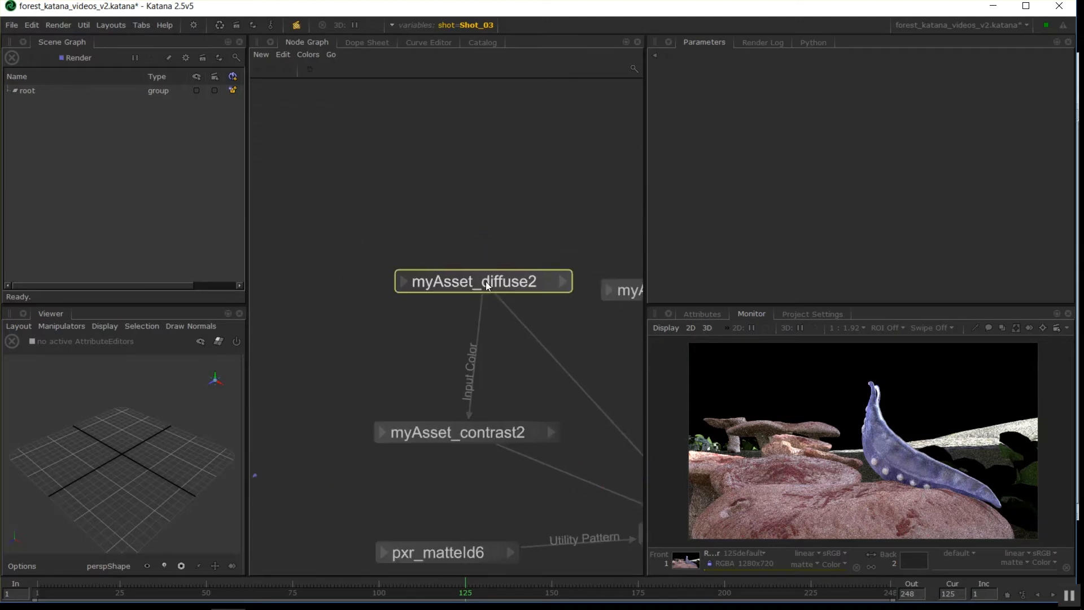
{"action": "scroll", "scroll_direction": "down", "scroll_amount": 3}
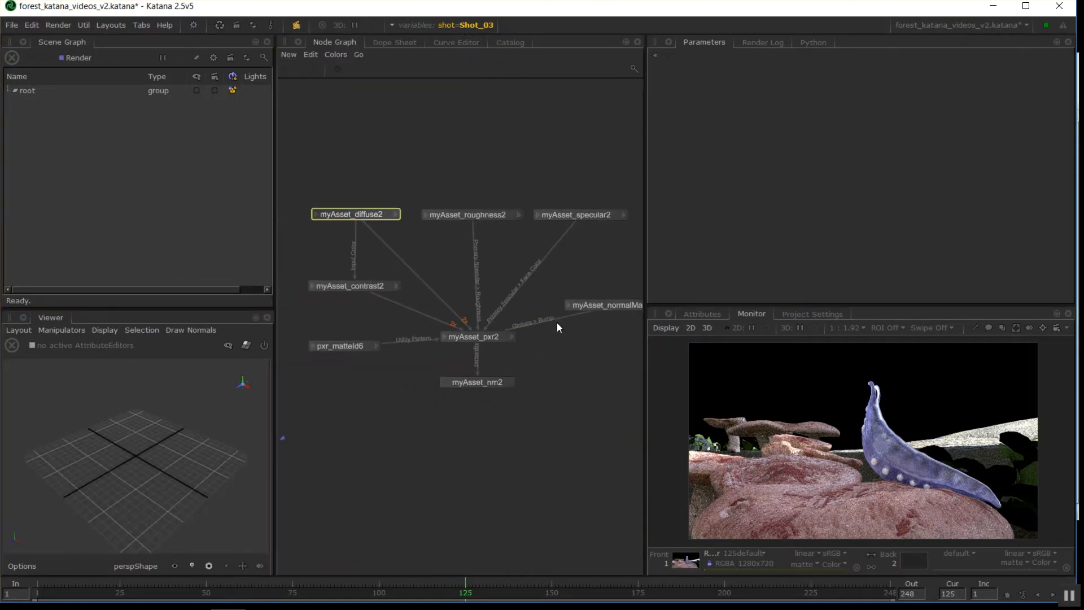
- Clear the broken Filename on myAsset_roughness2 and myAsset_diffuse2, then delete the pxr_matteId6 node
{"action": "left_click", "coordinate": [469, 214]}
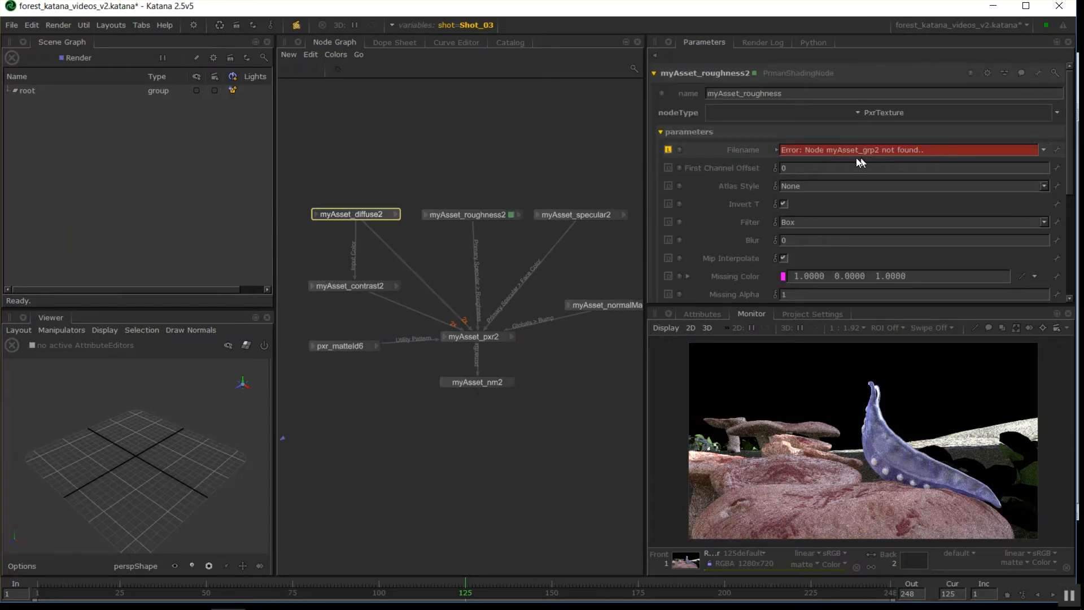
{"action": "left_click", "coordinate": [668, 149]}
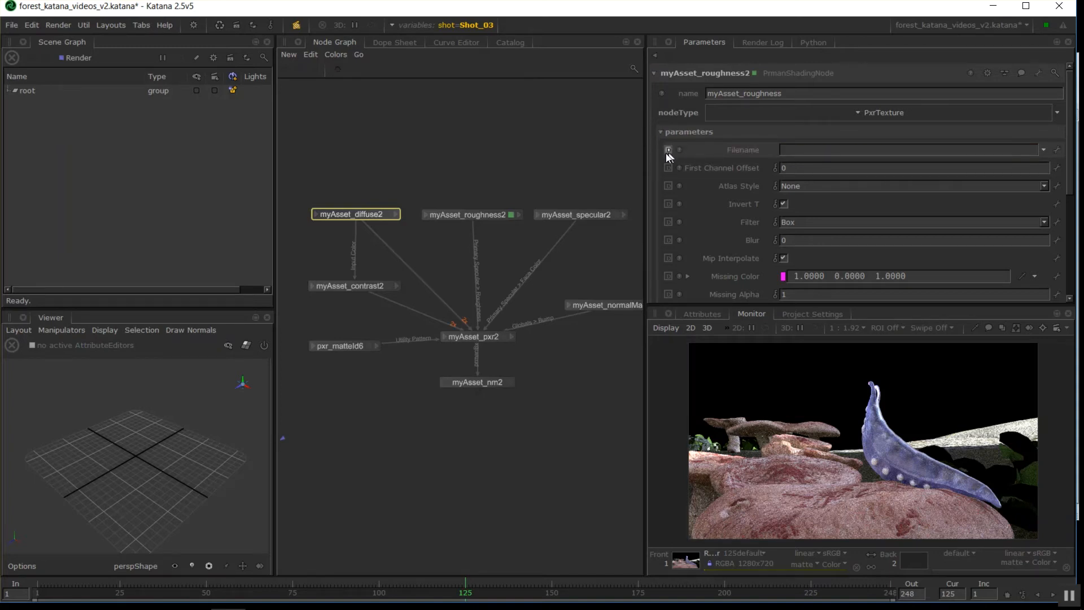
{"action": "left_click", "coordinate": [356, 213]}
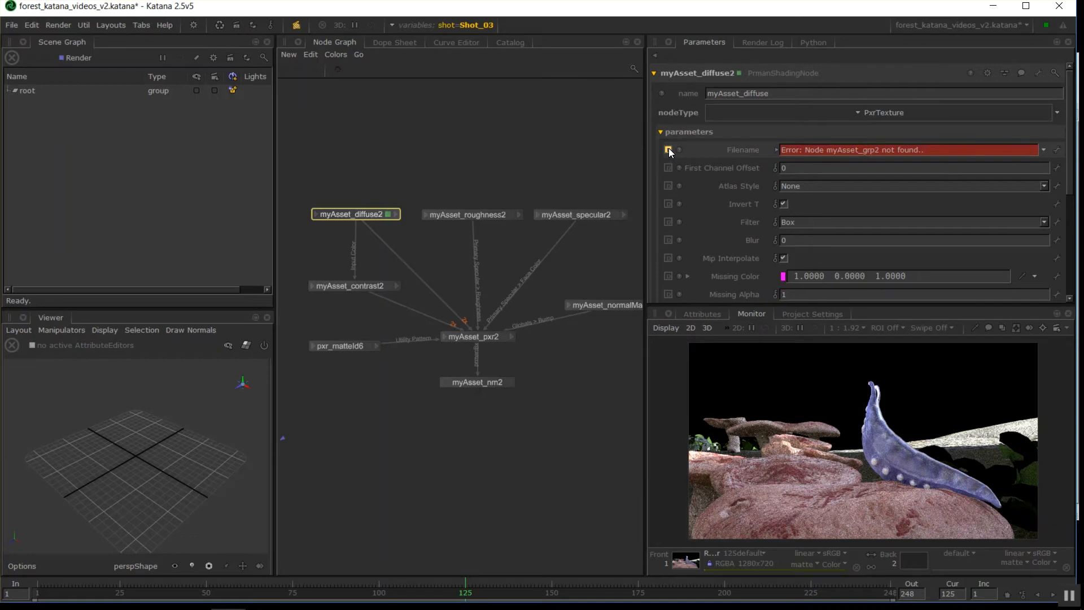
{"action": "left_click", "coordinate": [669, 149]}
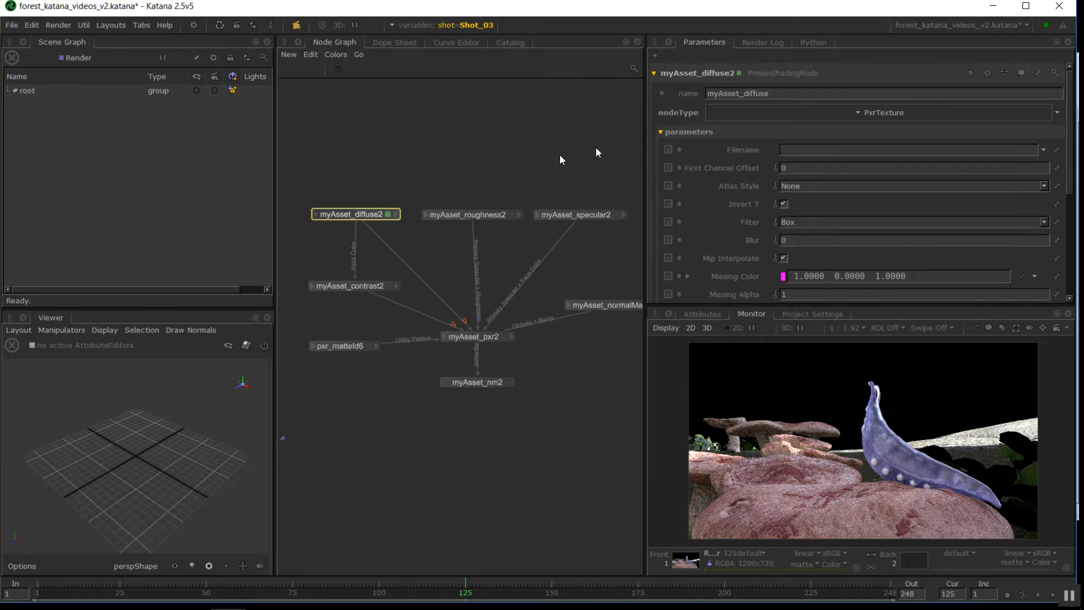
{"action": "mouse_move", "coordinate": [693, 169]}
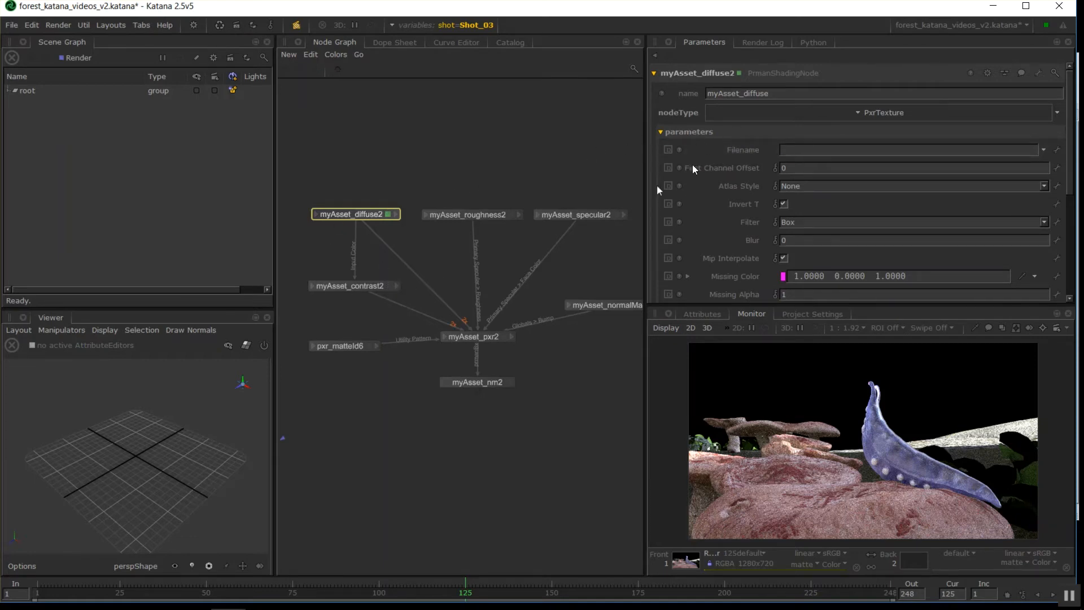
{"action": "left_click", "coordinate": [351, 286]}
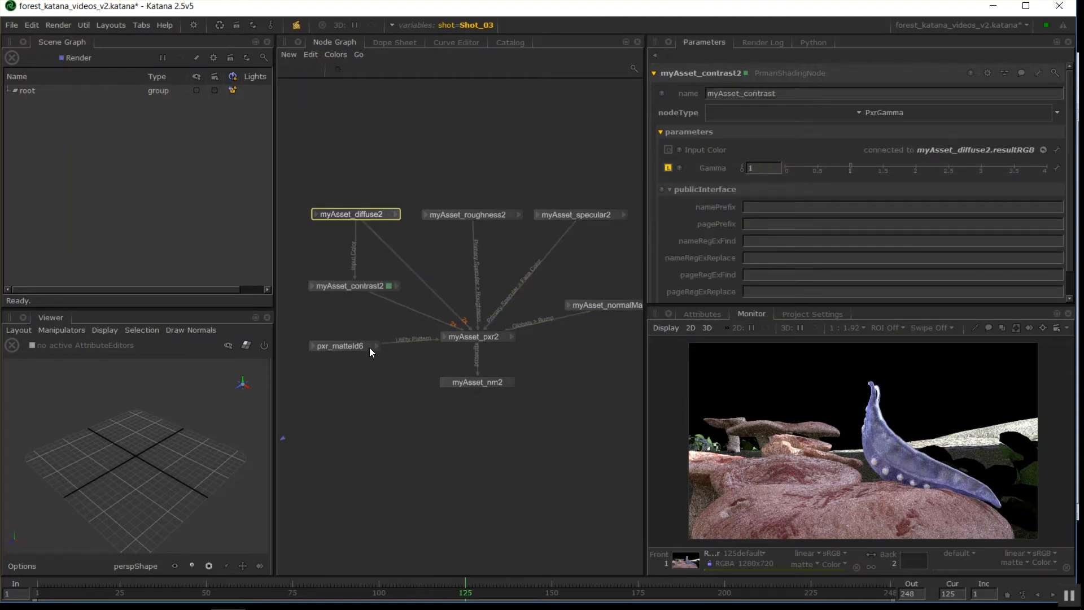
{"action": "left_click", "coordinate": [340, 345]}
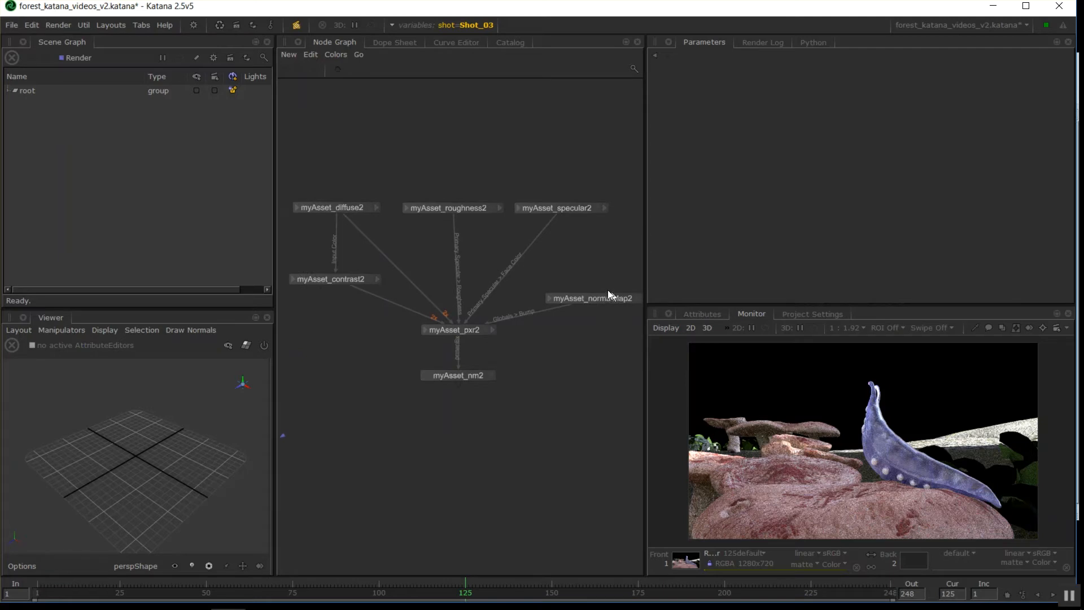
- Review the roughness, specular, diffuse and contrast (PxrGamma) node settings, then select all shading nodes
{"action": "left_click", "coordinate": [591, 298]}
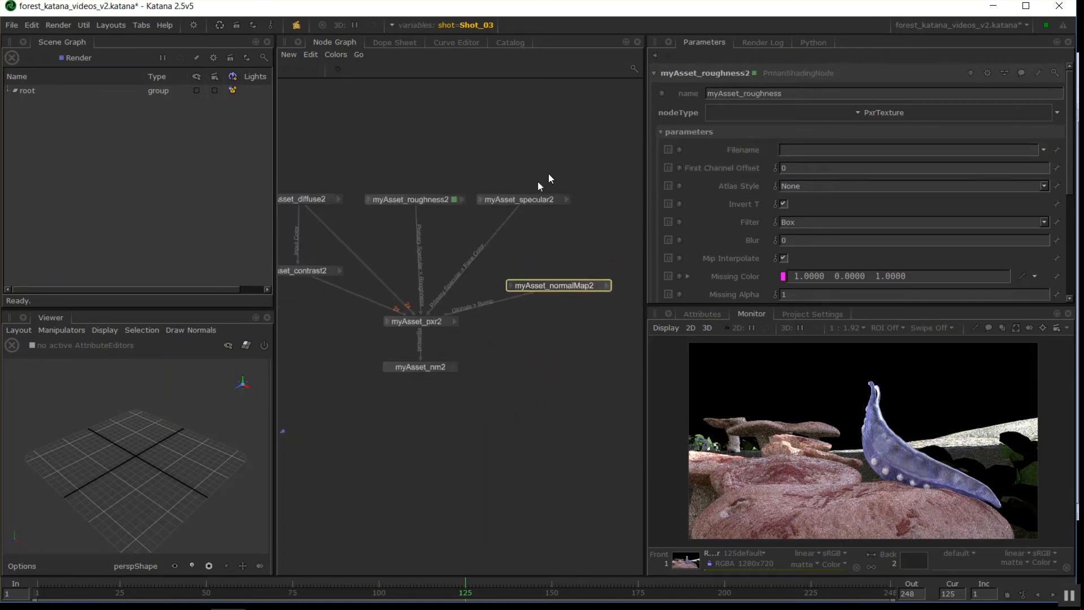
{"action": "left_click", "coordinate": [519, 198]}
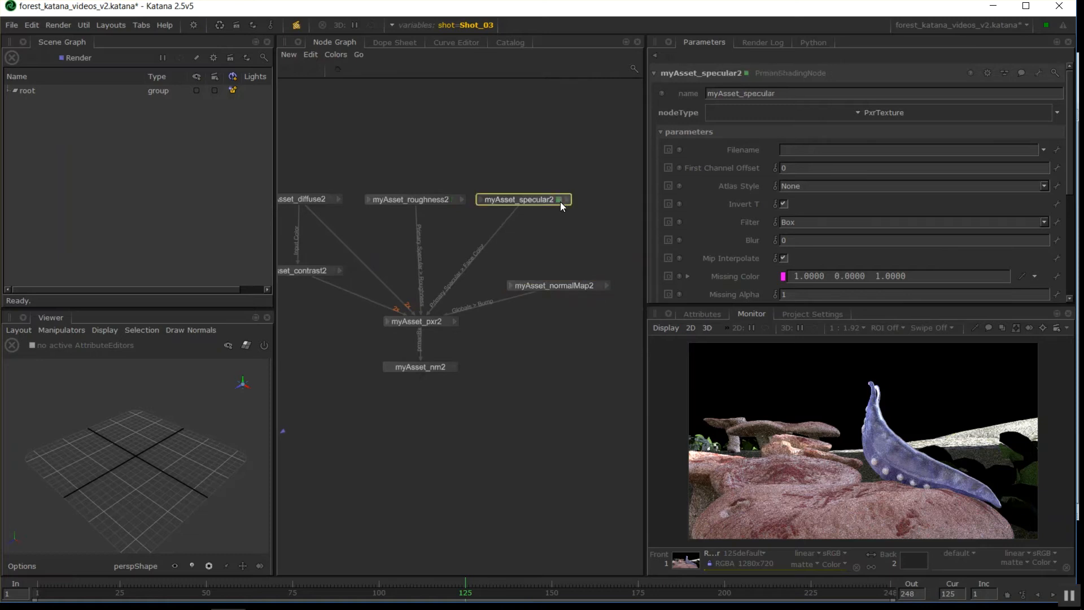
{"action": "left_click", "coordinate": [411, 199]}
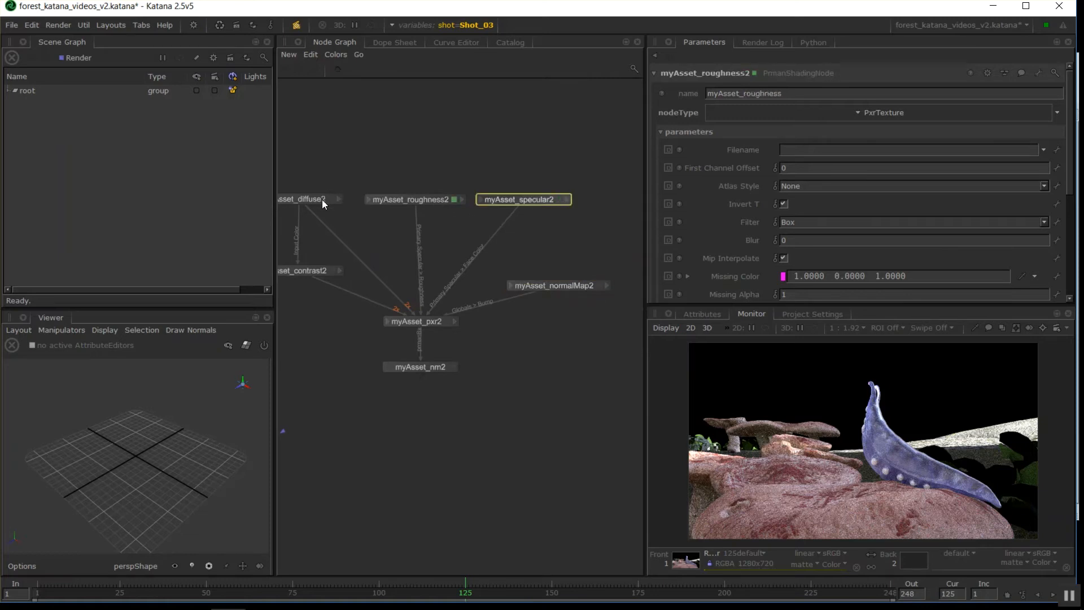
{"action": "left_click", "coordinate": [304, 270]}
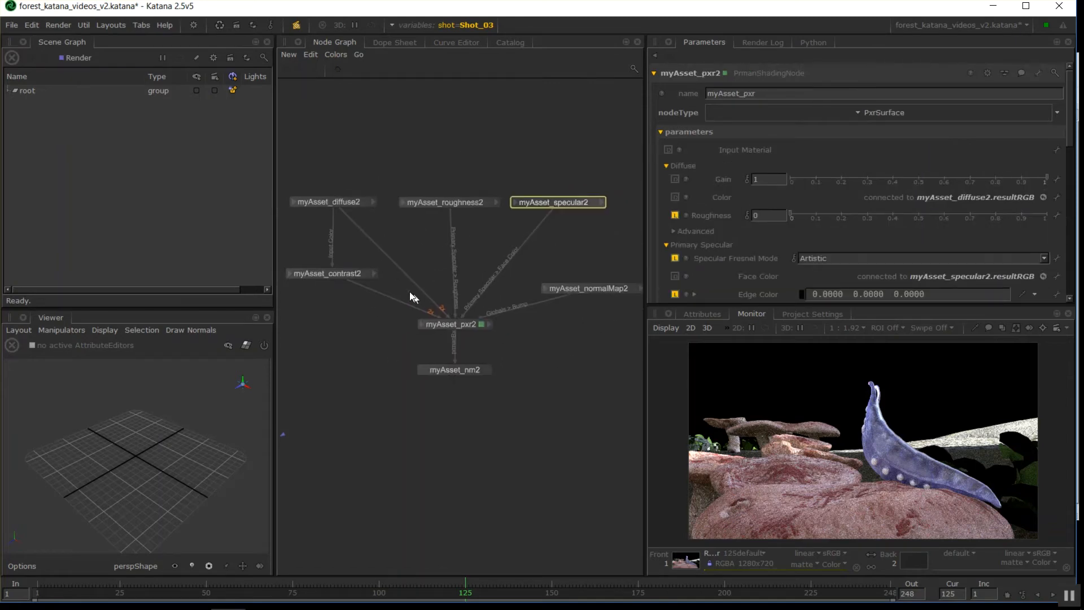
{"action": "left_click", "coordinate": [329, 272]}
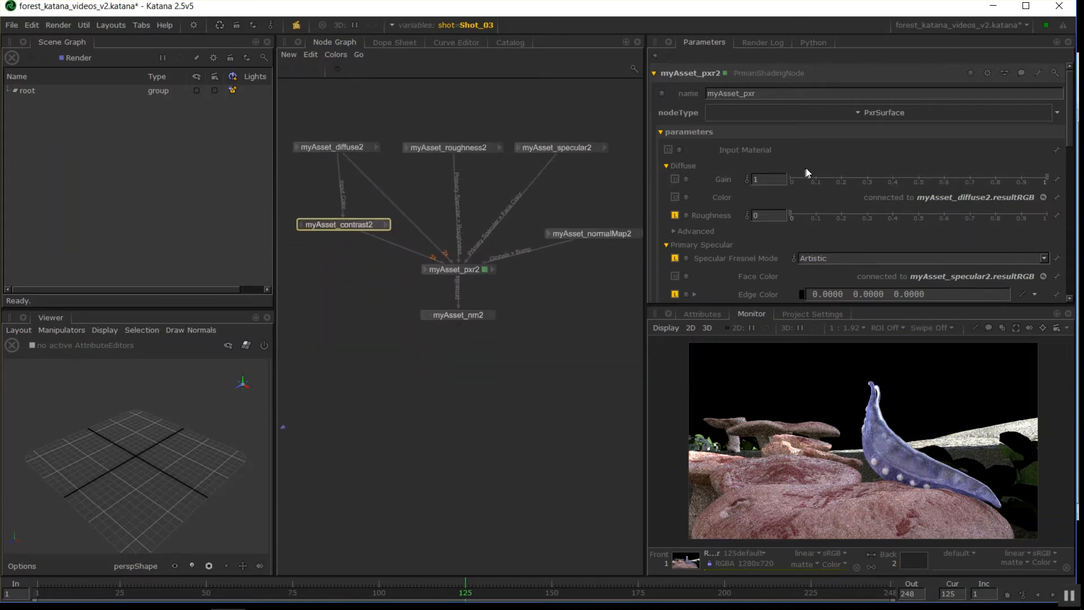
{"action": "left_click", "coordinate": [343, 223]}
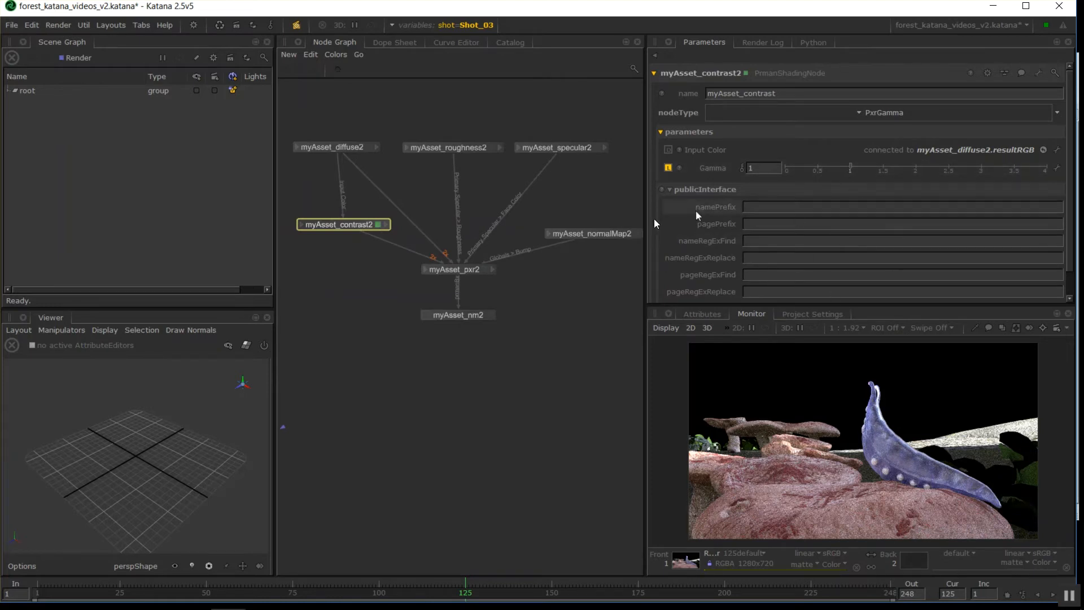
{"action": "left_click_drag", "start_coordinate": [343, 223], "coordinate": [325, 243]}
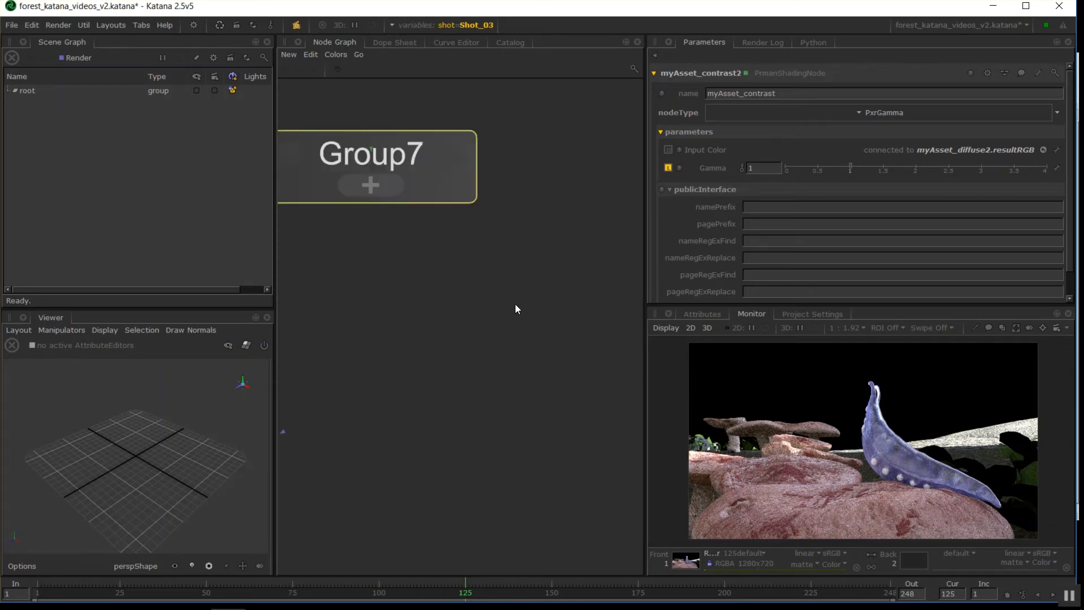
- Check the myAsset nodes inside Group7 and add a Dot node wired below it
{"action": "left_click_drag", "start_coordinate": [371, 166], "coordinate": [447, 218]}
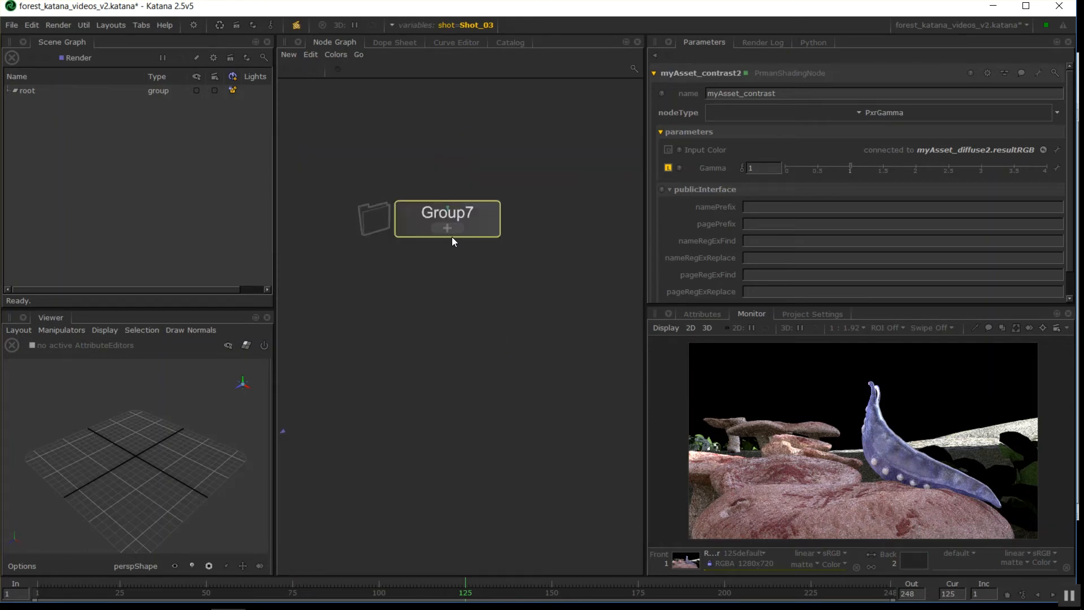
{"action": "double_click", "coordinate": [447, 218]}
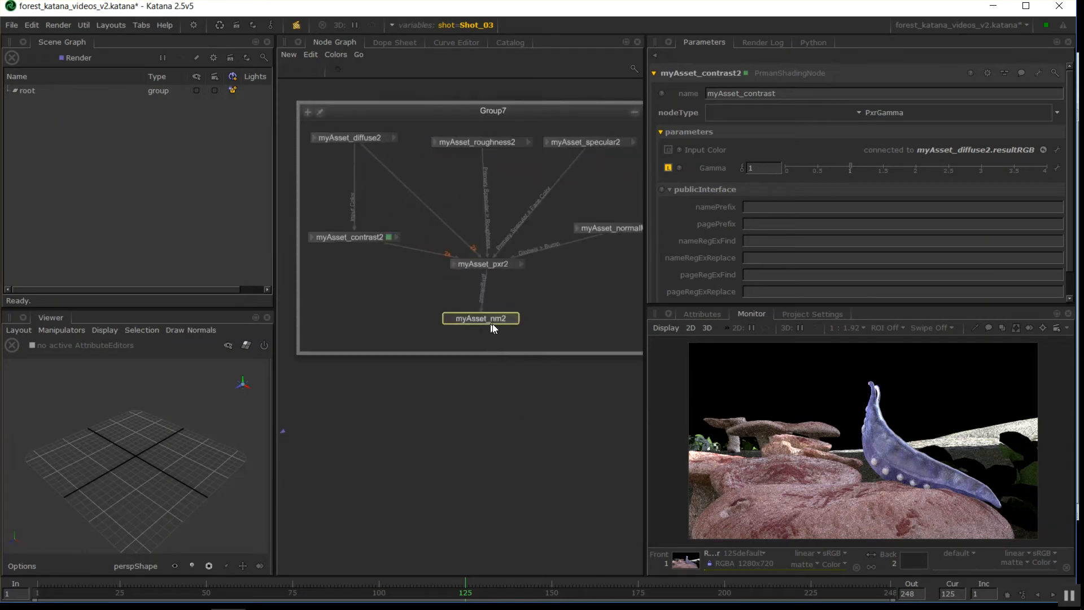
{"action": "scroll", "scroll_direction": "up", "scroll_amount": 3}
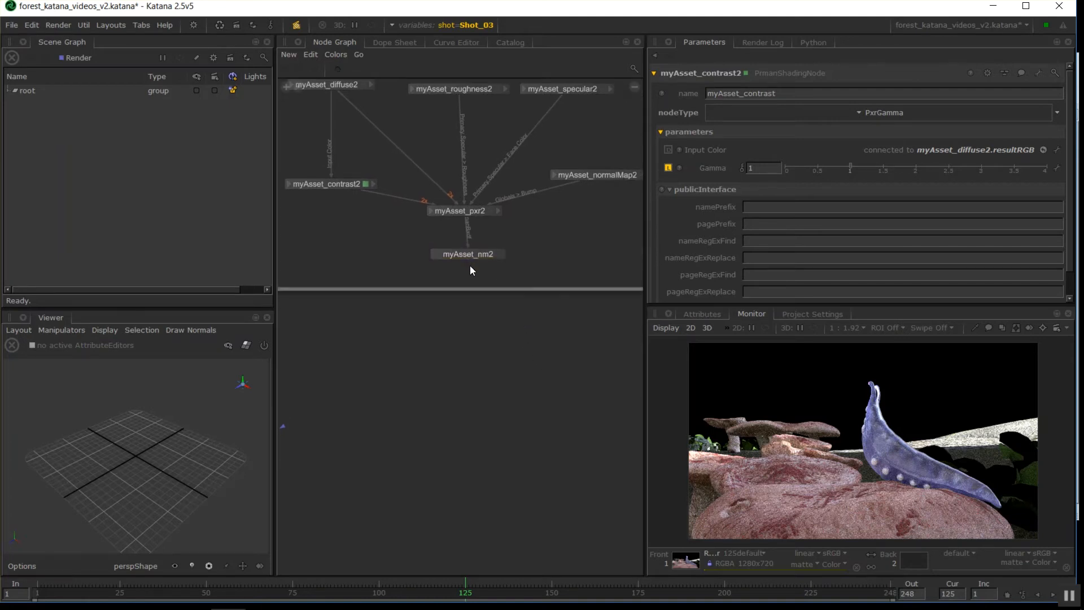
{"action": "mouse_move", "coordinate": [435, 544]}
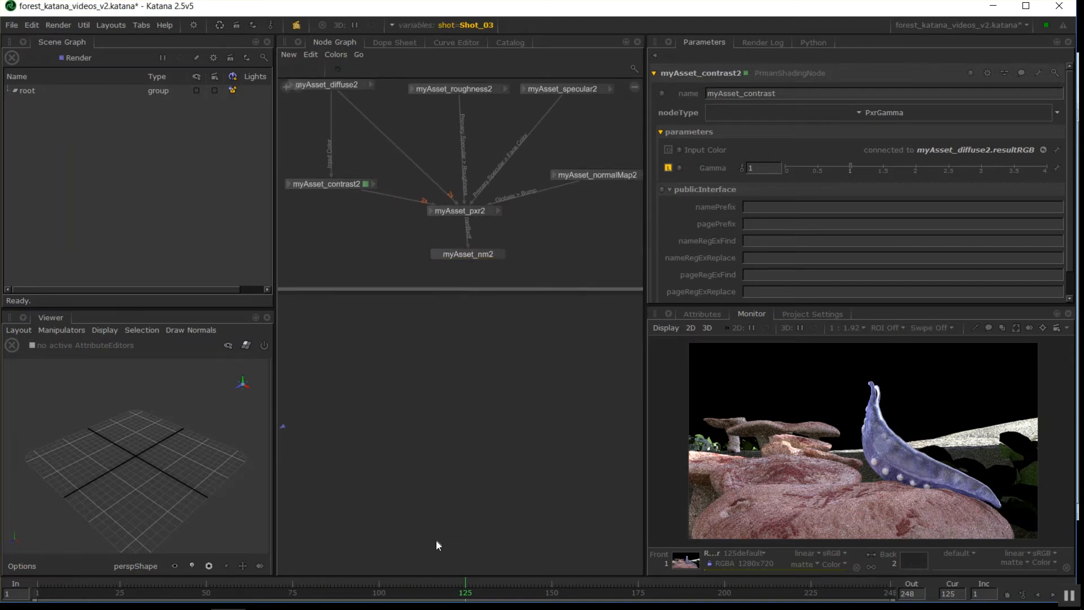
{"action": "type", "text": "dot"}
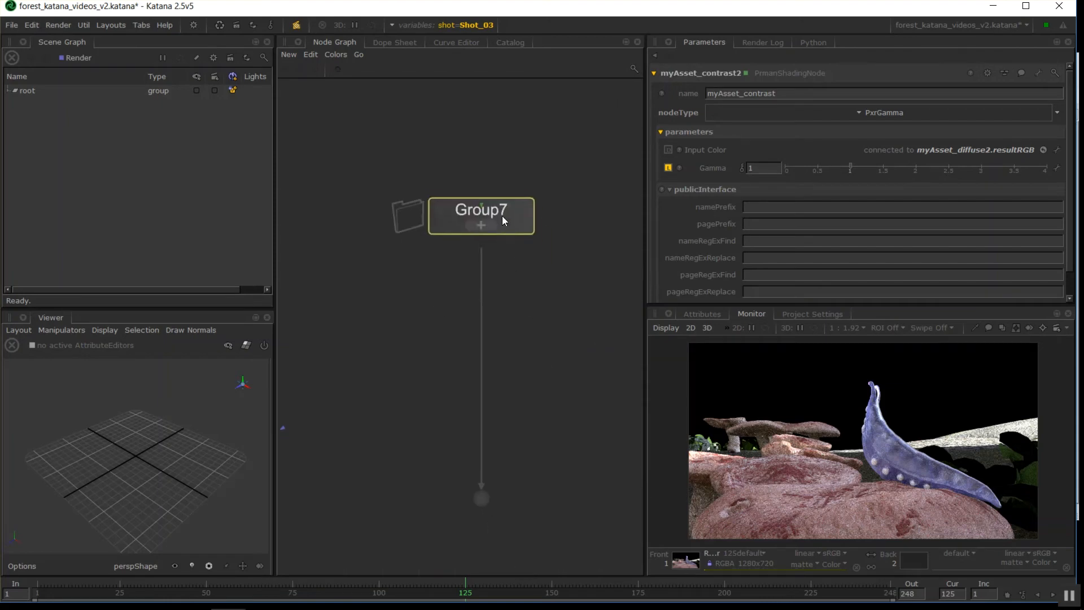
{"action": "mouse_move", "coordinate": [503, 216]}
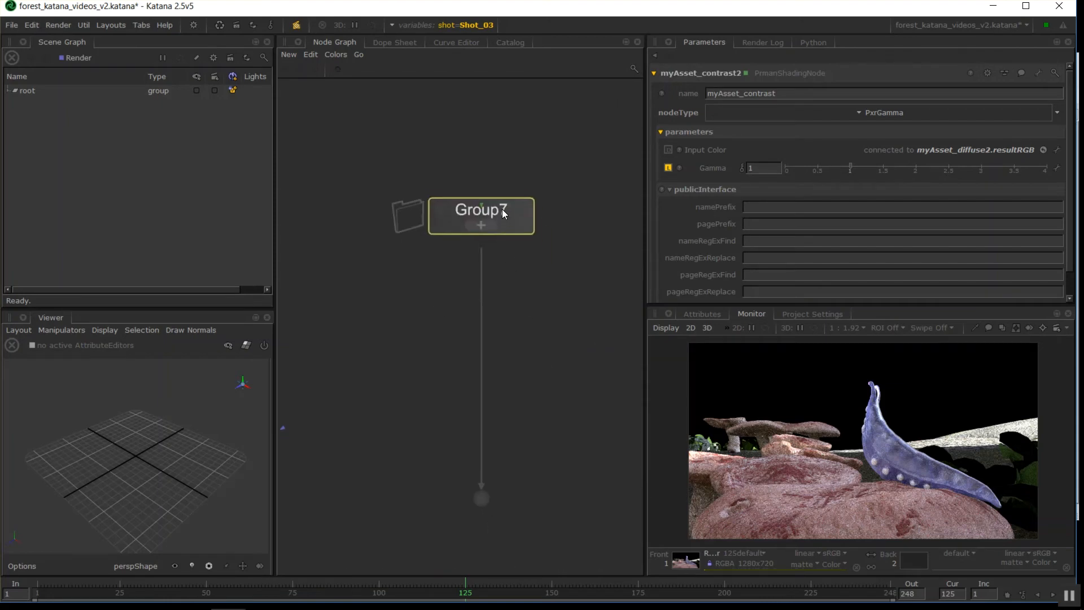
- Enable Edit User Parameters on Group7 so an empty user parameter group appears
{"action": "left_click", "coordinate": [480, 210]}
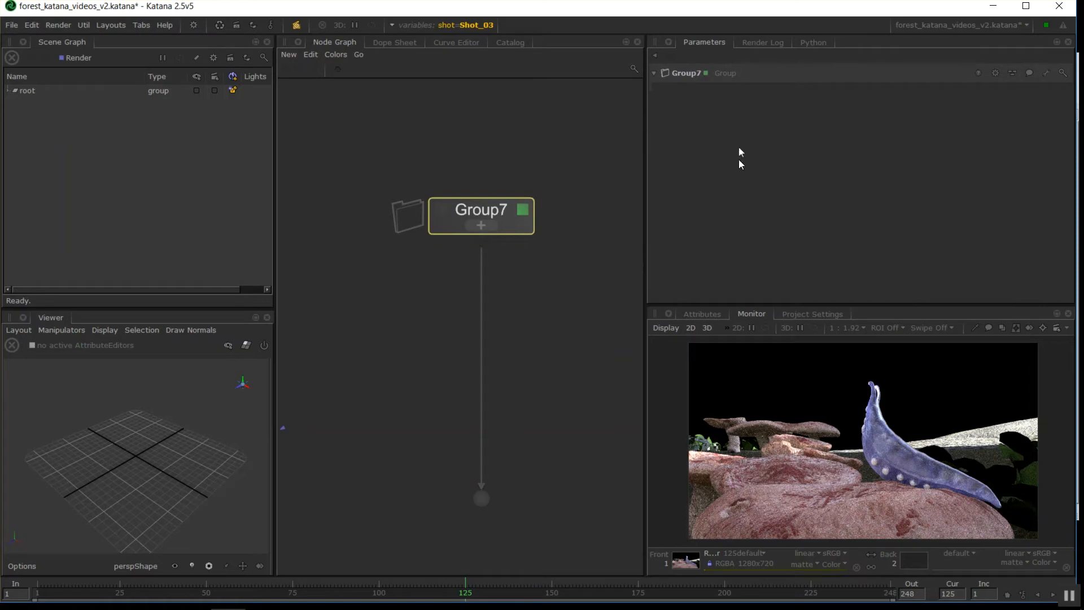
{"action": "mouse_move", "coordinate": [997, 90]}
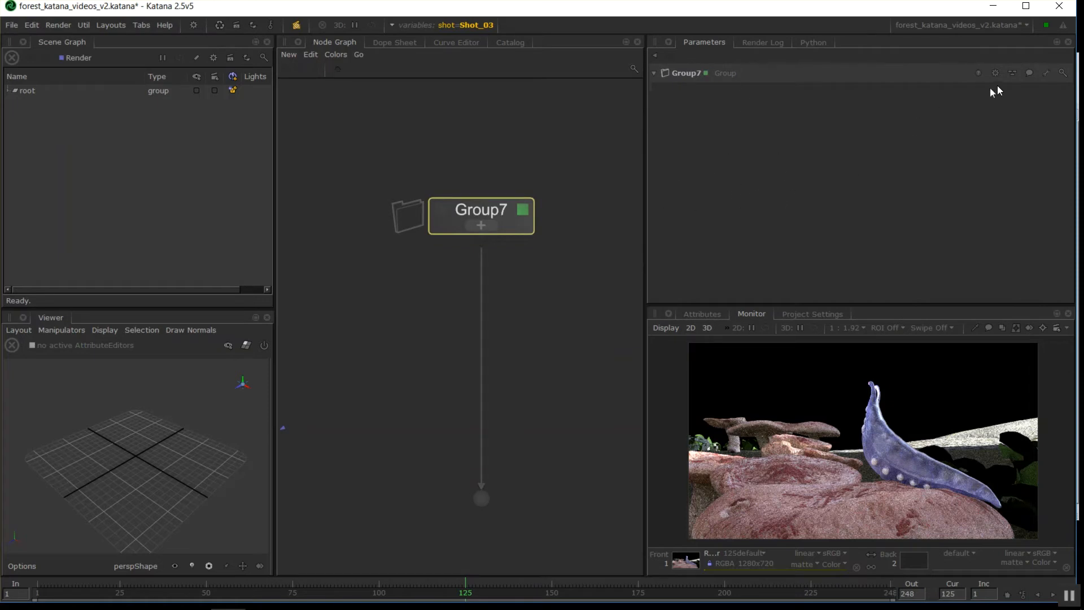
{"action": "left_click", "coordinate": [1046, 73]}
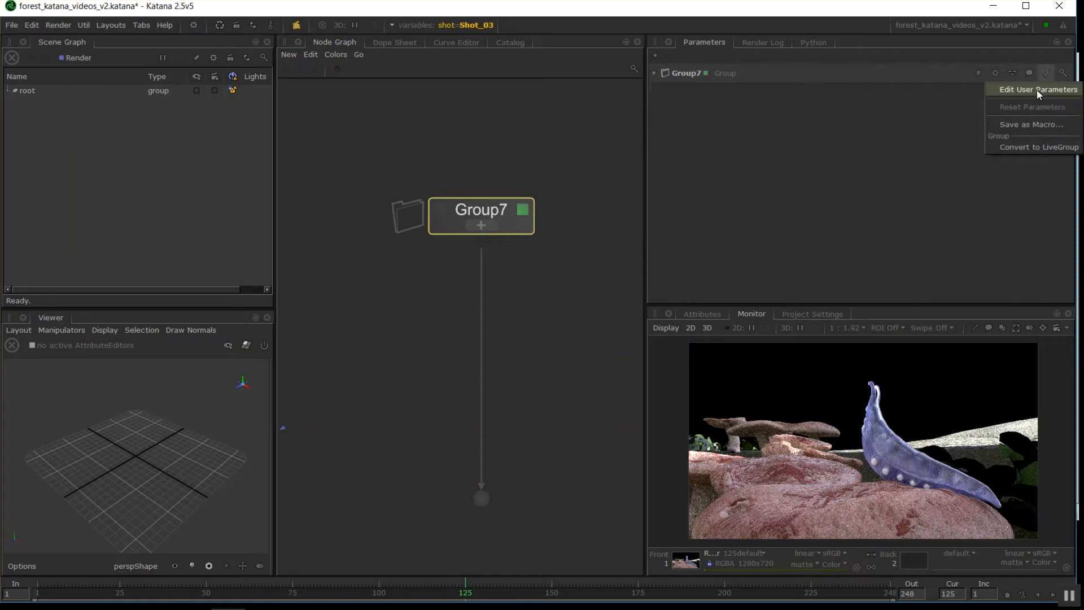
{"action": "left_click", "coordinate": [1036, 89]}
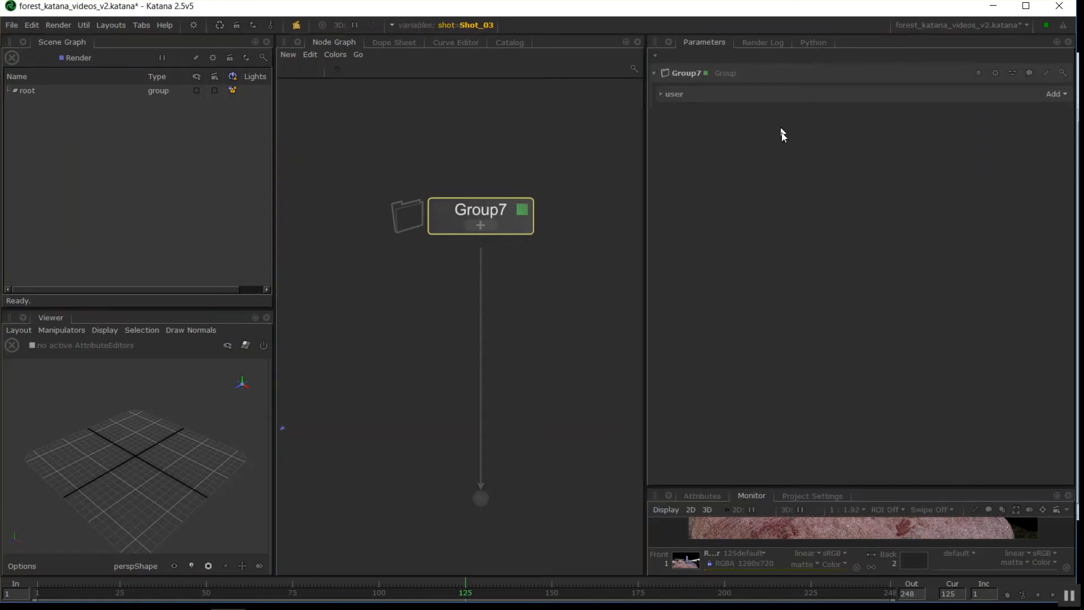
{"action": "left_click", "coordinate": [661, 94]}
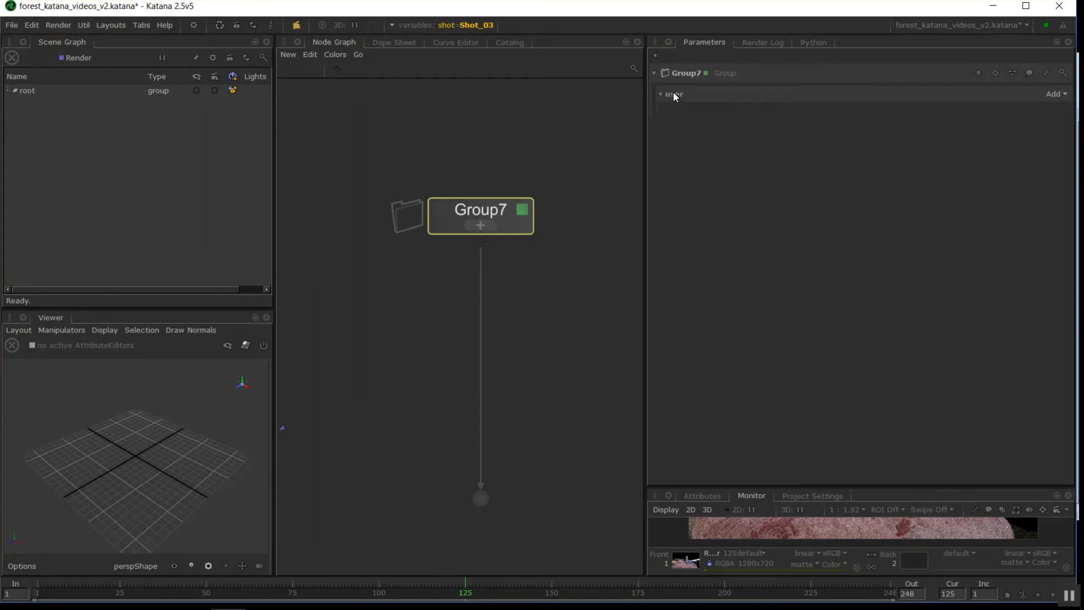
{"action": "left_click", "coordinate": [1054, 94]}
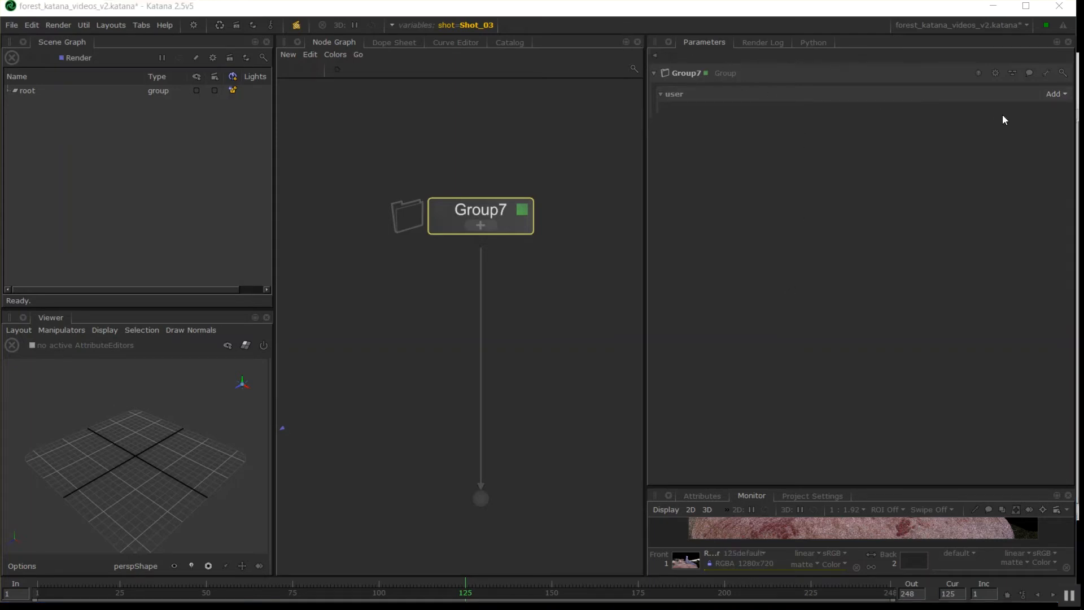
- Add a new String user parameter to Group7 from the Add menu
{"action": "left_click", "coordinate": [1053, 94]}
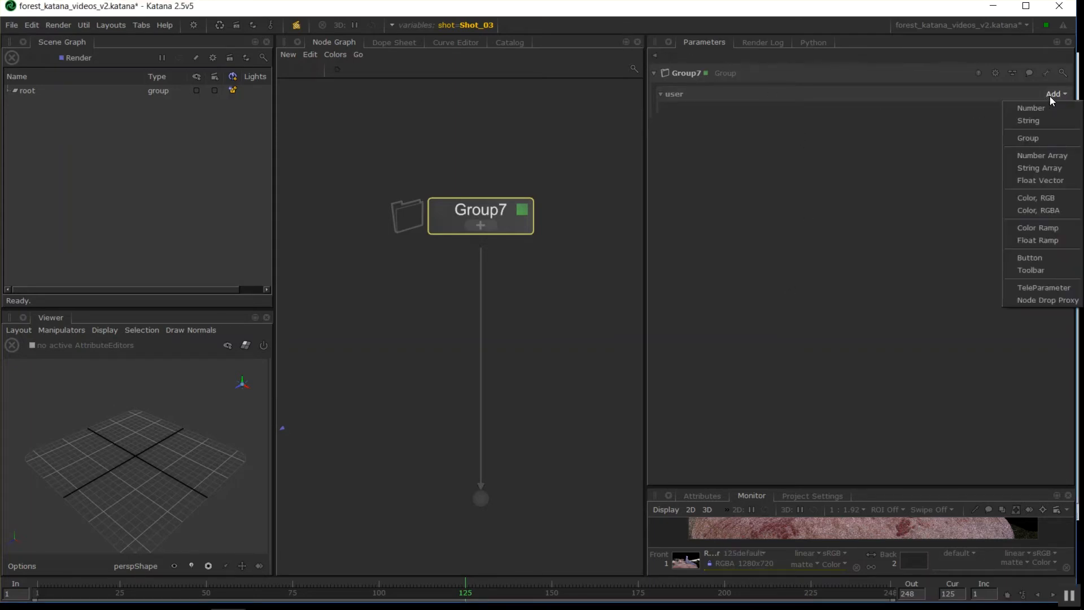
{"action": "mouse_move", "coordinate": [1029, 119]}
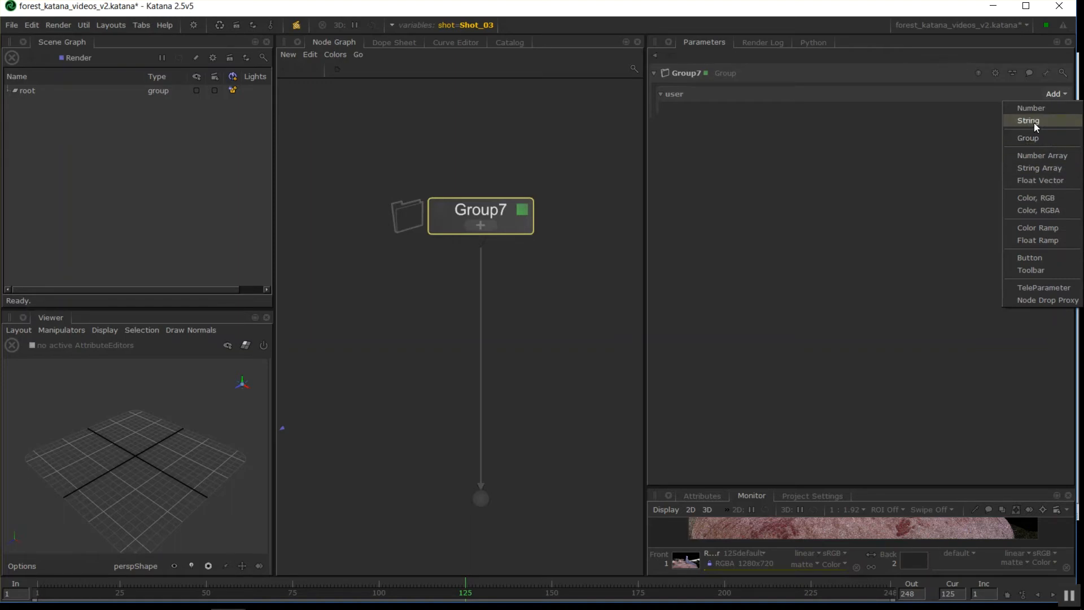
{"action": "left_click", "coordinate": [1027, 121]}
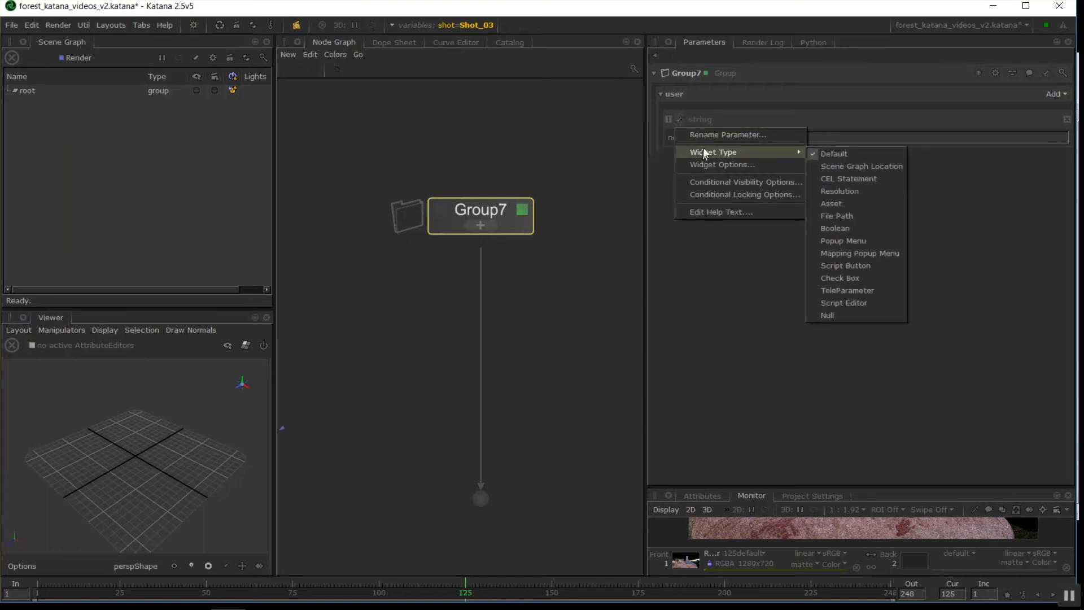
{"action": "mouse_move", "coordinate": [836, 216]}
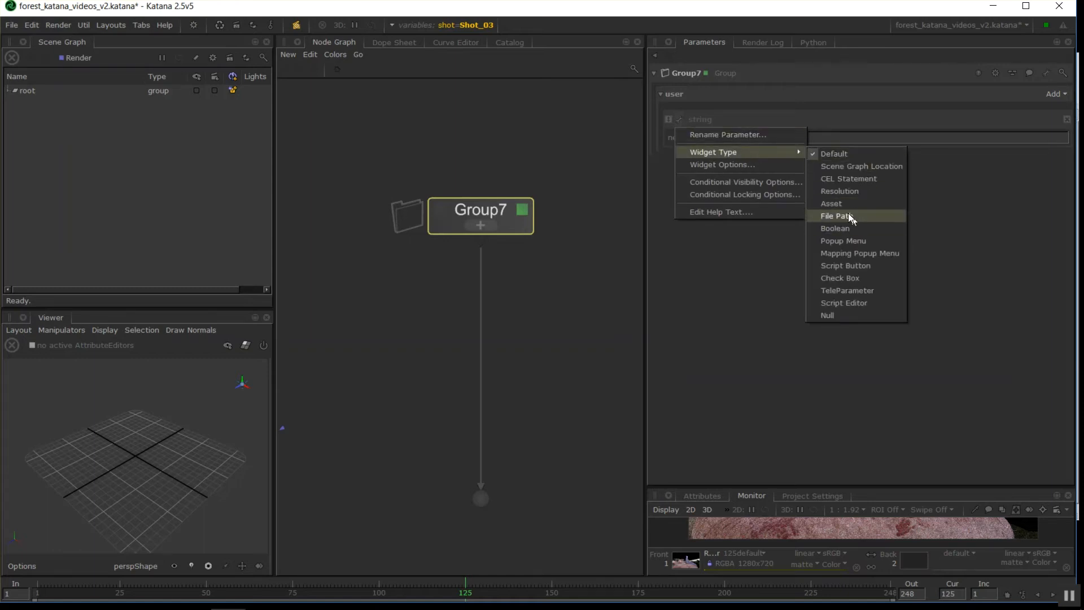
{"action": "mouse_move", "coordinate": [851, 323]}
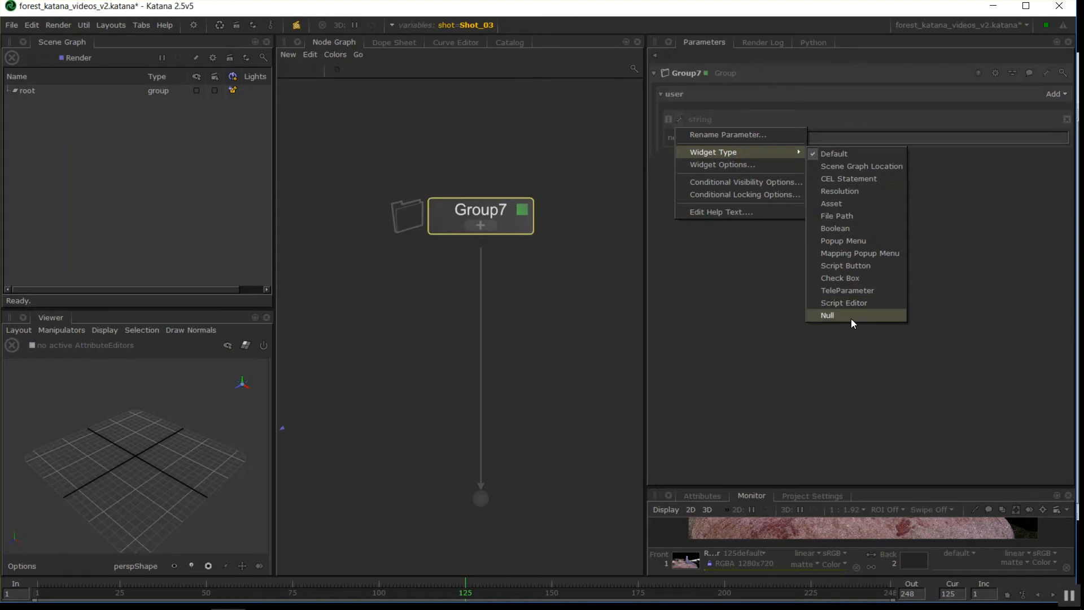
{"action": "mouse_move", "coordinate": [851, 193]}
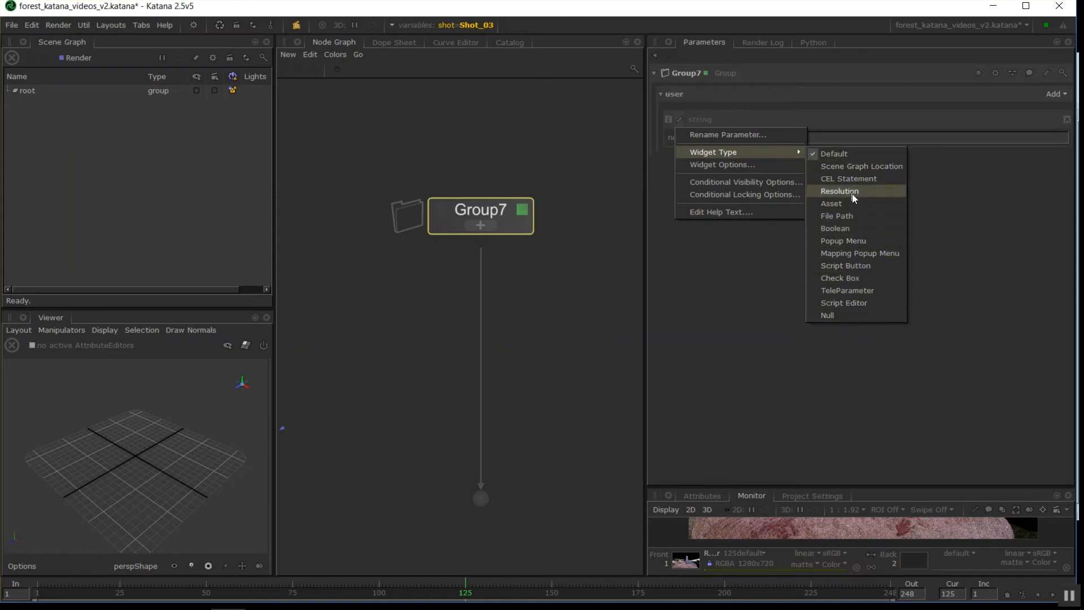
{"action": "mouse_move", "coordinate": [863, 178]}
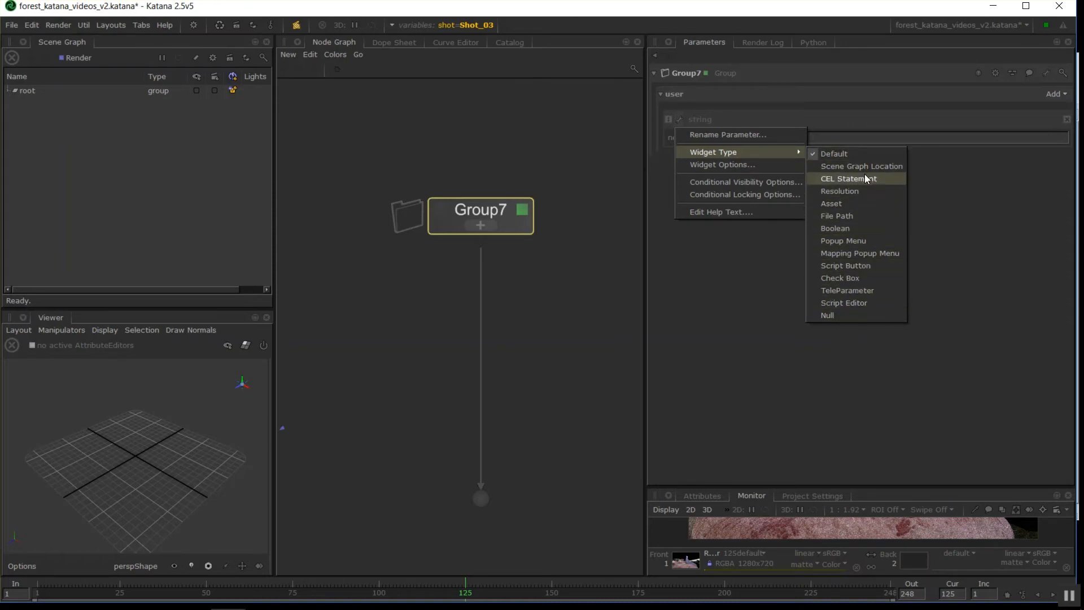
{"action": "mouse_move", "coordinate": [864, 214]}
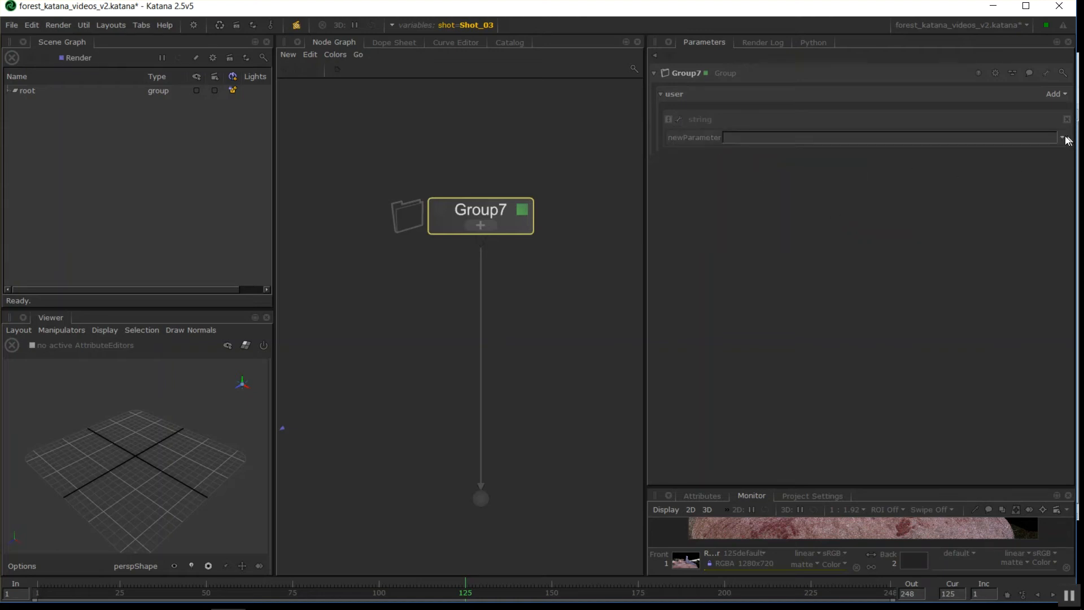
- Test the file browser, then rename the string parameter to 'diffuse'
{"action": "left_click", "coordinate": [1062, 137]}
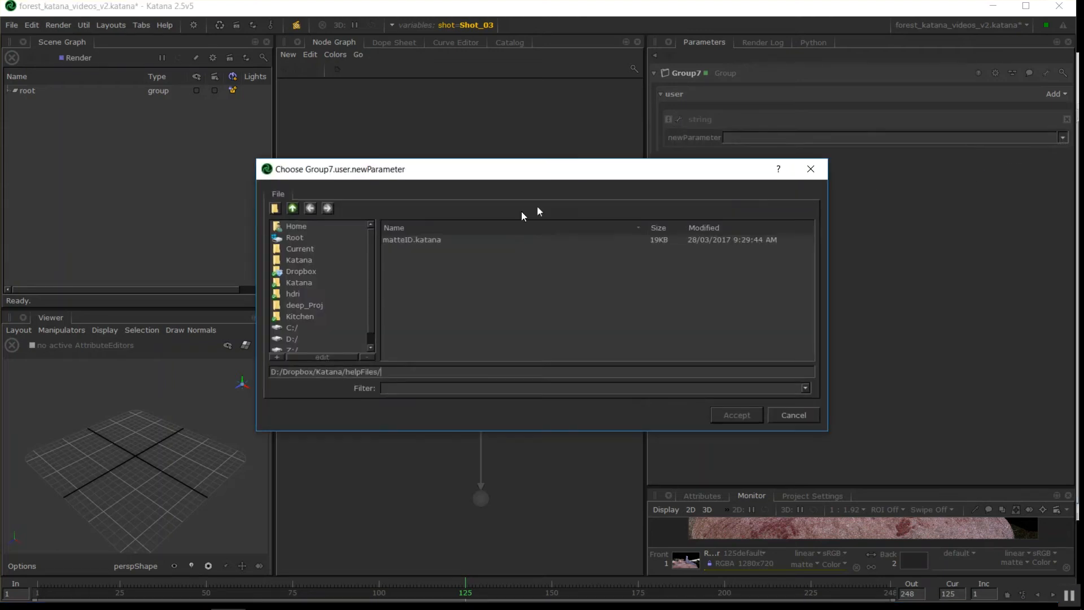
{"action": "left_click", "coordinate": [793, 415]}
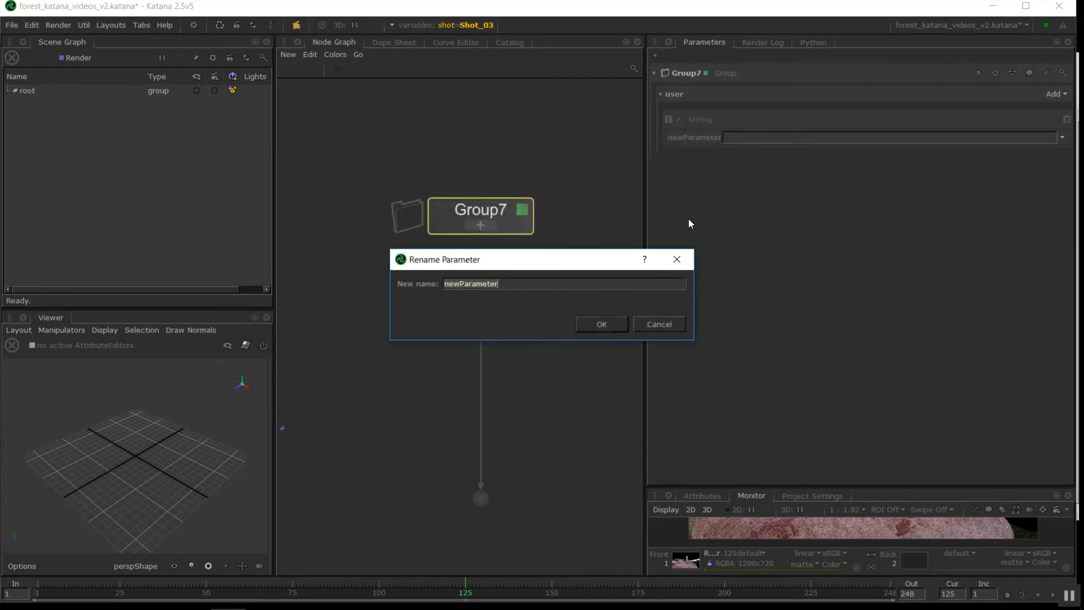
{"action": "type", "text": "diffuse"}
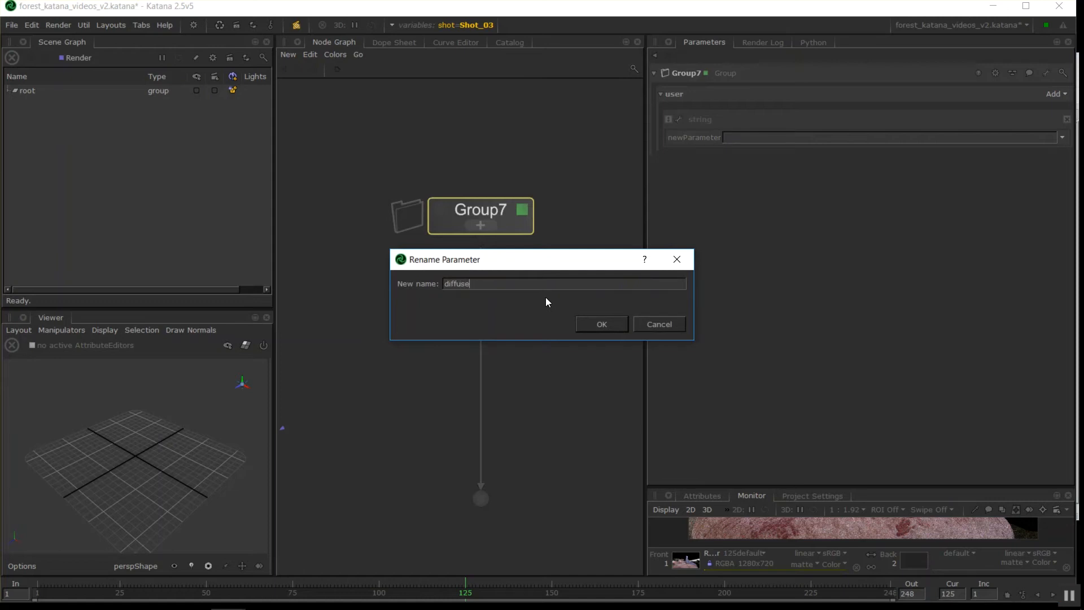
{"action": "left_click", "coordinate": [600, 324]}
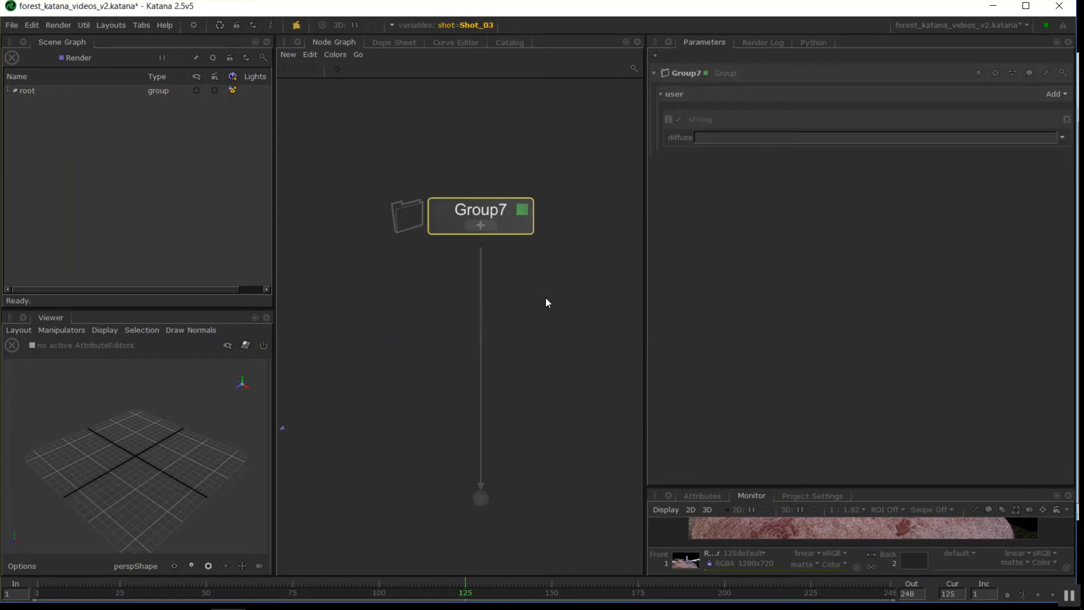
{"action": "left_click", "coordinate": [744, 137]}
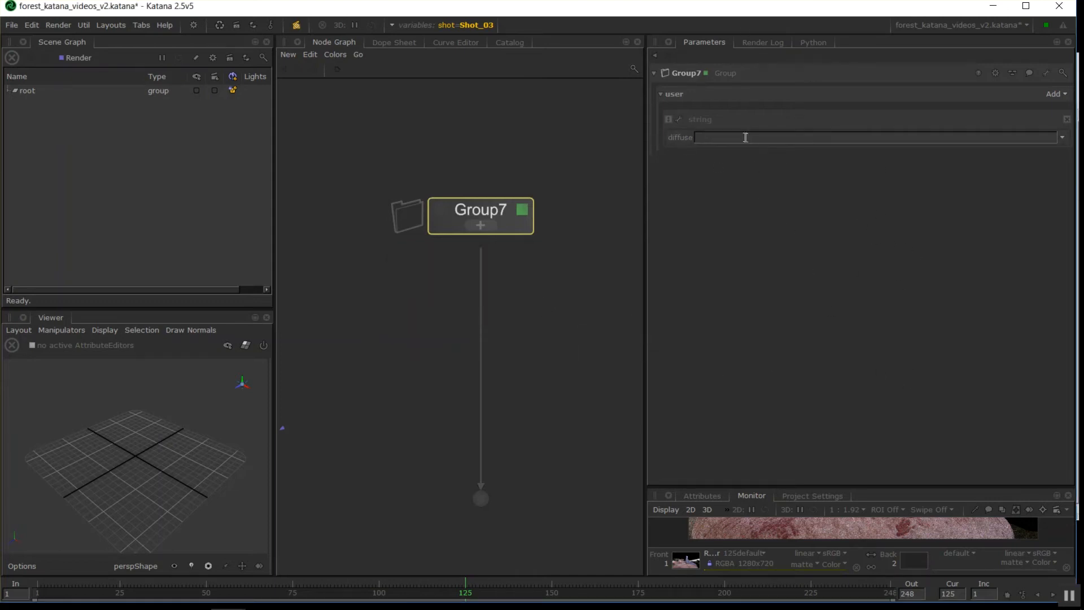
{"action": "mouse_move", "coordinate": [707, 183]}
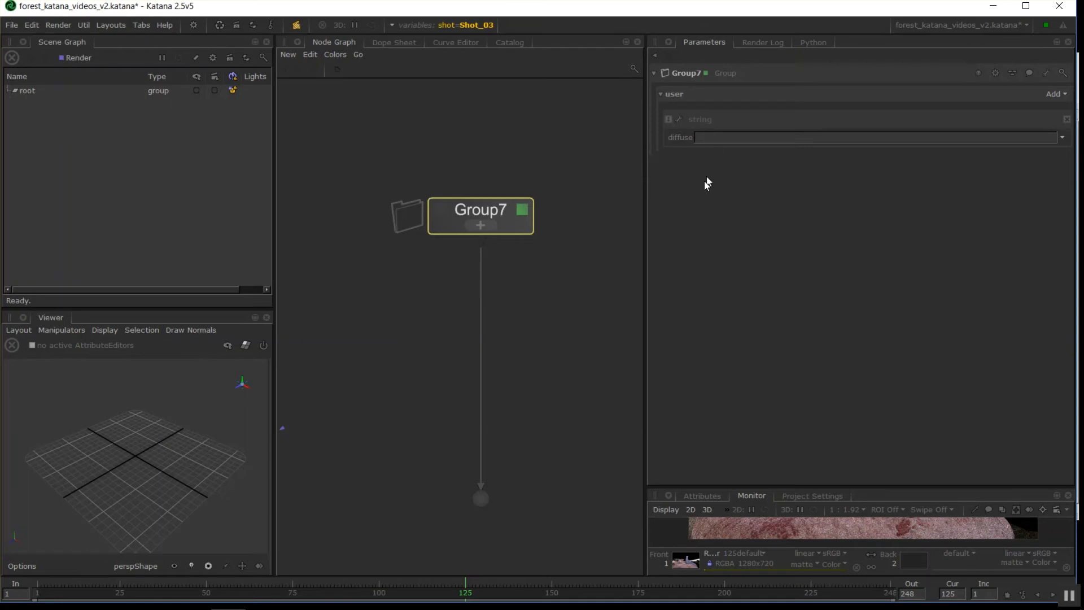
- Add a Number user parameter with value 1 and reopen Group7's internal nodes
{"action": "left_click", "coordinate": [1061, 137]}
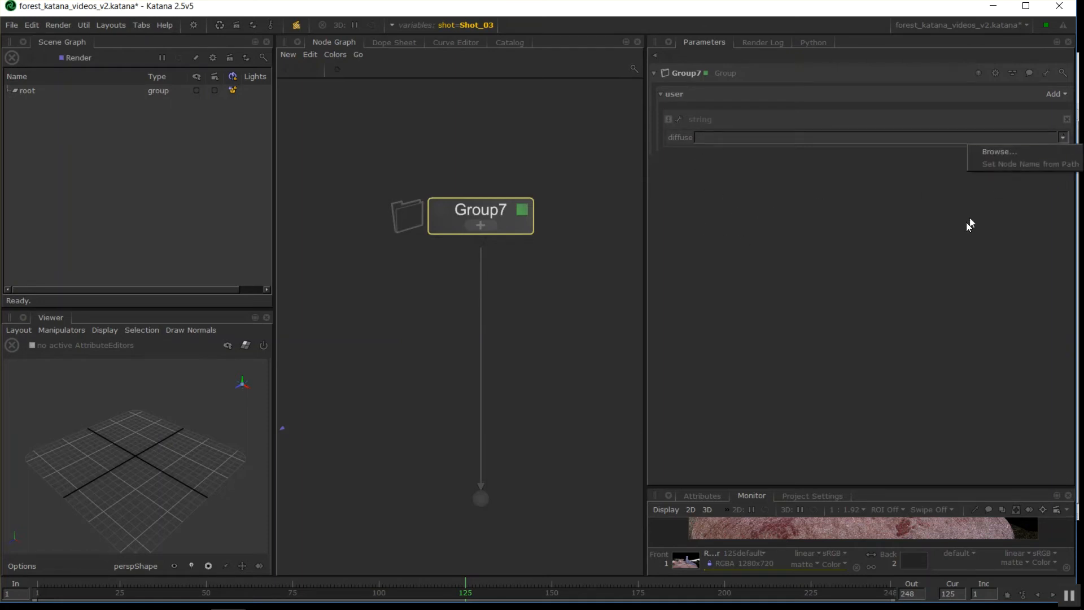
{"action": "left_click", "coordinate": [1054, 94]}
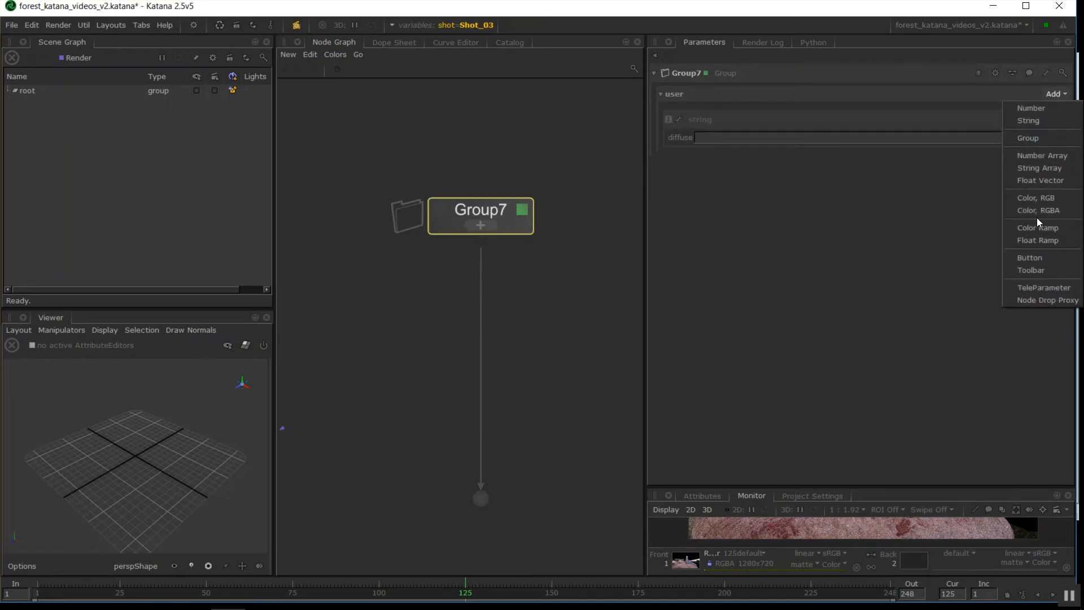
{"action": "mouse_move", "coordinate": [1028, 138]}
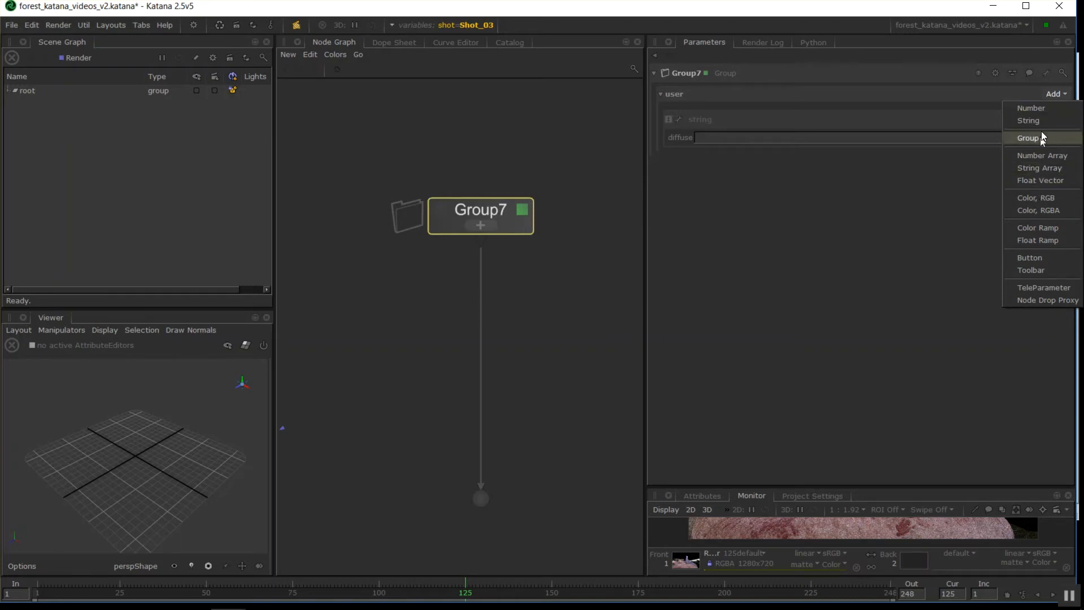
{"action": "left_click", "coordinate": [1030, 109]}
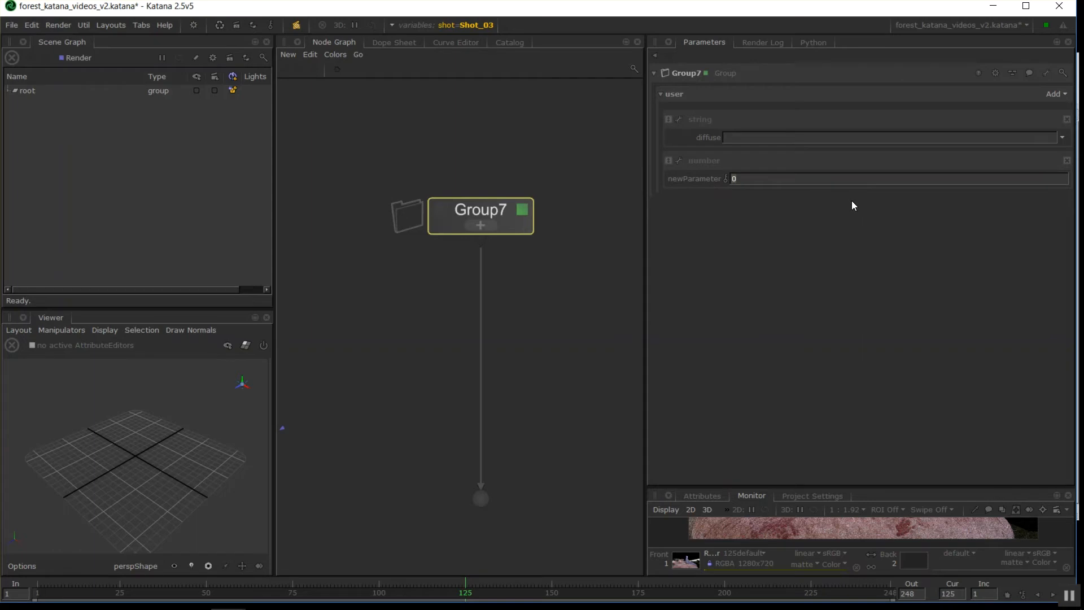
{"action": "type", "text": "1"}
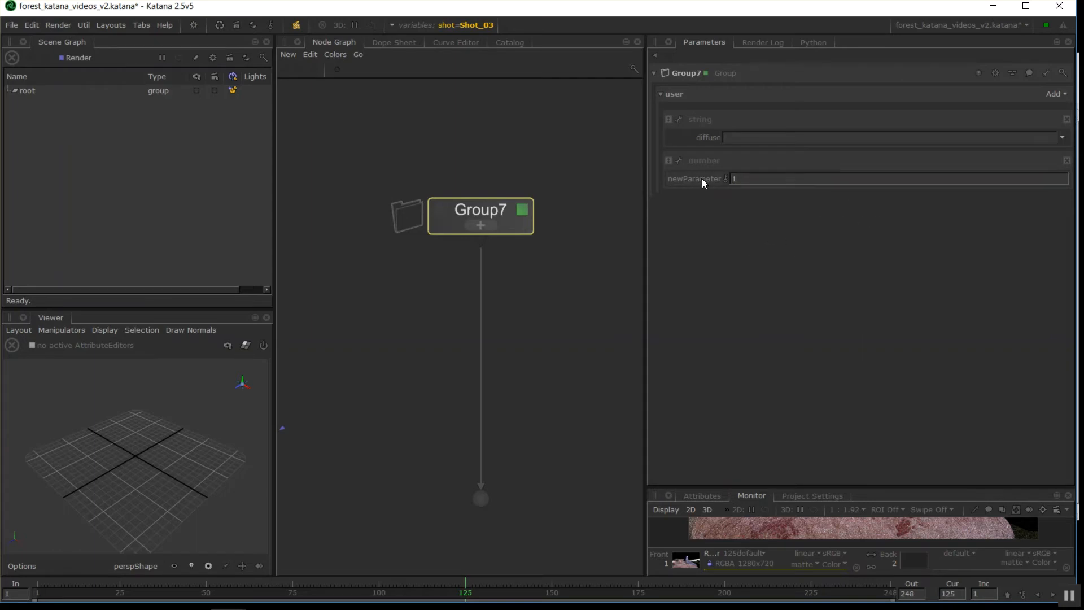
{"action": "mouse_move", "coordinate": [489, 238]}
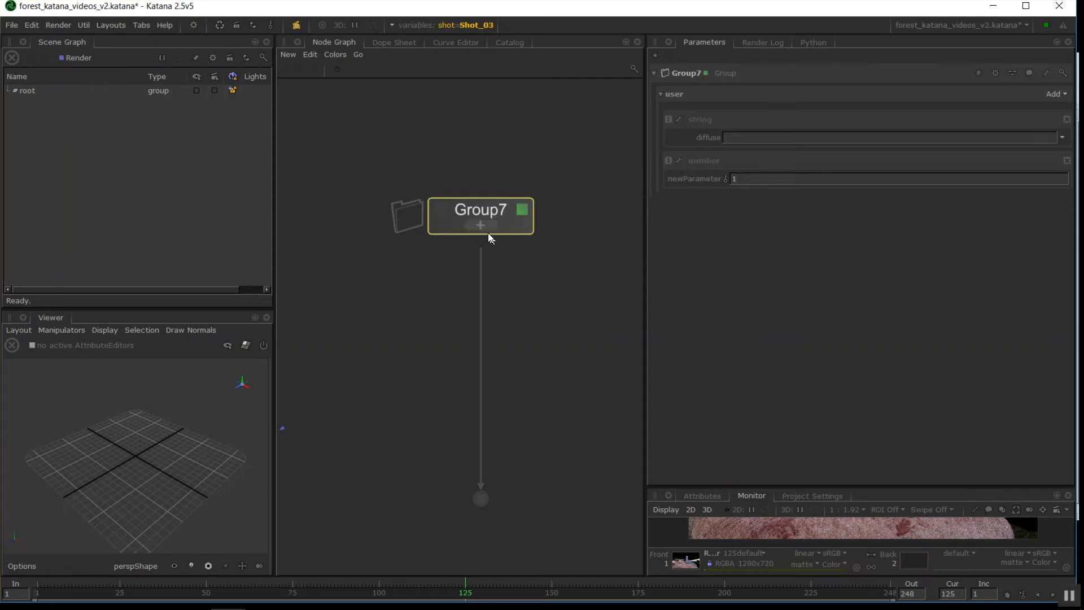
{"action": "double_click", "coordinate": [480, 215]}
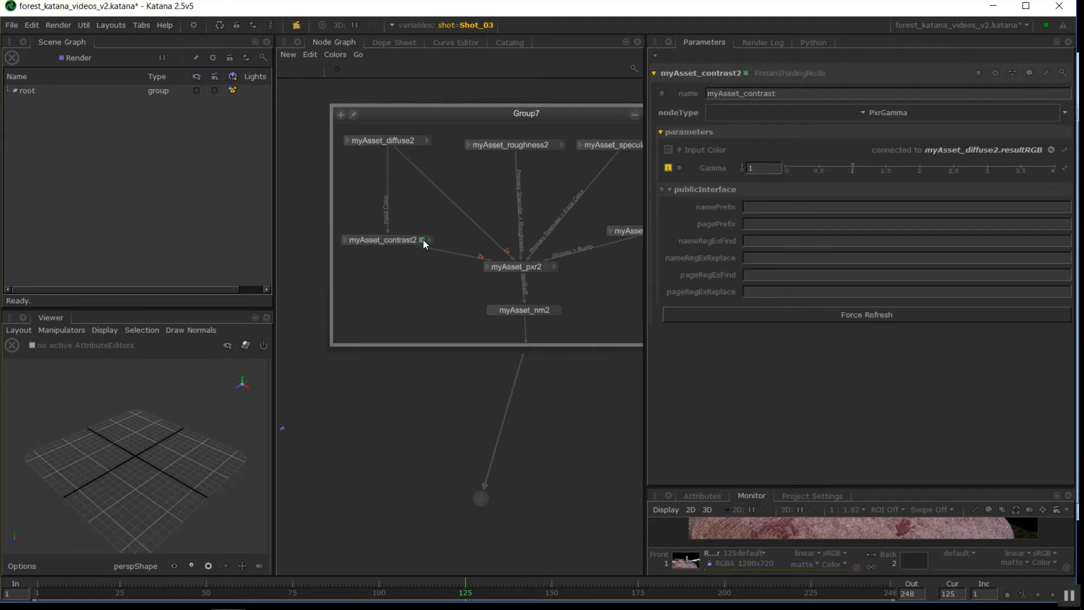
{"action": "mouse_move", "coordinate": [426, 149]}
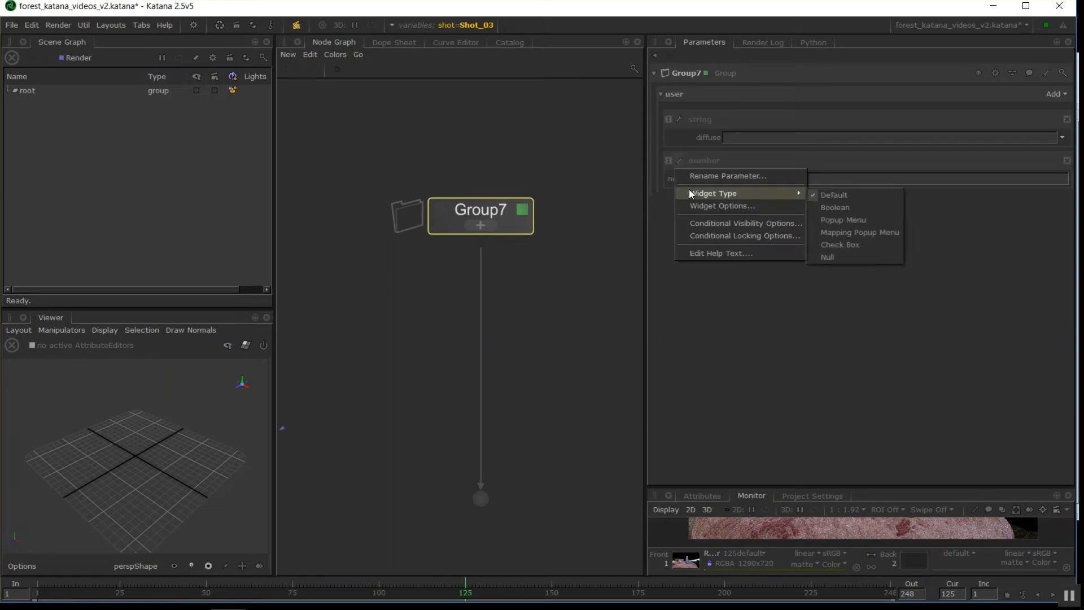
- Rename the number parameter to 'sssGamma'
{"action": "left_click", "coordinate": [726, 176]}
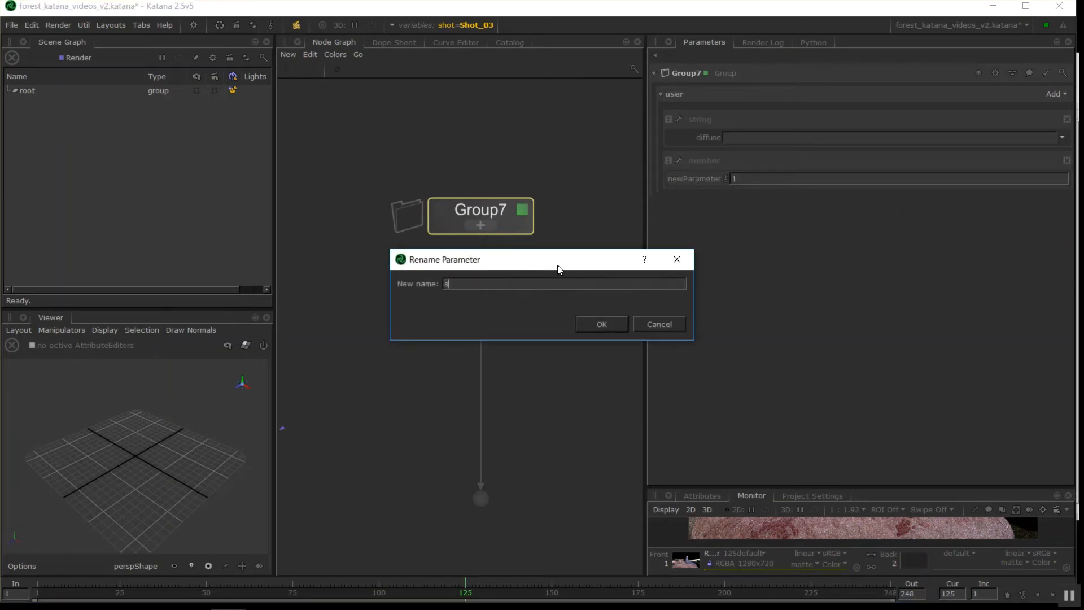
{"action": "type", "text": "sssGamma"}
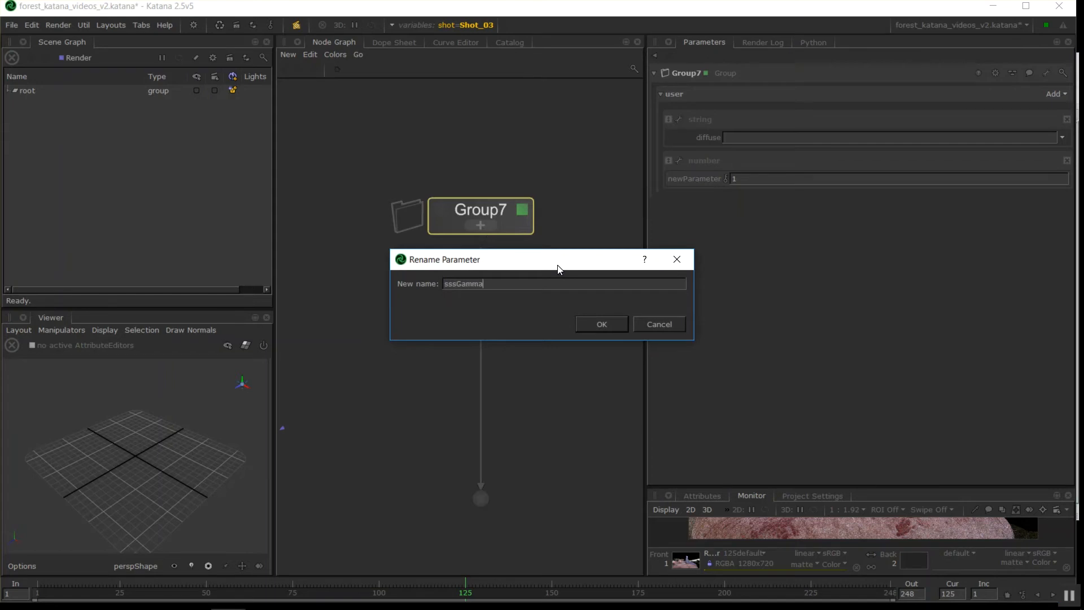
{"action": "left_click", "coordinate": [600, 324]}
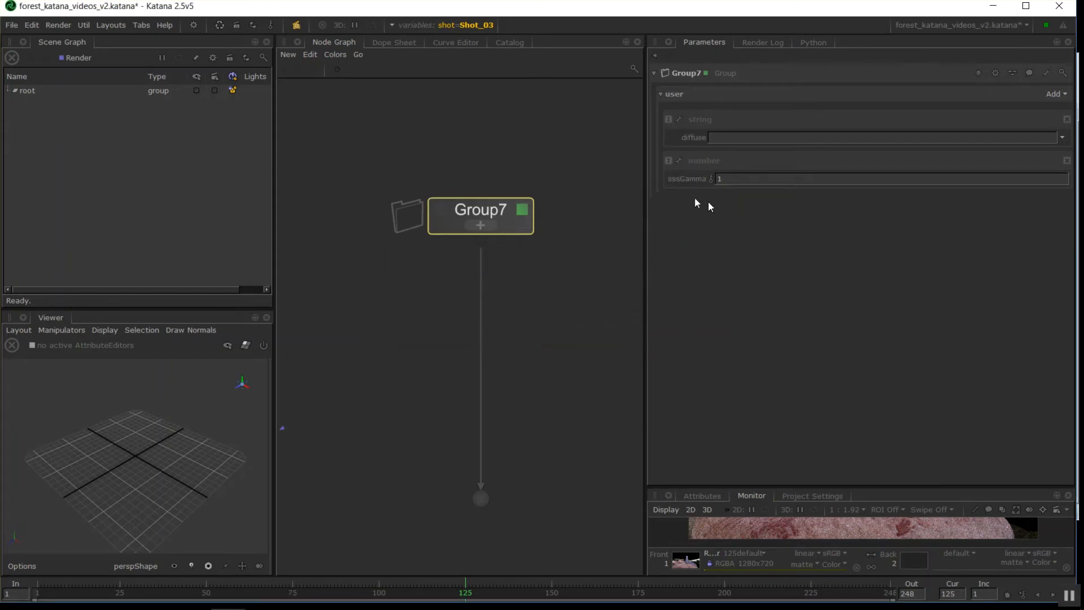
{"action": "mouse_move", "coordinate": [843, 218]}
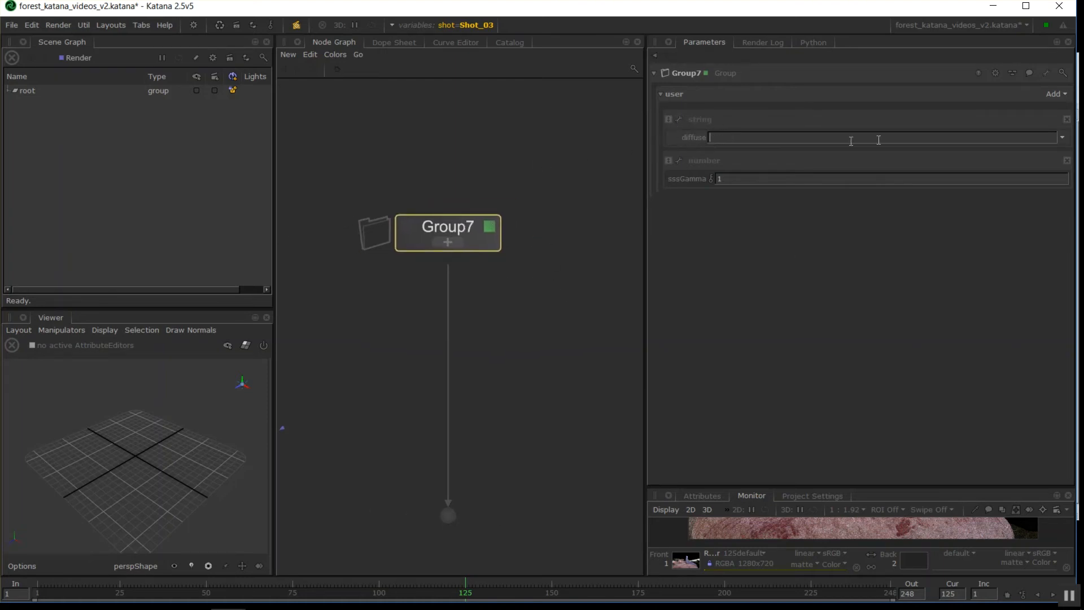
- Reopen Group7 and add another String user parameter for the extra texture slots
{"action": "double_click", "coordinate": [447, 232]}
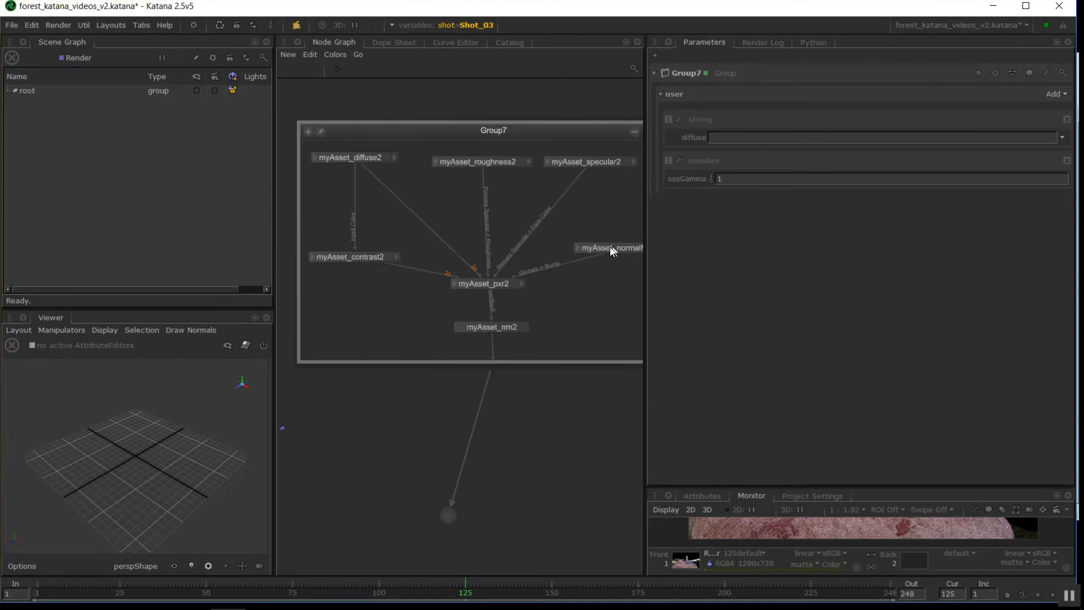
{"action": "mouse_move", "coordinate": [781, 300]}
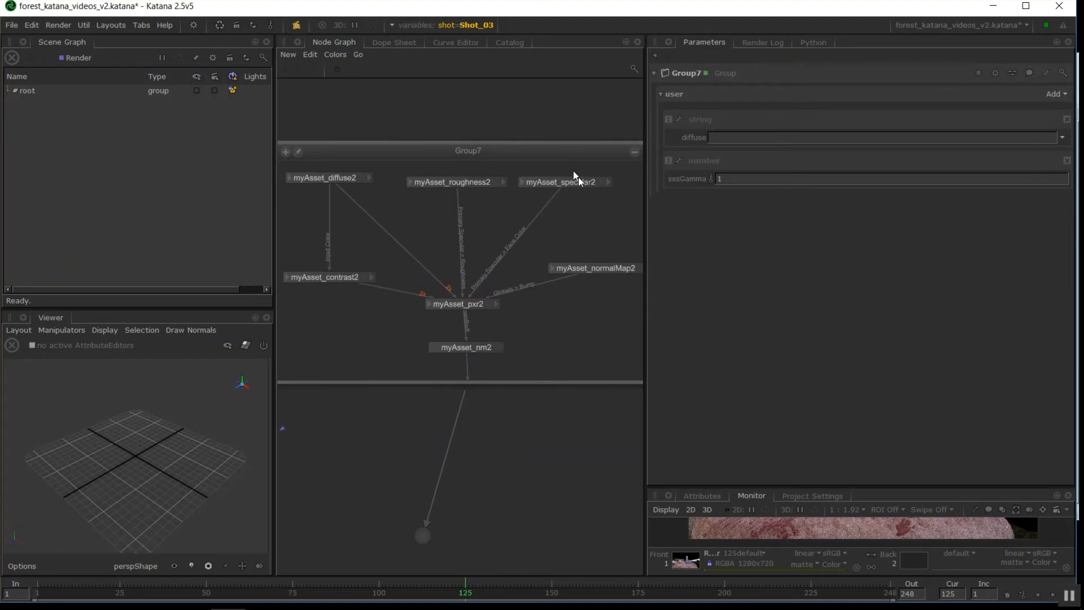
{"action": "left_click", "coordinate": [1056, 93]}
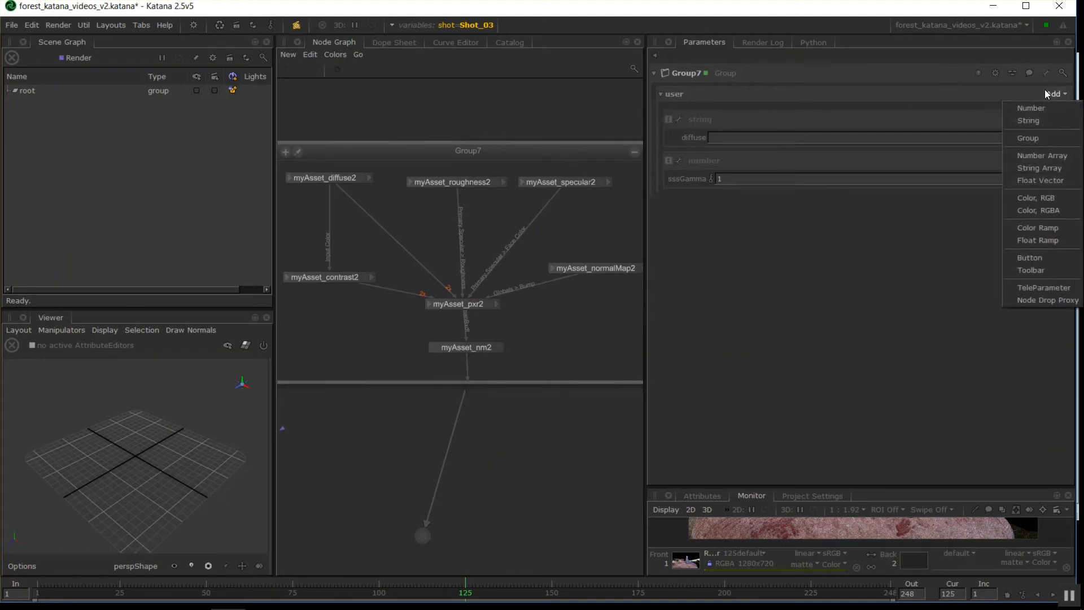
{"action": "left_click", "coordinate": [1029, 120]}
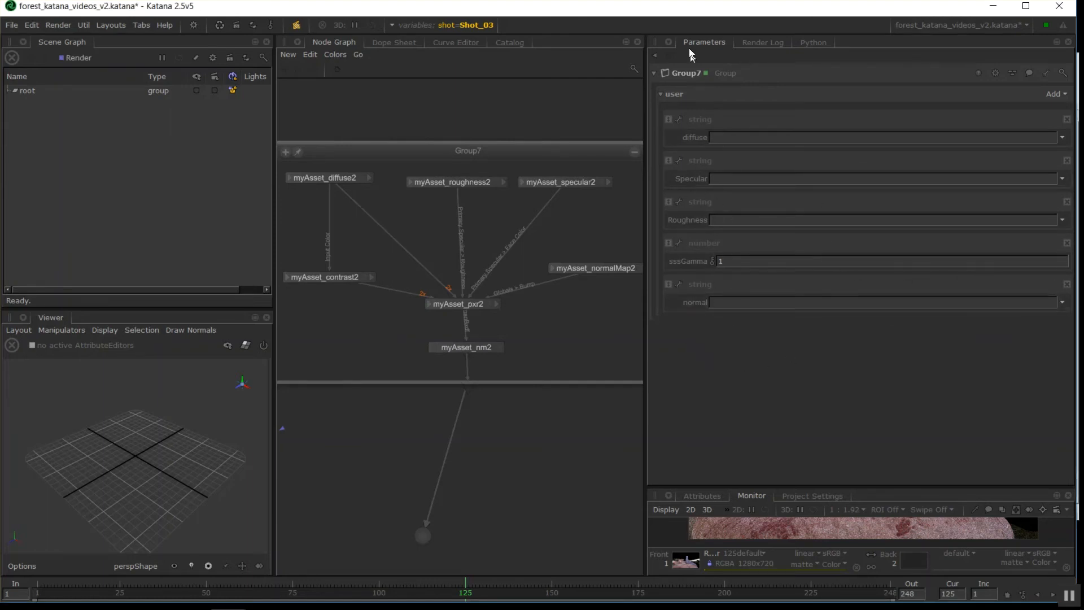
{"action": "mouse_move", "coordinate": [678, 233]}
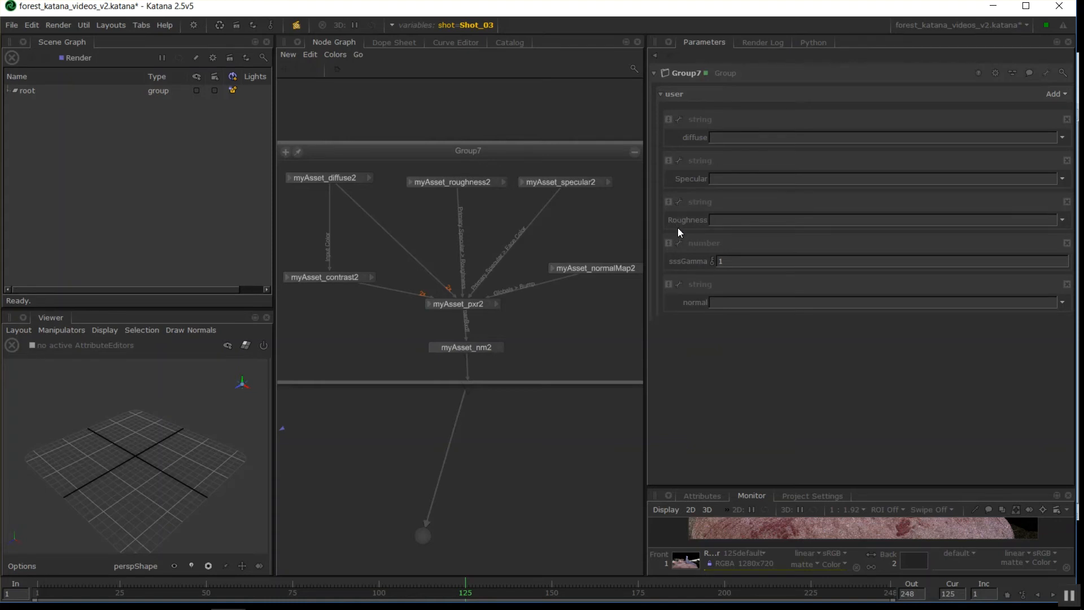
{"action": "mouse_move", "coordinate": [704, 214]}
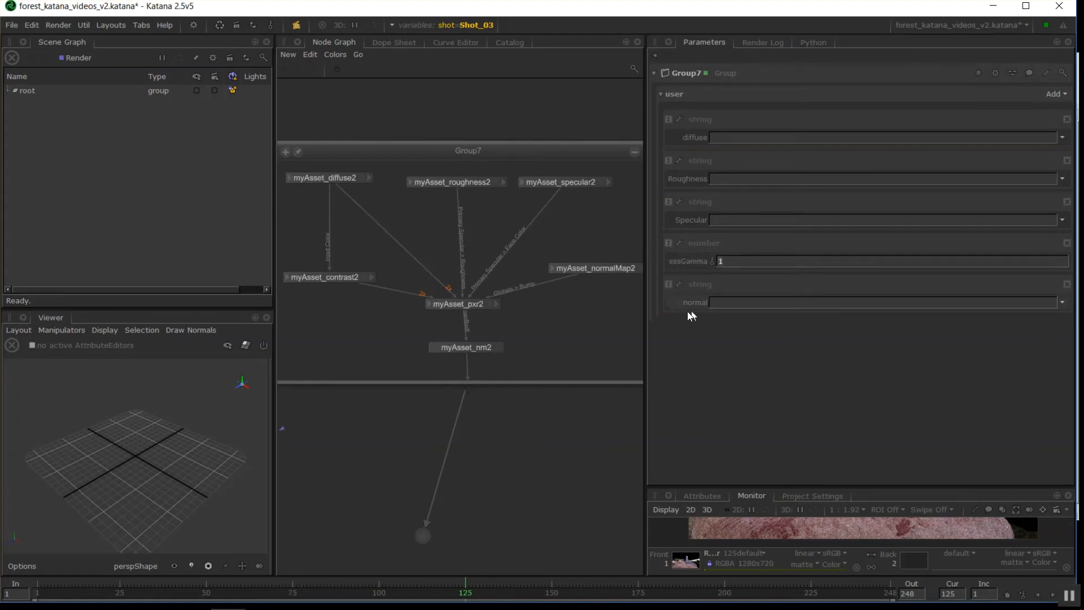
{"action": "mouse_move", "coordinate": [694, 239]}
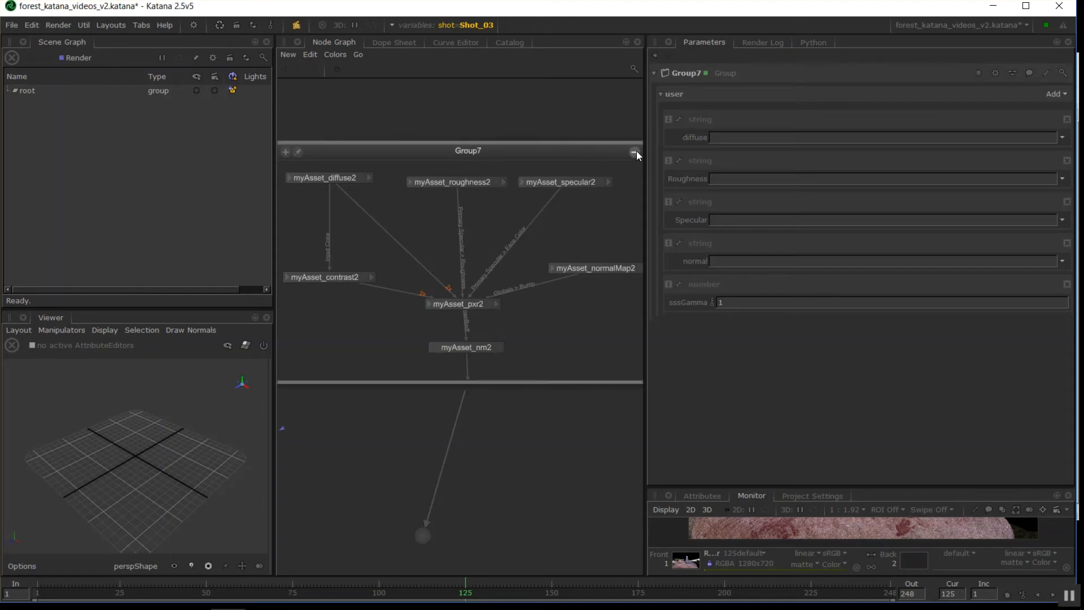
- Reselect Group7, reopen it and show myAsset_diffuse2's parameters beneath the user parameters
{"action": "left_click", "coordinate": [829, 136]}
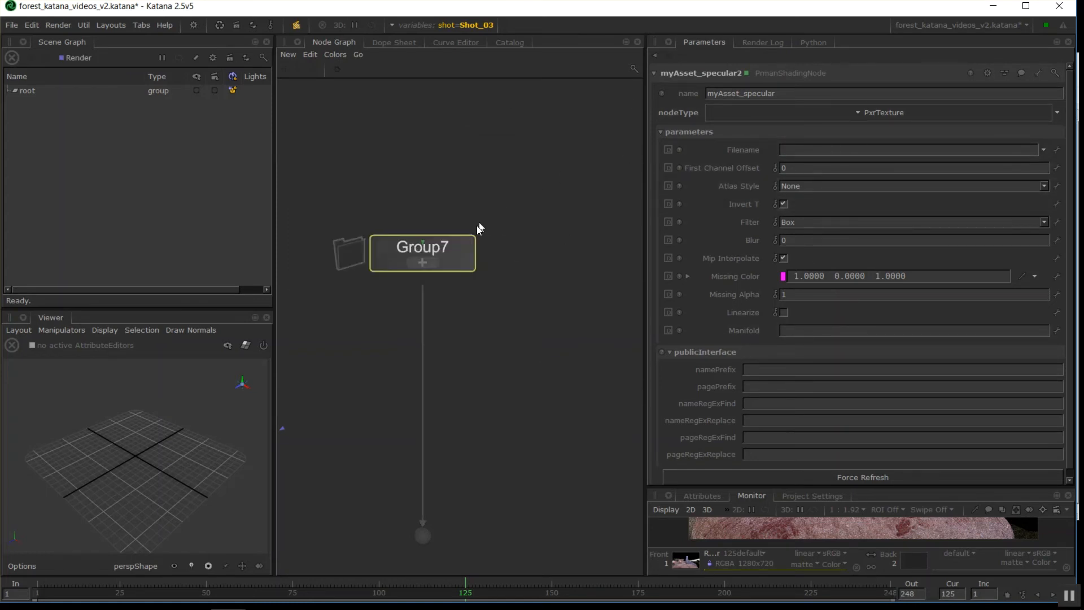
{"action": "left_click", "coordinate": [421, 247]}
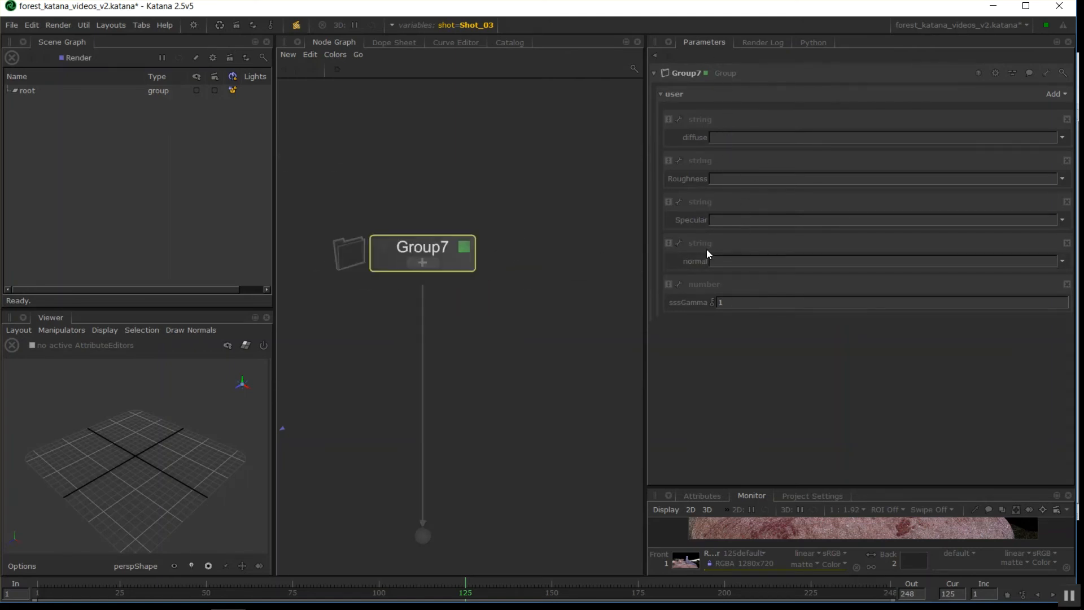
{"action": "double_click", "coordinate": [421, 247]}
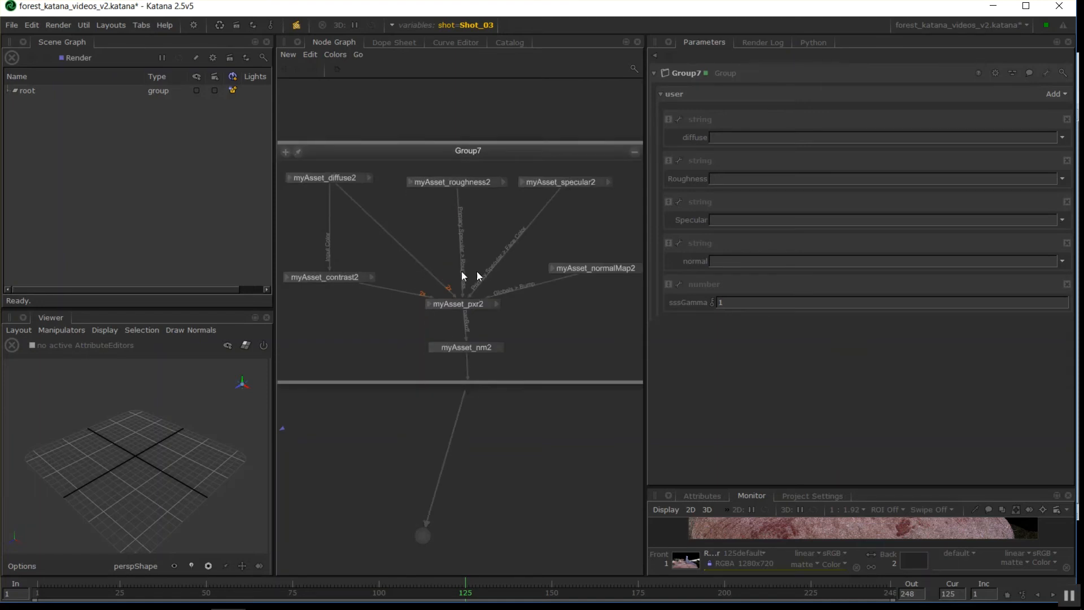
{"action": "mouse_move", "coordinate": [563, 230]}
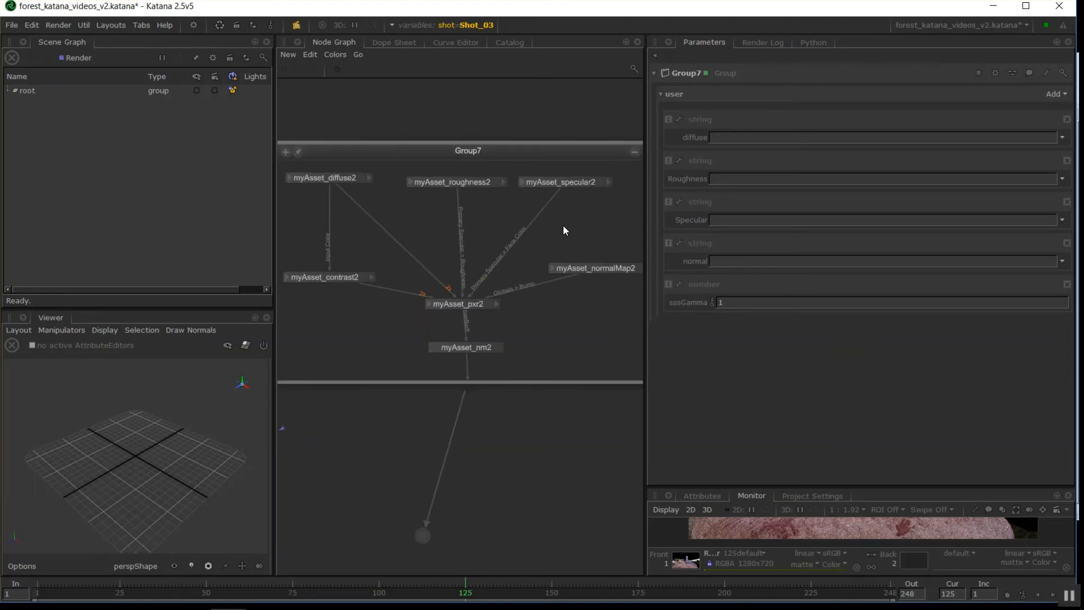
{"action": "mouse_move", "coordinate": [339, 180]}
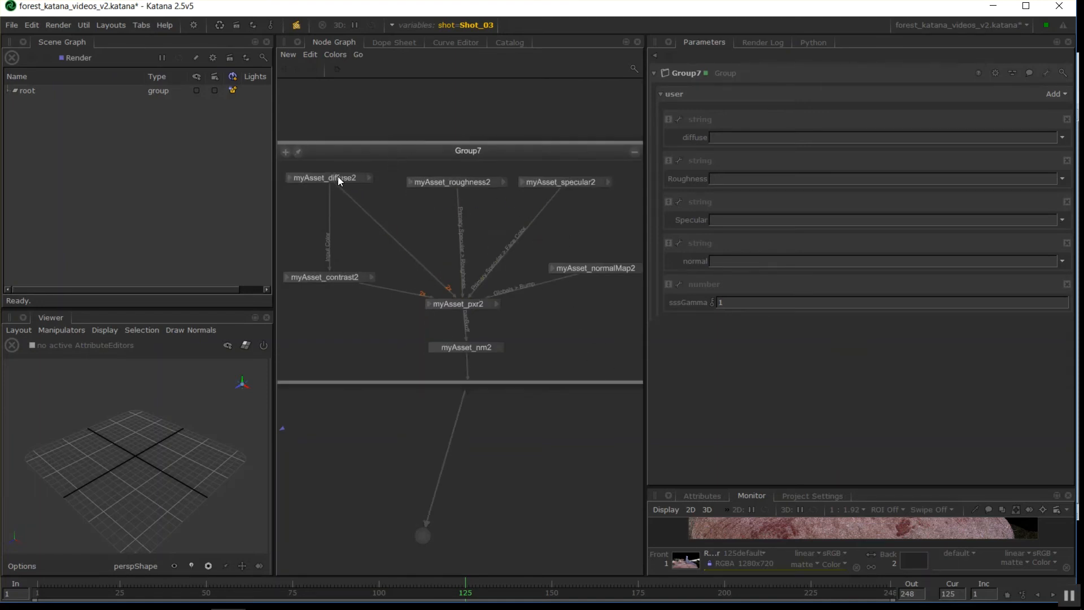
{"action": "left_click", "coordinate": [325, 178]}
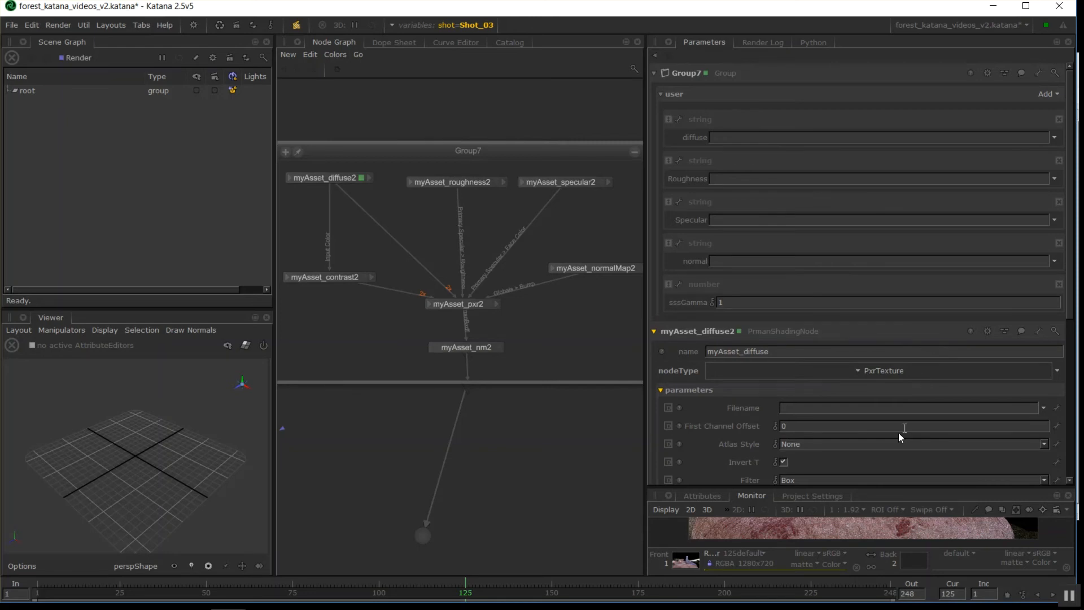
{"action": "scroll", "scroll_direction": "down", "scroll_amount": 3}
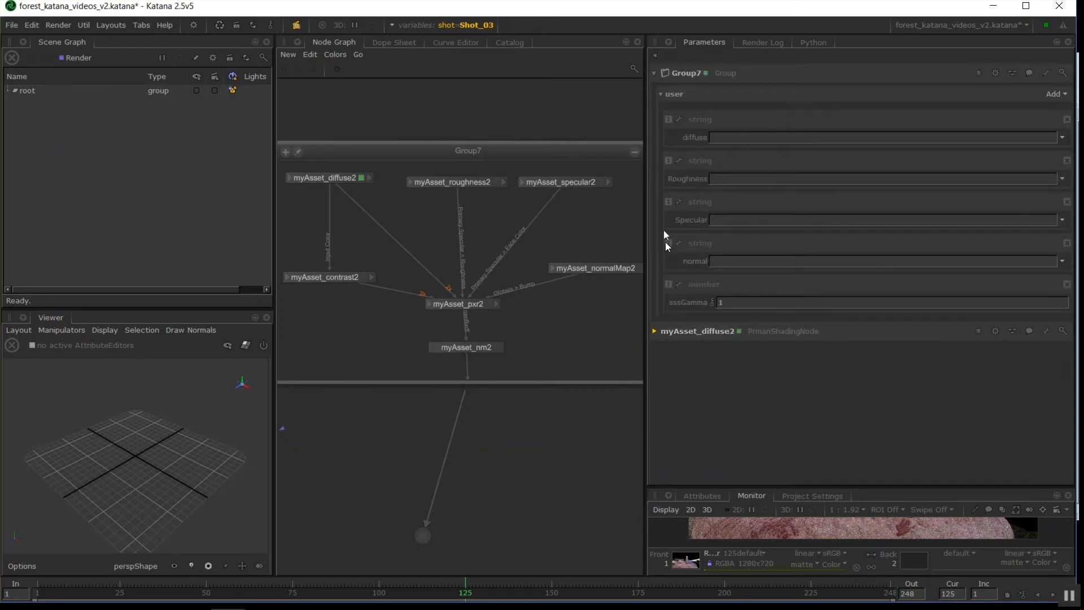
{"action": "left_click", "coordinate": [653, 331]}
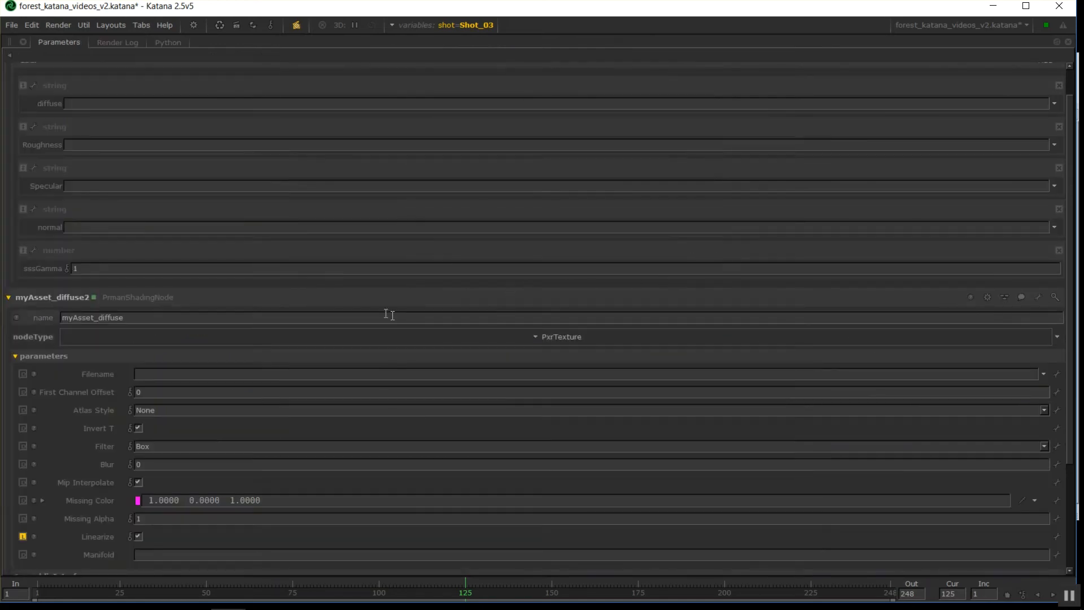
{"action": "mouse_move", "coordinate": [245, 271]}
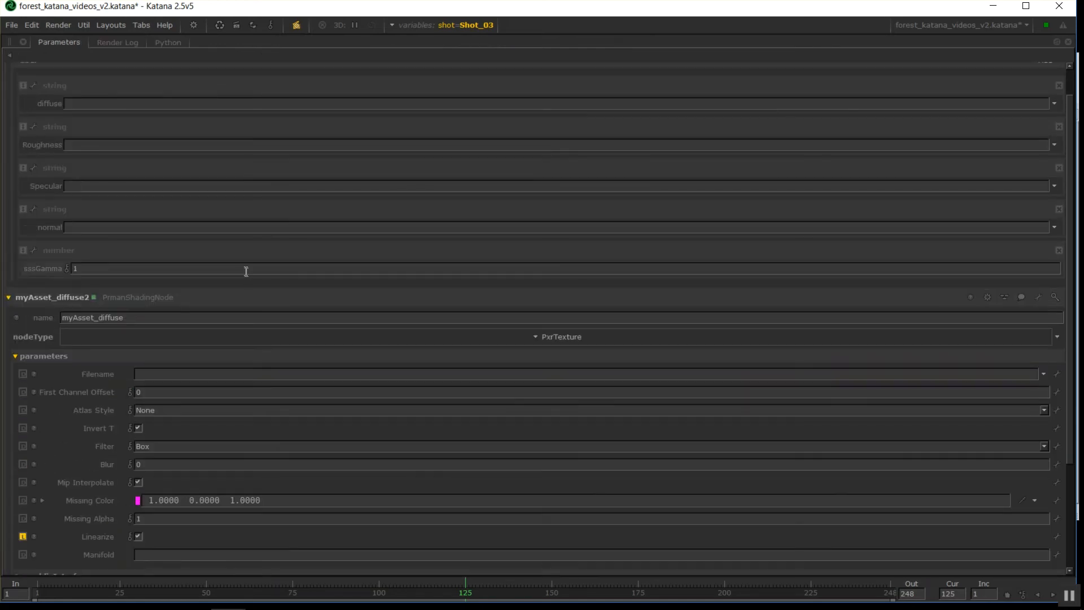
- Pick woods_4k.hdr.tex from the hdri folder as the diffuse texture, then collapse the diffuse node
{"action": "scroll", "scroll_direction": "up", "scroll_amount": 3}
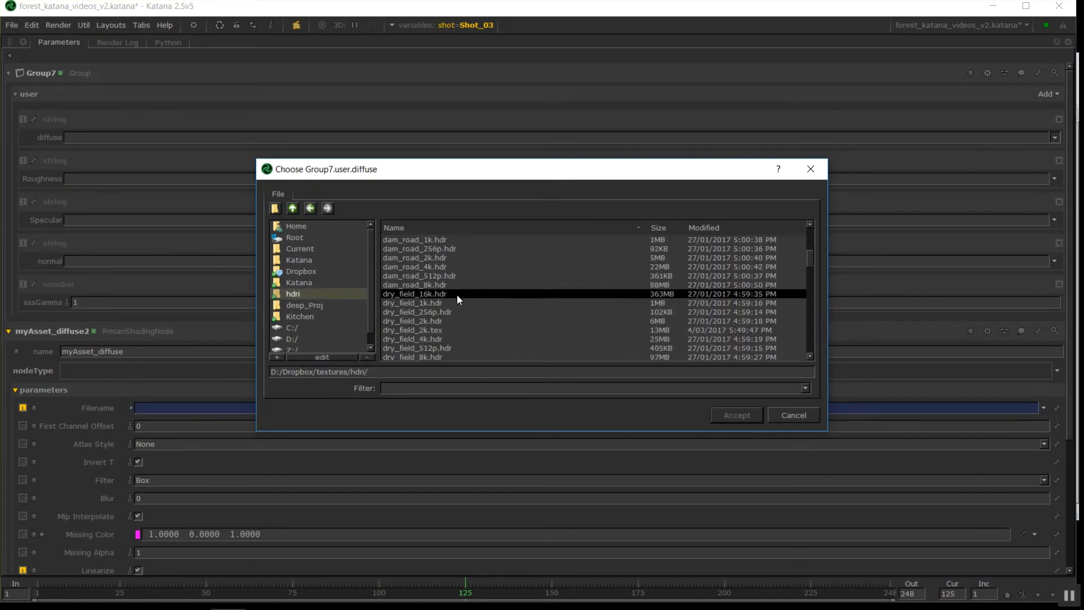
{"action": "scroll", "scroll_direction": "down", "scroll_amount": 3}
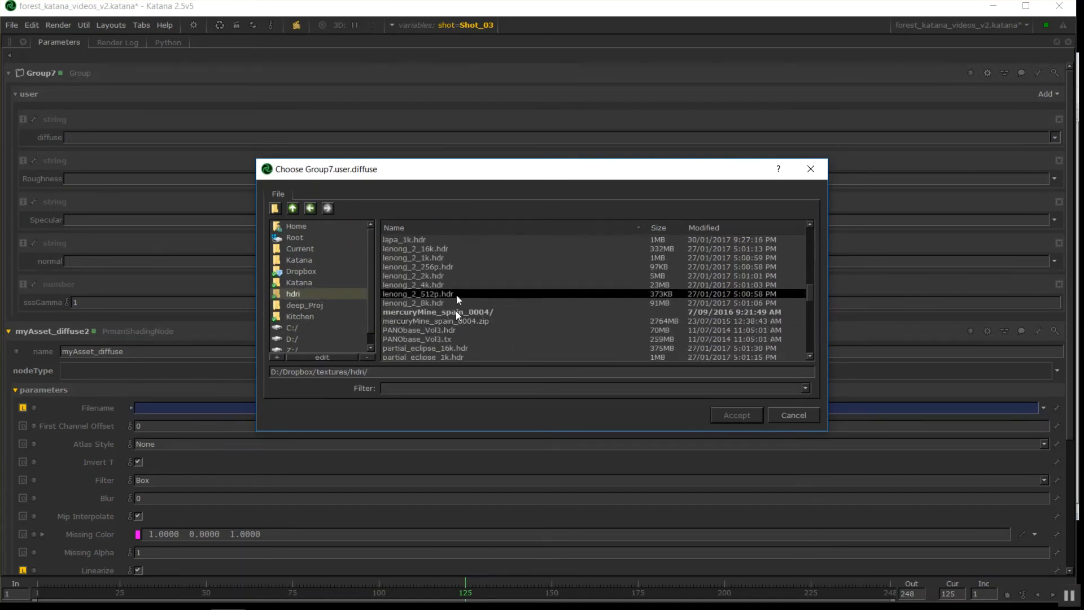
{"action": "scroll", "scroll_direction": "down", "scroll_amount": 3}
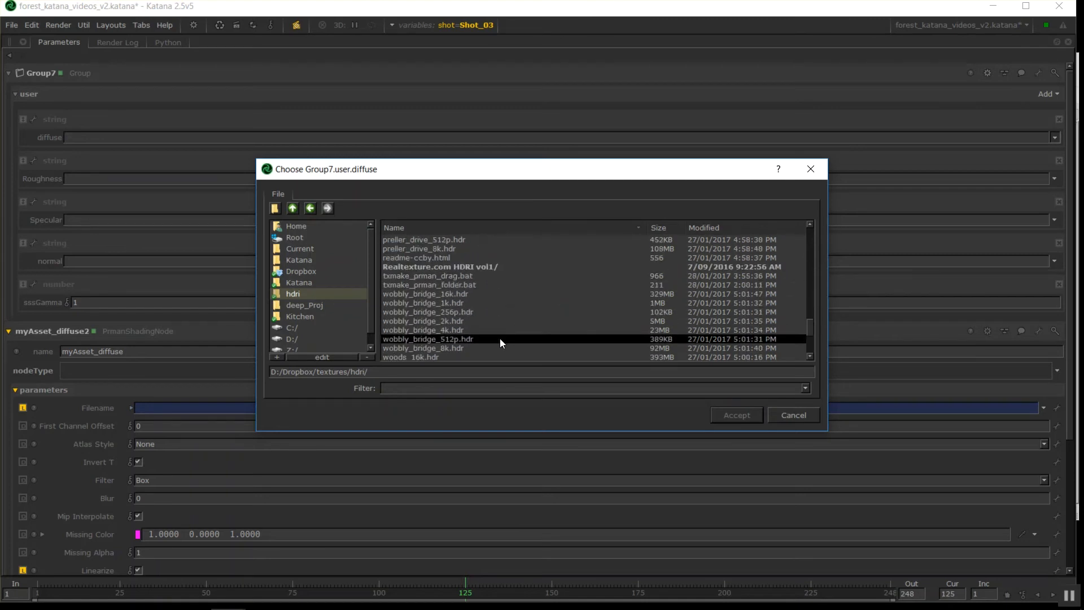
{"action": "scroll", "scroll_direction": "down", "scroll_amount": 3}
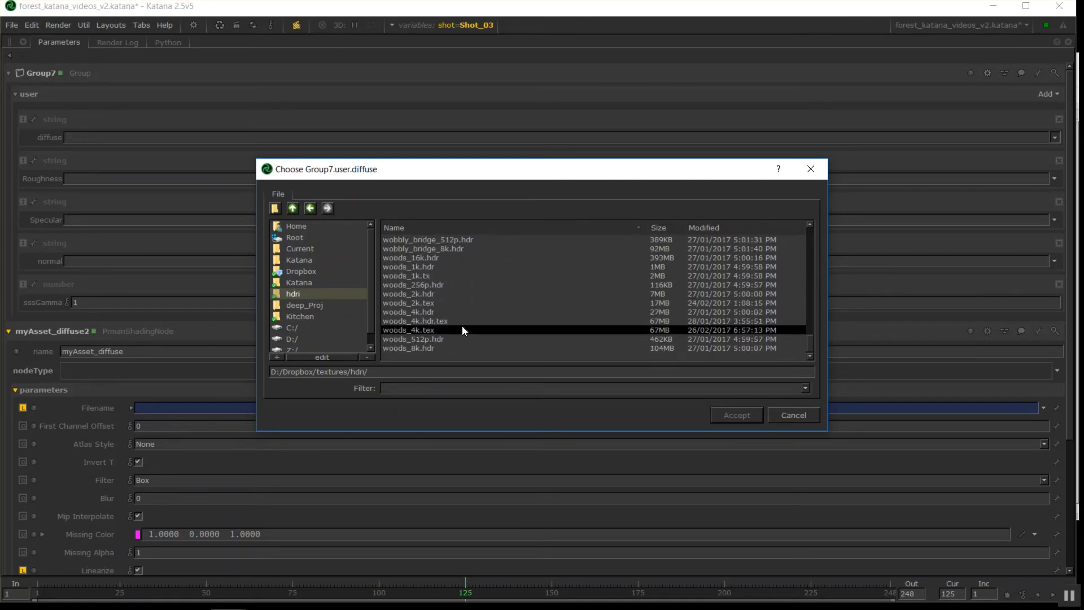
{"action": "left_click", "coordinate": [735, 414]}
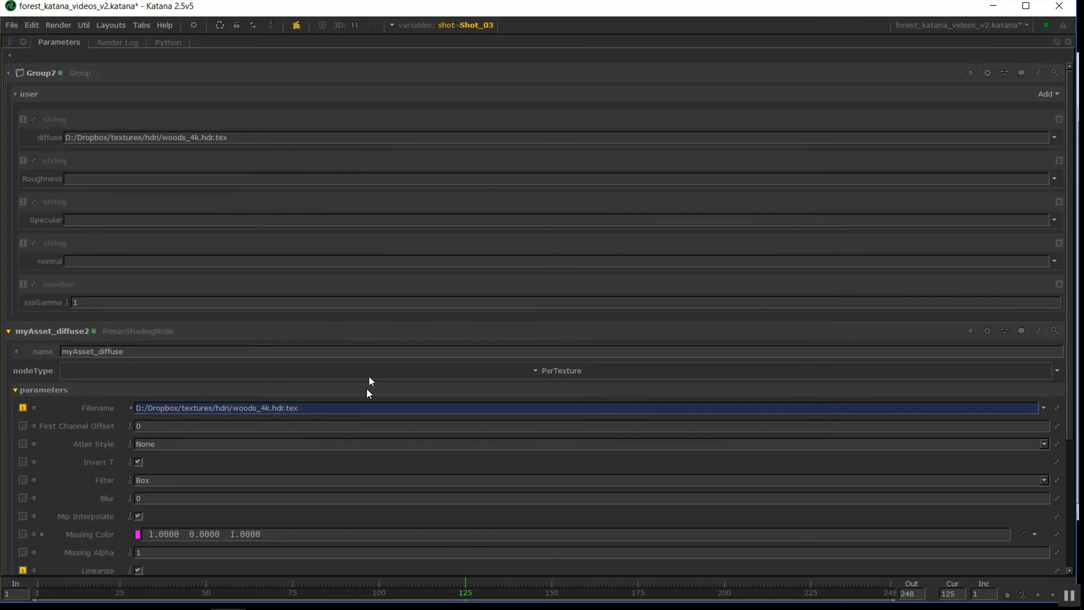
{"action": "mouse_move", "coordinate": [101, 91]}
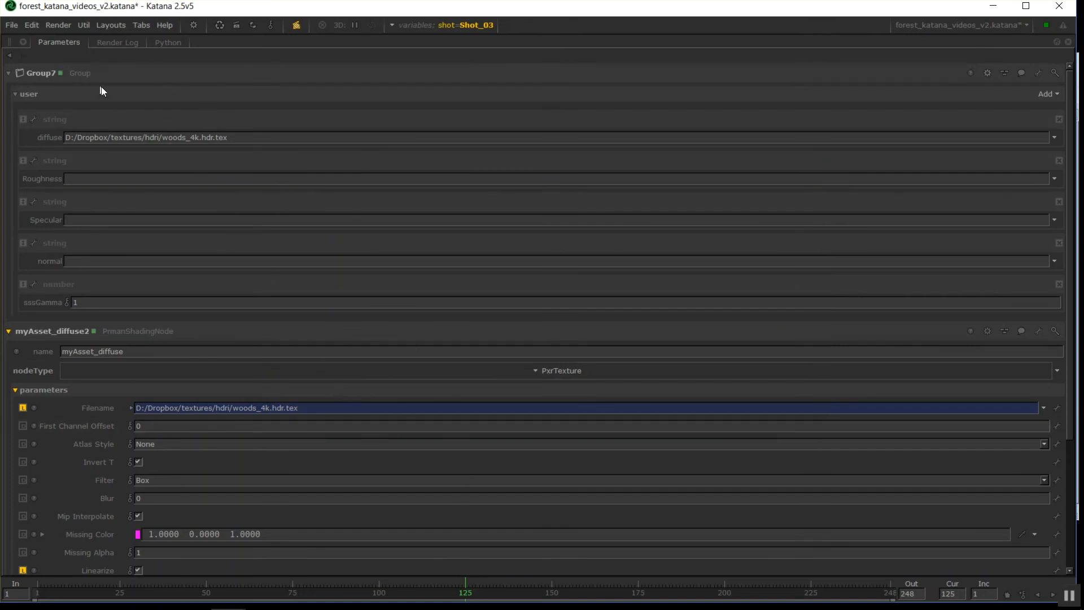
{"action": "mouse_move", "coordinate": [125, 394]}
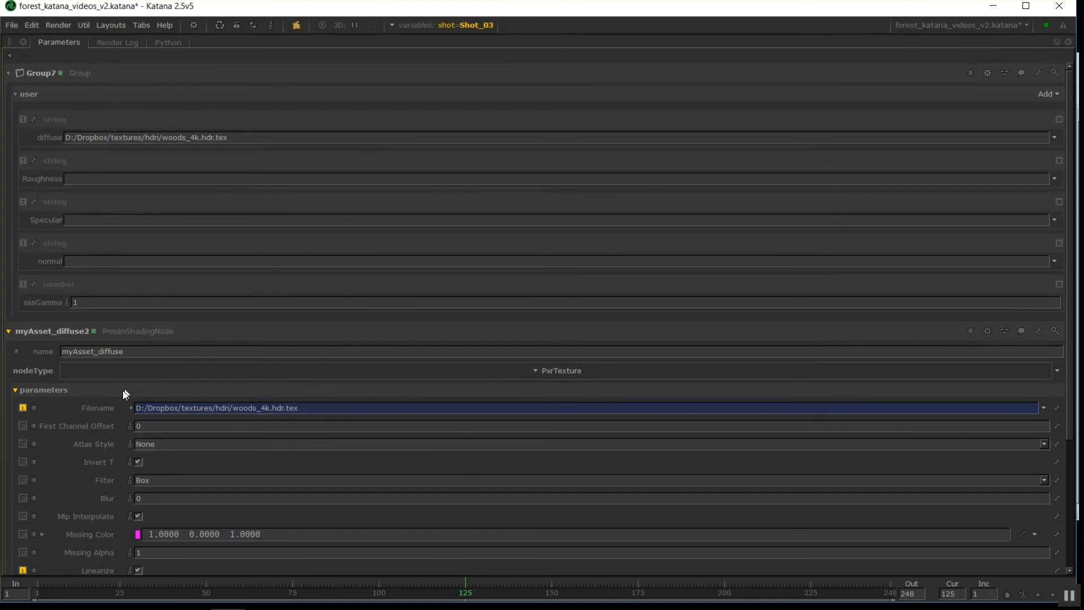
{"action": "left_click", "coordinate": [14, 389]}
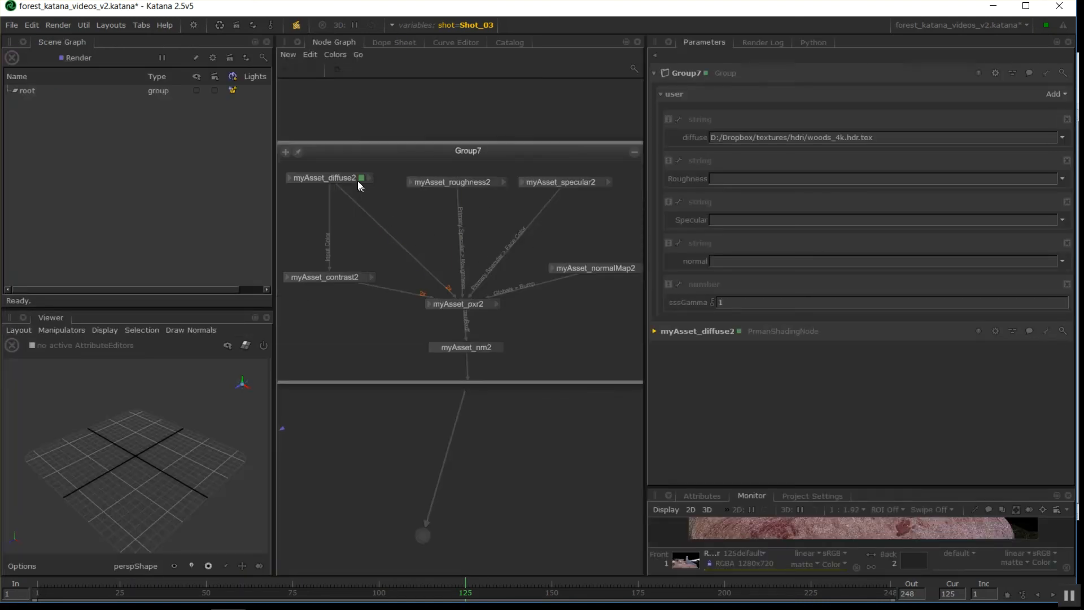
- Link myAsset_roughness2's Filename to Roughness, then show myAsset_contrast2's Gamma for linking
{"action": "left_click", "coordinate": [452, 181]}
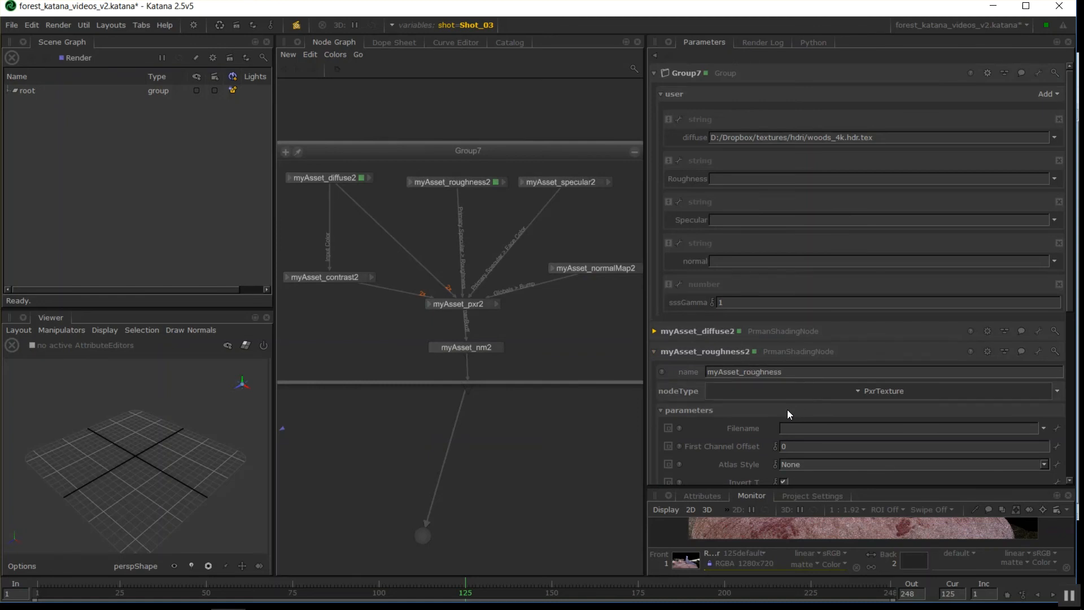
{"action": "mouse_move", "coordinate": [687, 180]}
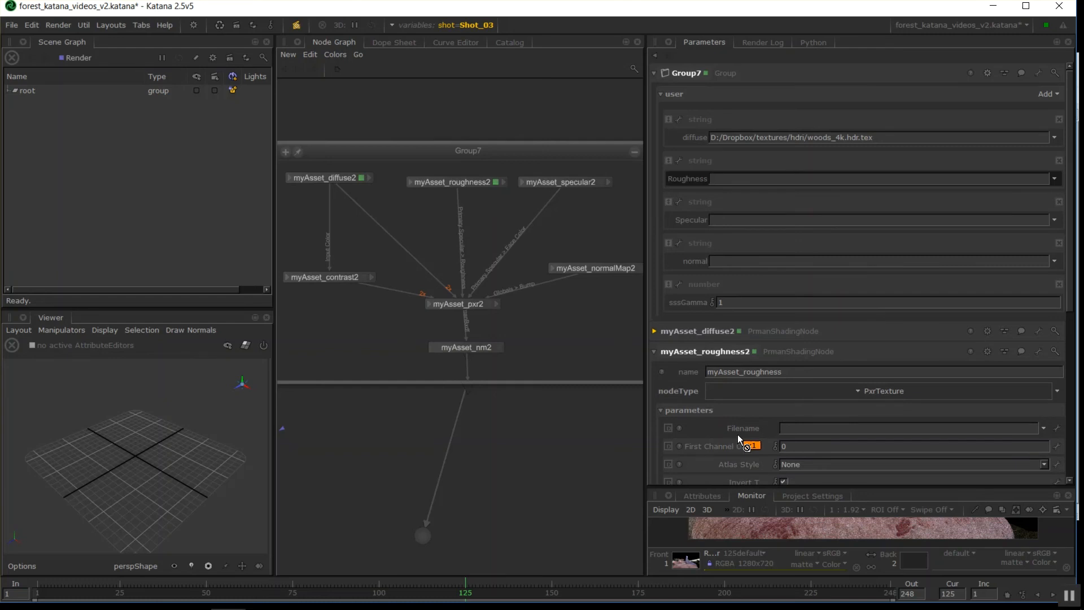
{"action": "left_click", "coordinate": [898, 427]}
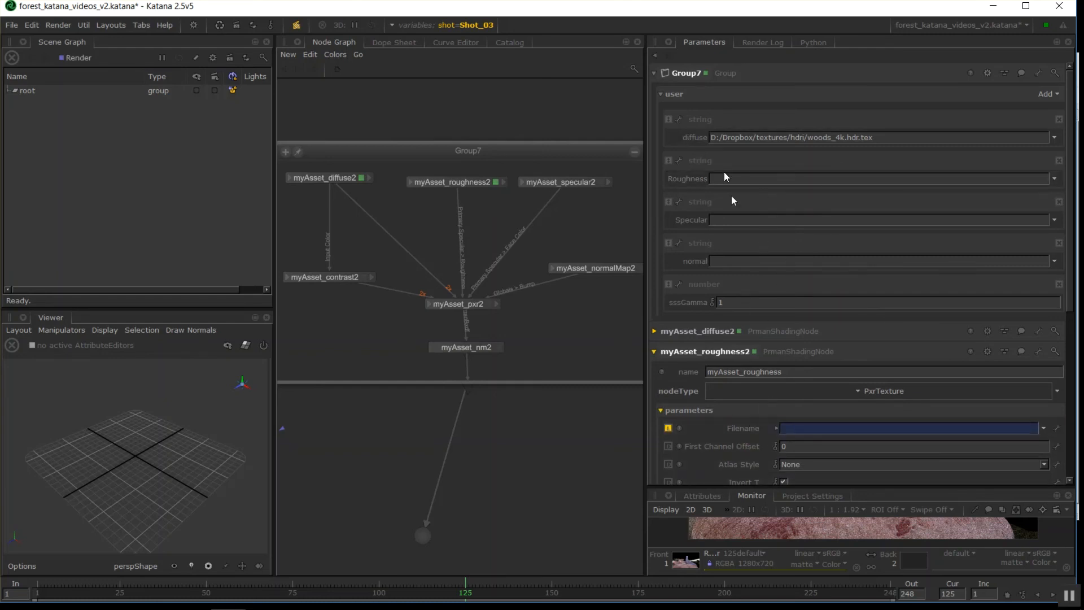
{"action": "mouse_move", "coordinate": [803, 286]}
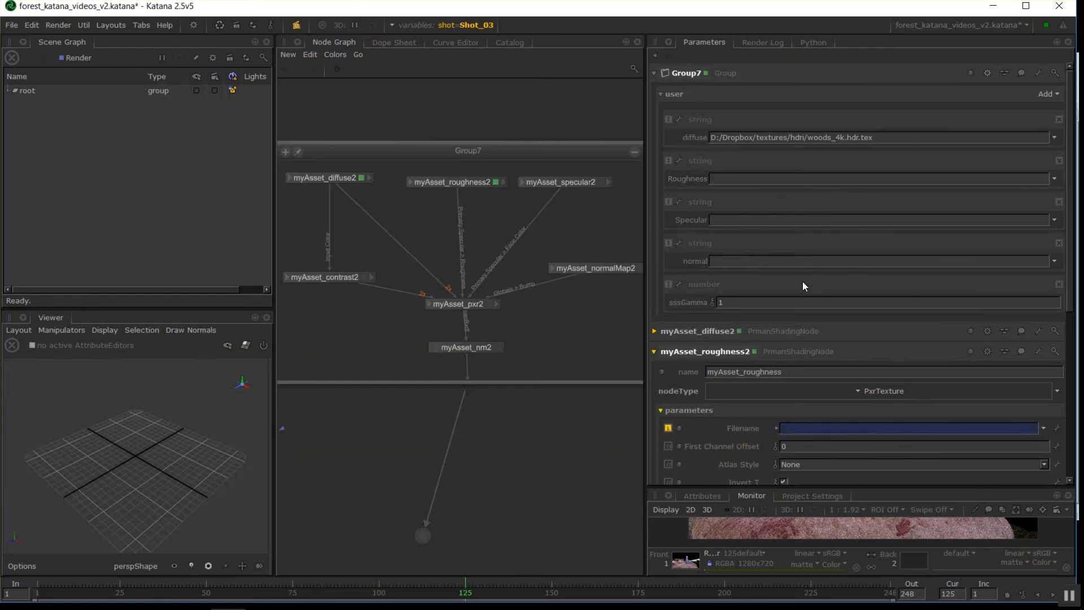
{"action": "mouse_move", "coordinate": [710, 302]}
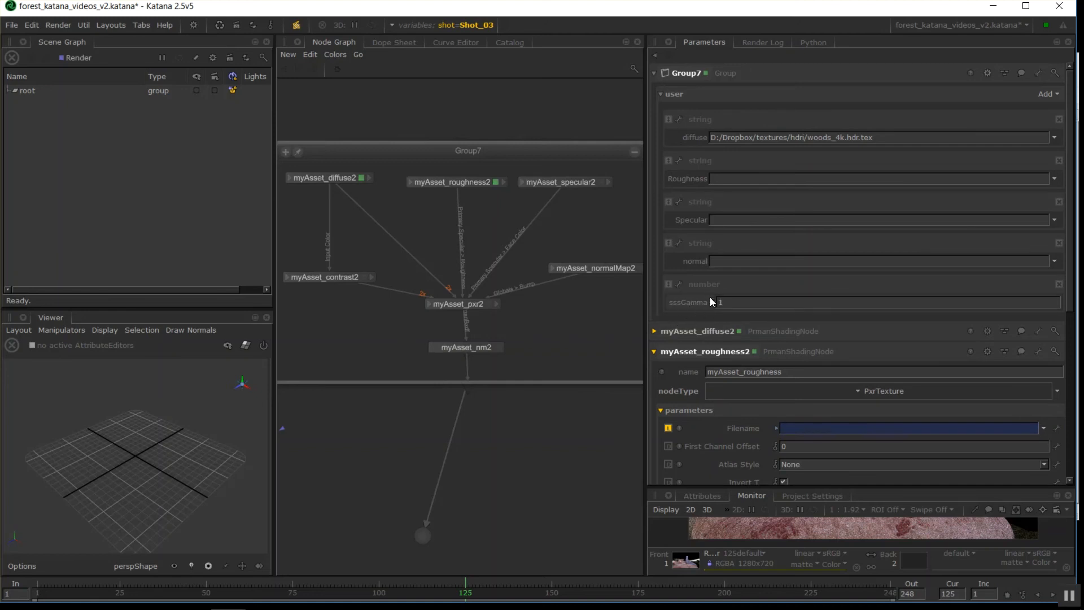
{"action": "mouse_move", "coordinate": [654, 350]}
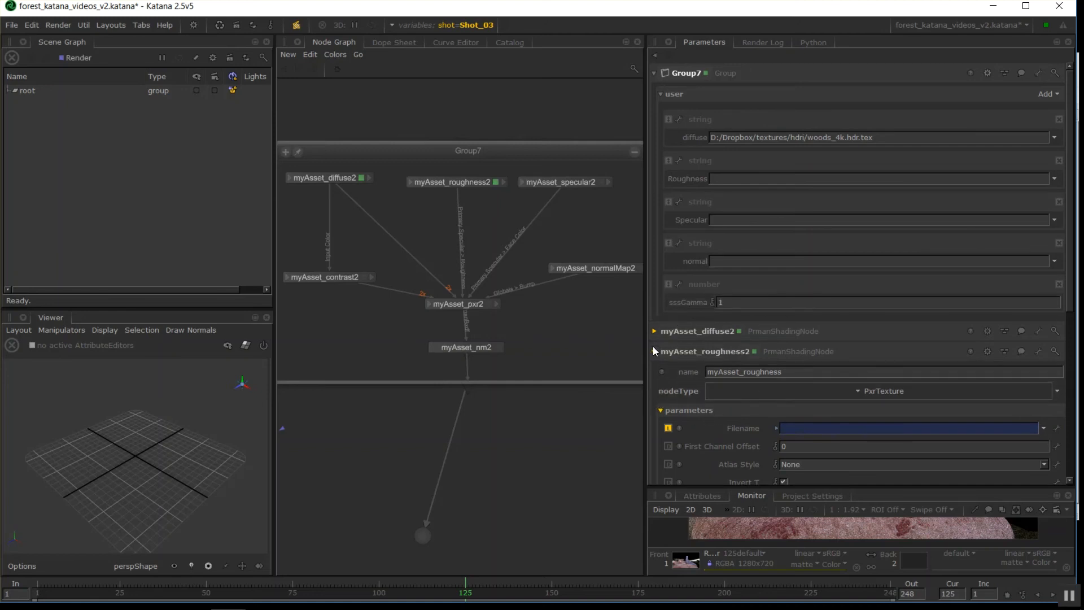
{"action": "left_click", "coordinate": [654, 351]}
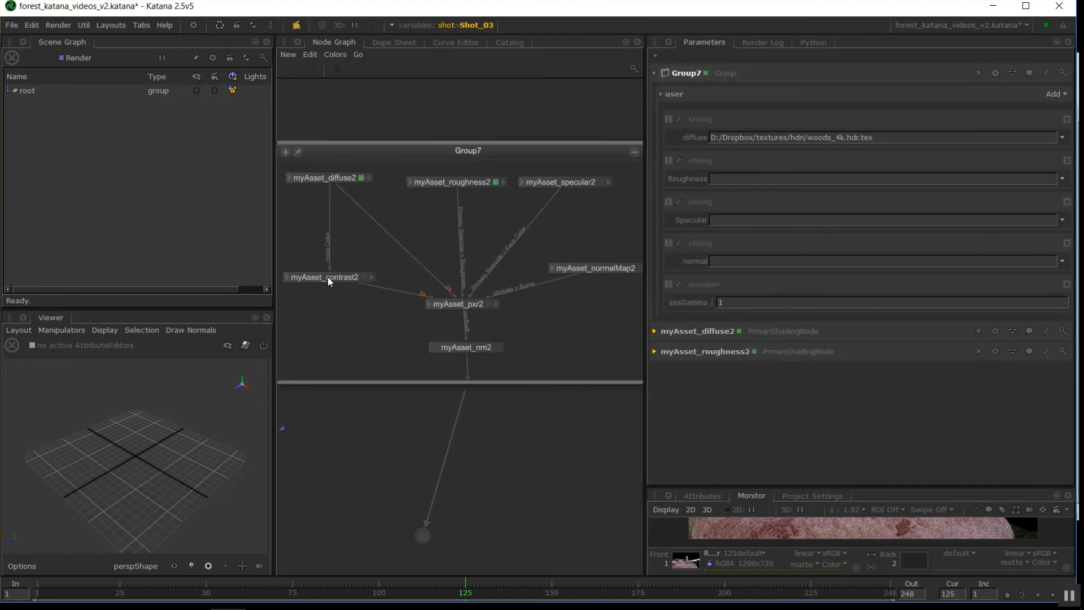
{"action": "left_click", "coordinate": [324, 277]}
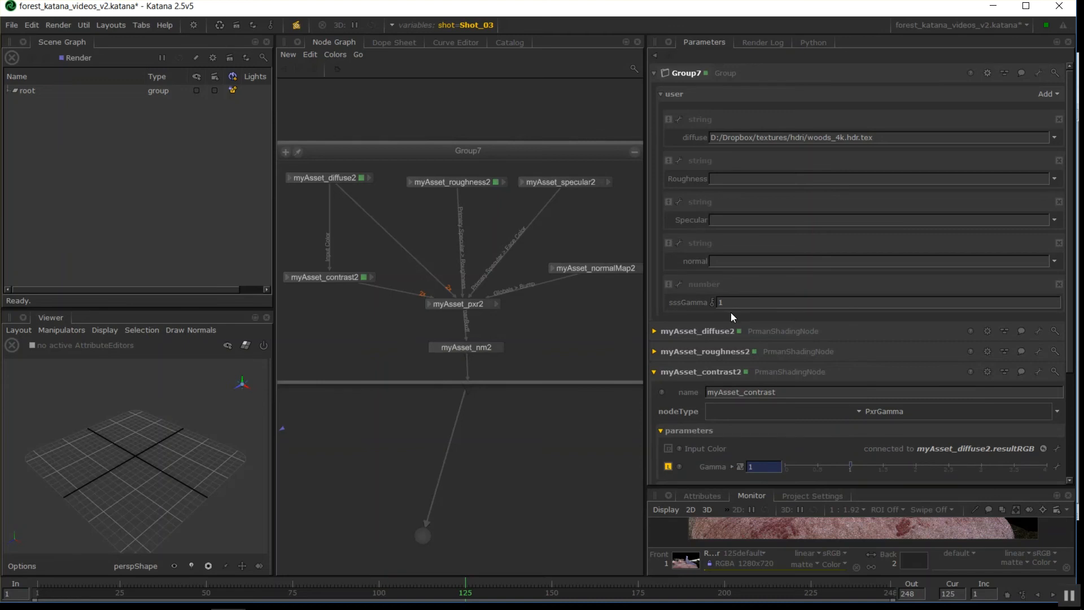
{"action": "type", "text": "2"}
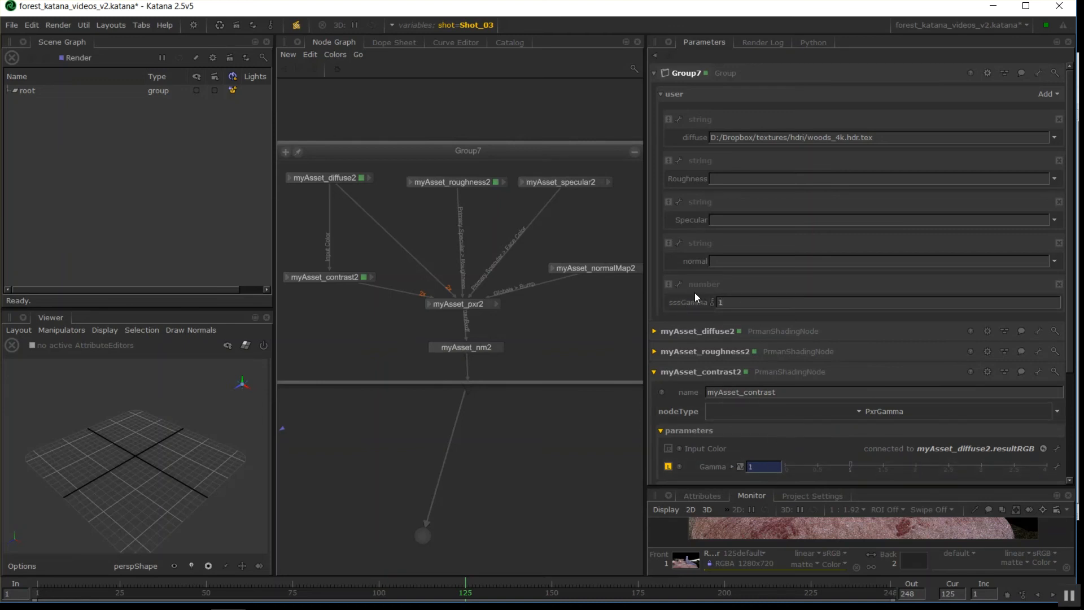
{"action": "mouse_move", "coordinate": [837, 175]}
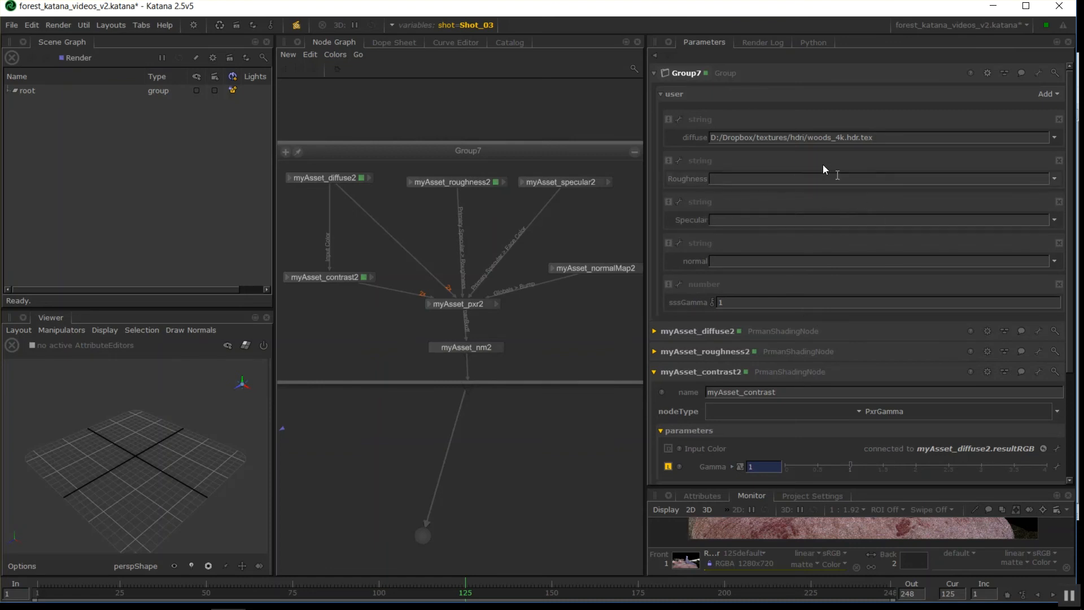
- Finish editing Group7's user parameters and return to the top-level graph with Group7 selected
{"action": "left_click", "coordinate": [1036, 72]}
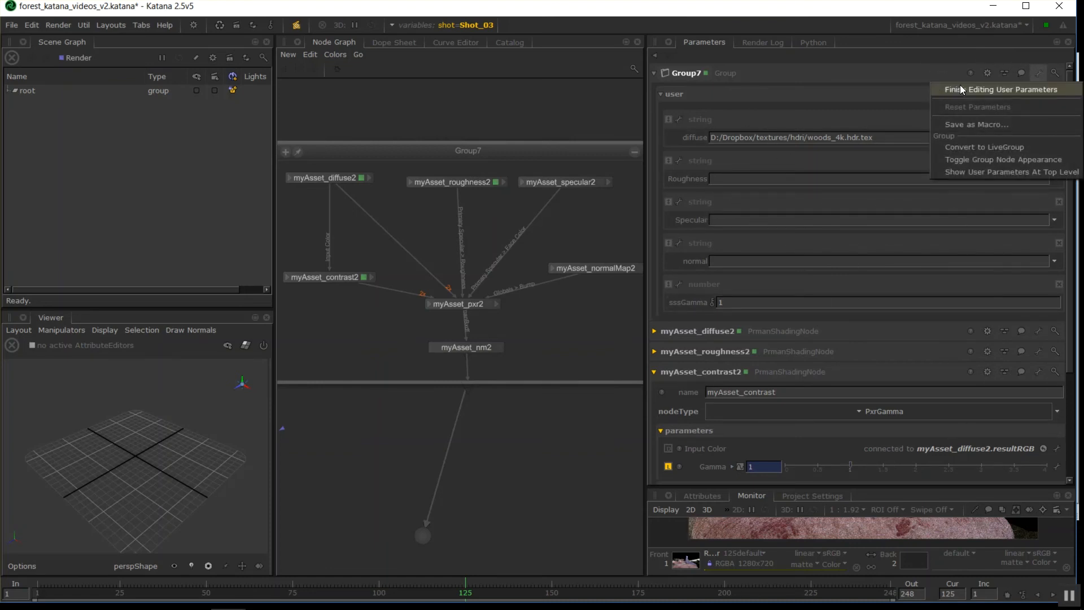
{"action": "mouse_move", "coordinate": [1019, 90]}
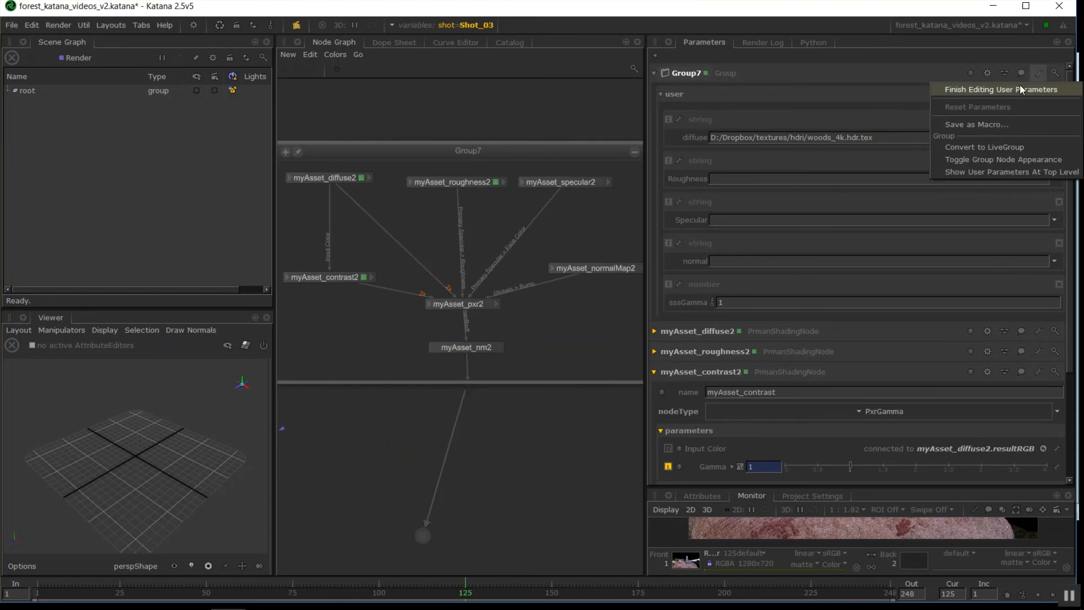
{"action": "left_click", "coordinate": [1001, 90]}
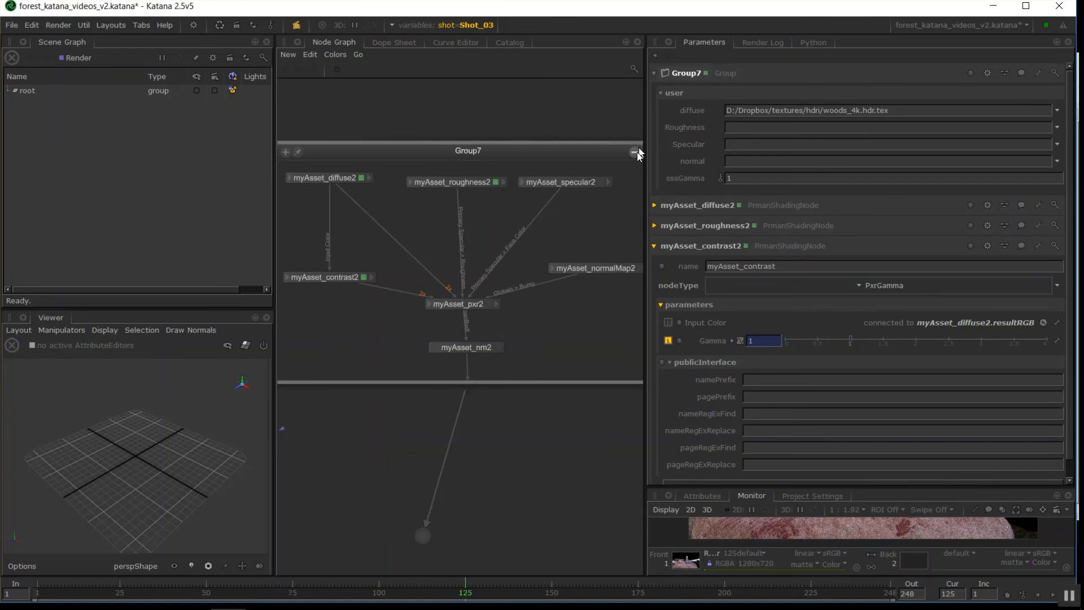
{"action": "left_click", "coordinate": [634, 150]}
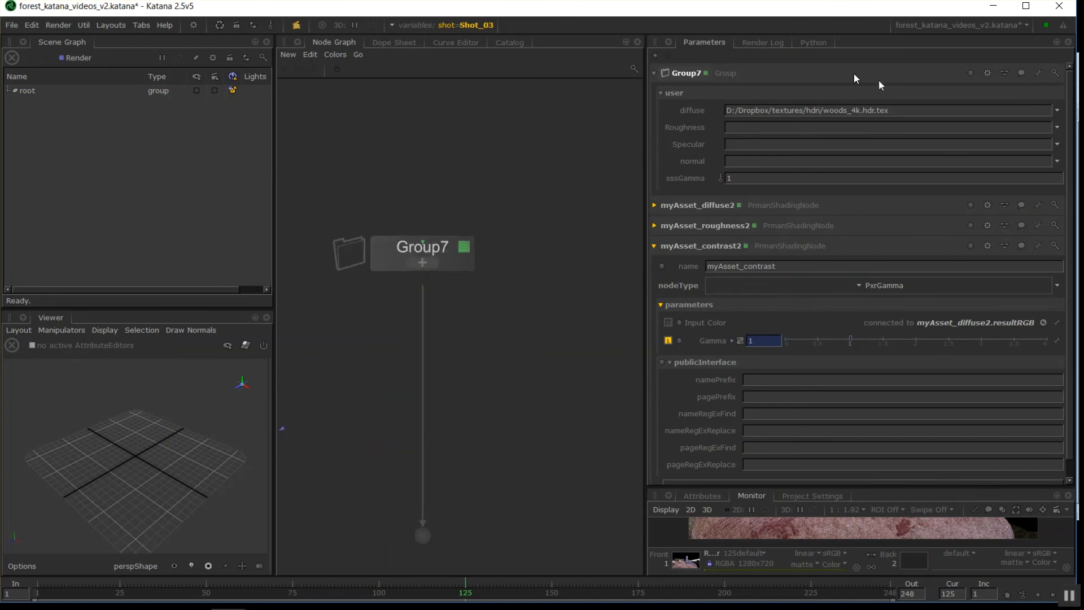
{"action": "left_click", "coordinate": [421, 253]}
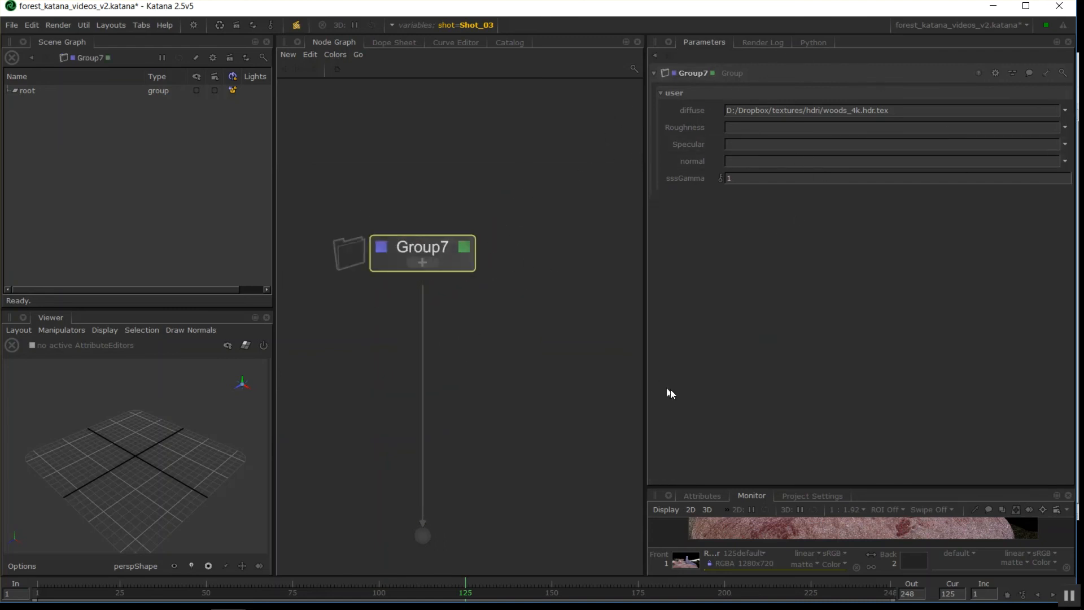
- Place a new empty Group8 node below Group7 in the node graph
{"action": "left_click", "coordinate": [814, 307]}
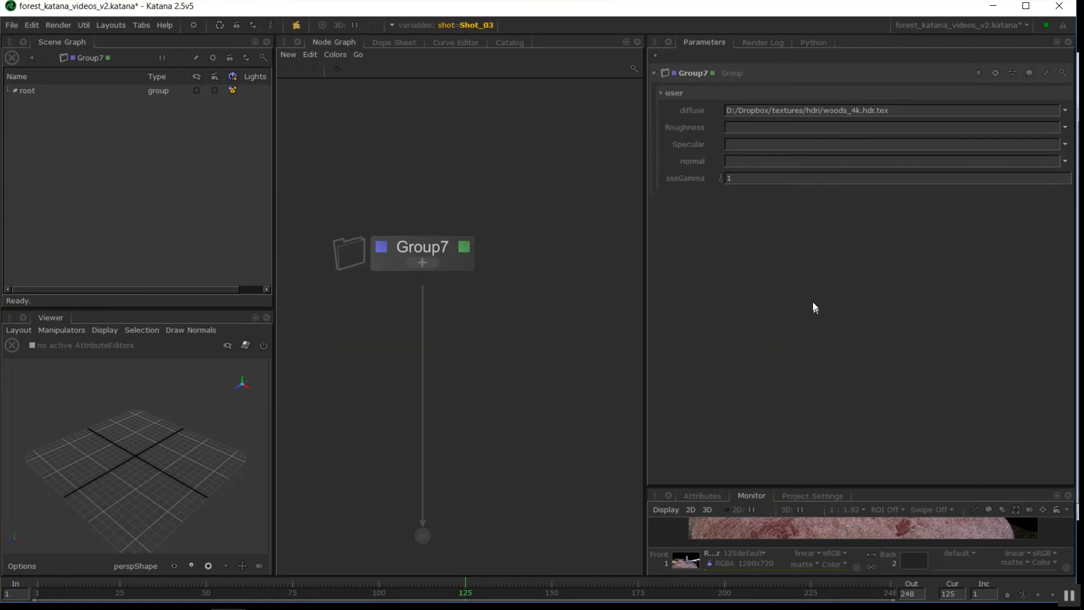
{"action": "mouse_move", "coordinate": [745, 103]}
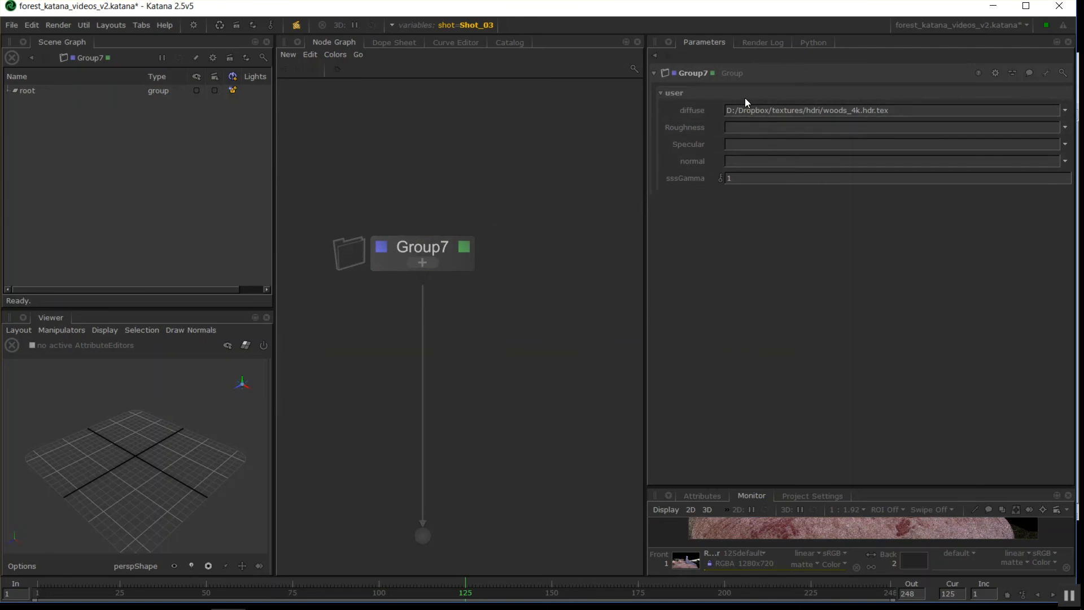
{"action": "mouse_move", "coordinate": [738, 218]}
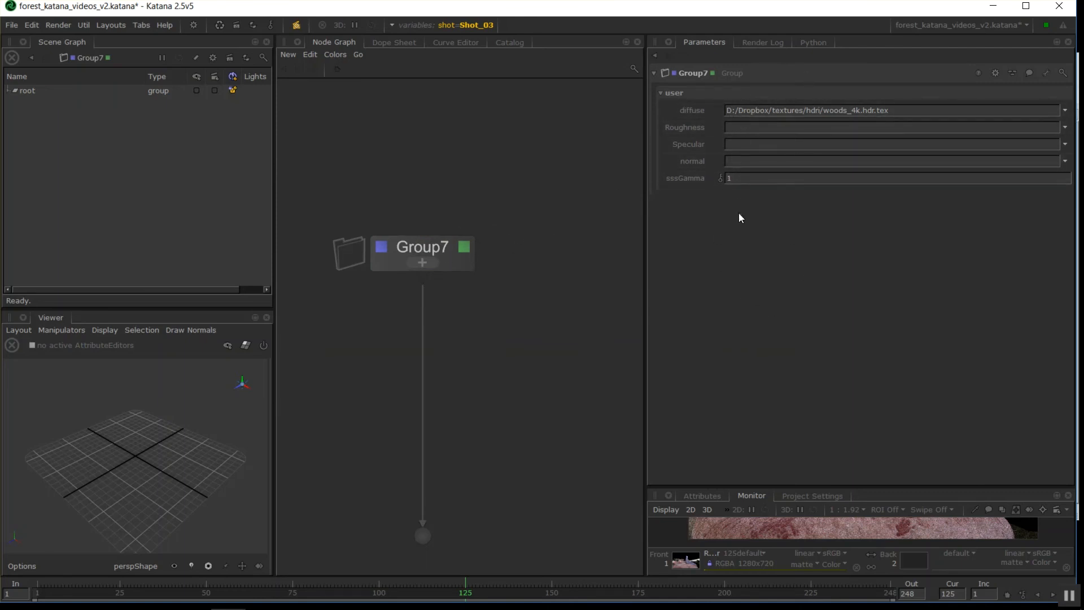
{"action": "mouse_move", "coordinate": [828, 236]}
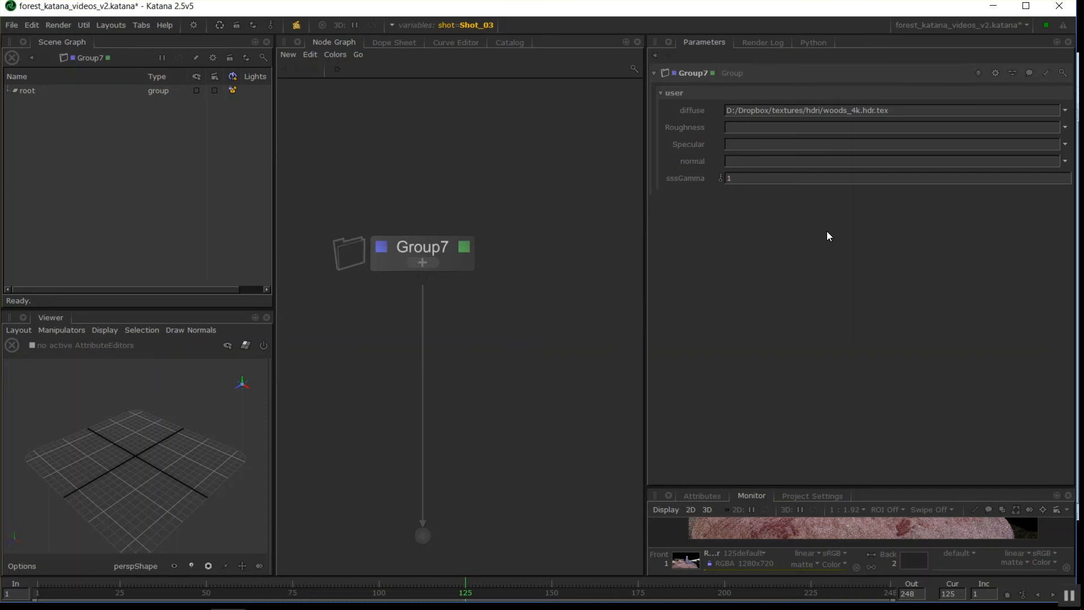
{"action": "mouse_move", "coordinate": [681, 346]}
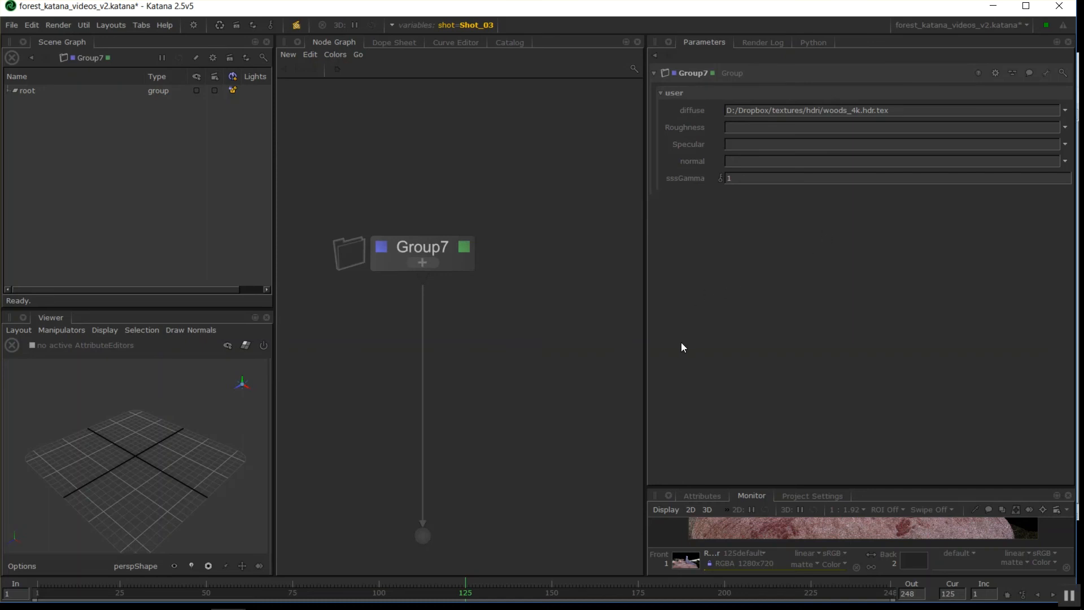
{"action": "mouse_move", "coordinate": [494, 412]}
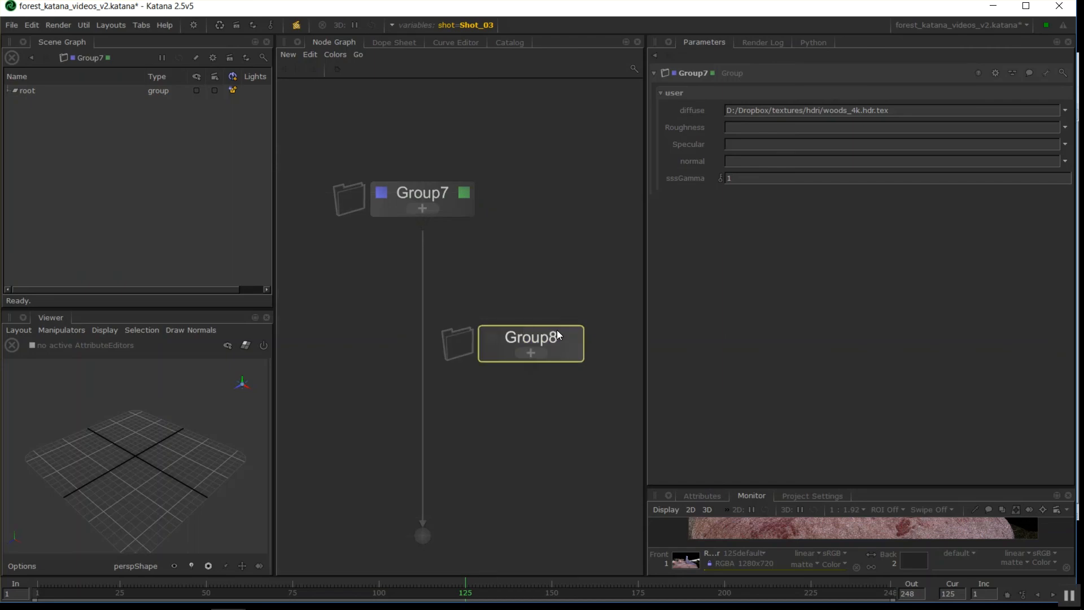
- In Notepad++, find myAsset and replace all occurrences with Voltron
{"action": "key", "text": "alt+tab"}
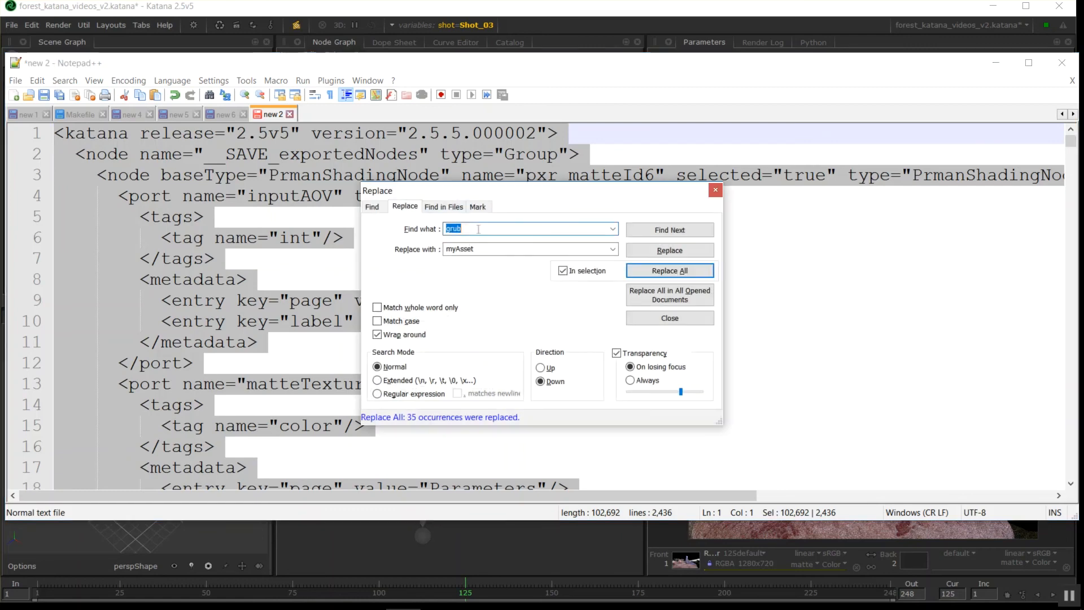
{"action": "type", "text": "myAsset"}
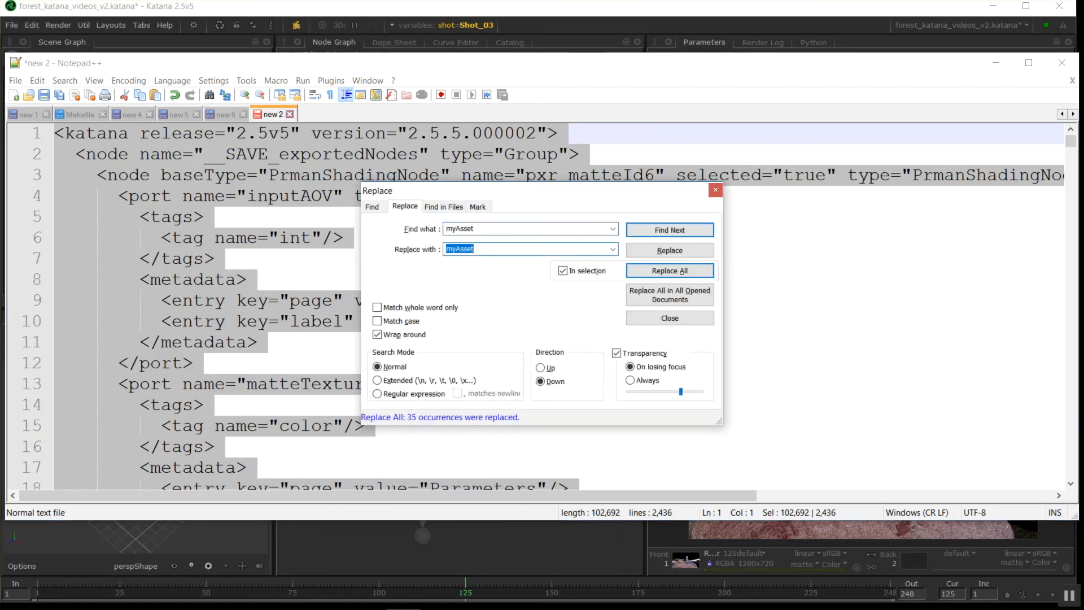
{"action": "type", "text": "Voltron"}
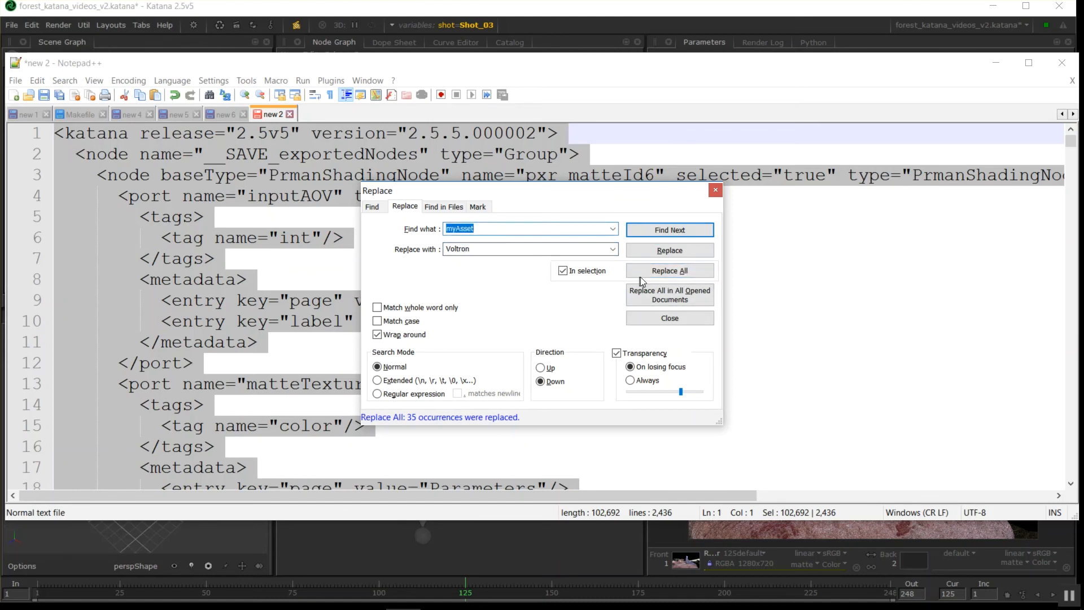
{"action": "left_click", "coordinate": [669, 270]}
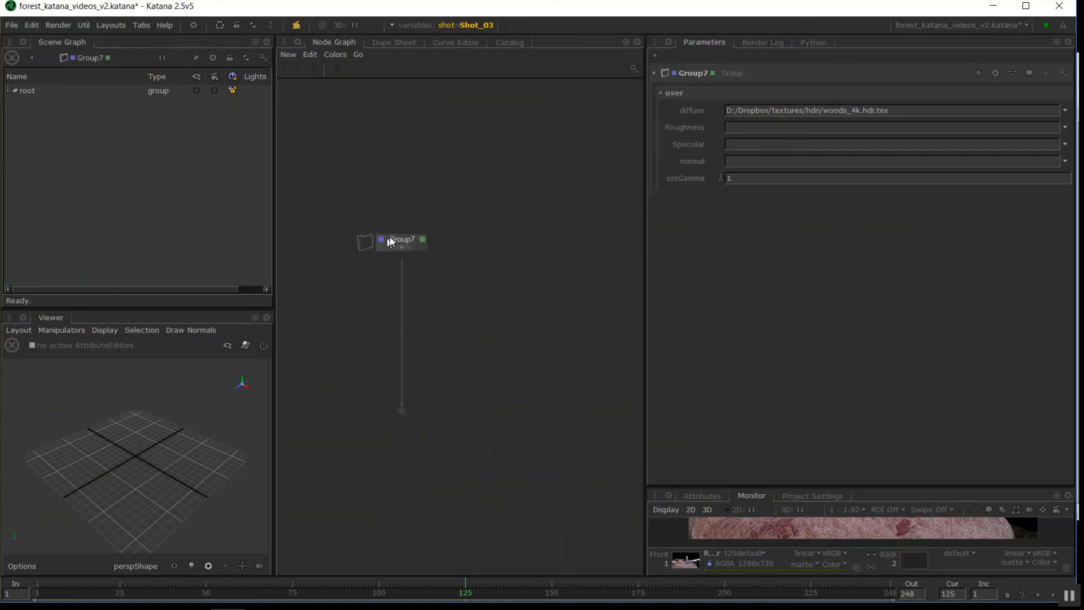
{"action": "mouse_move", "coordinate": [395, 242]}
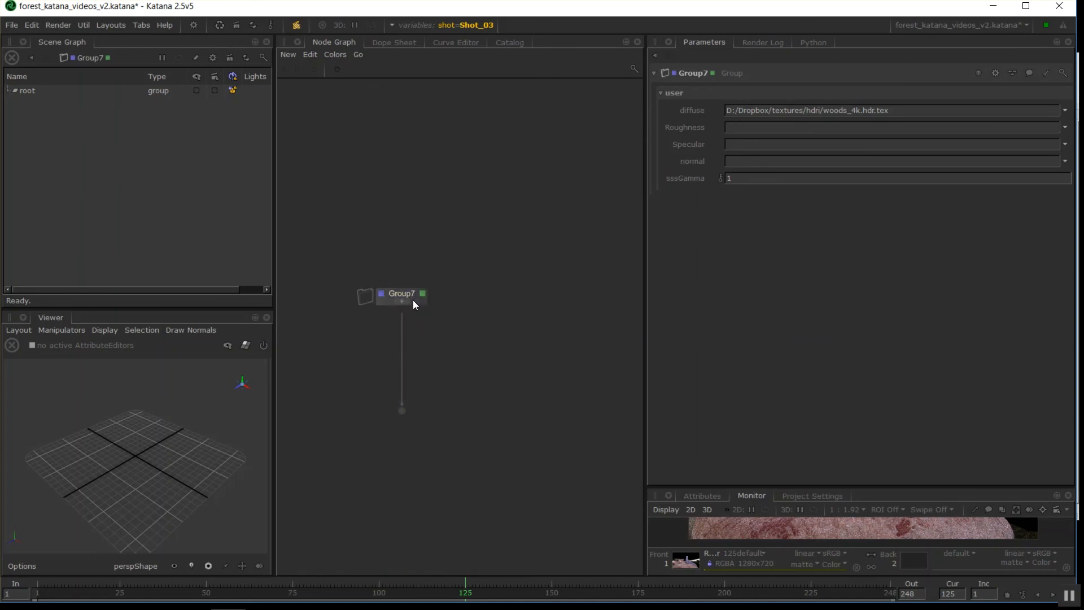
- Select Group7 in the Node Graph and bring up its node actions menu
{"action": "left_click", "coordinate": [401, 294]}
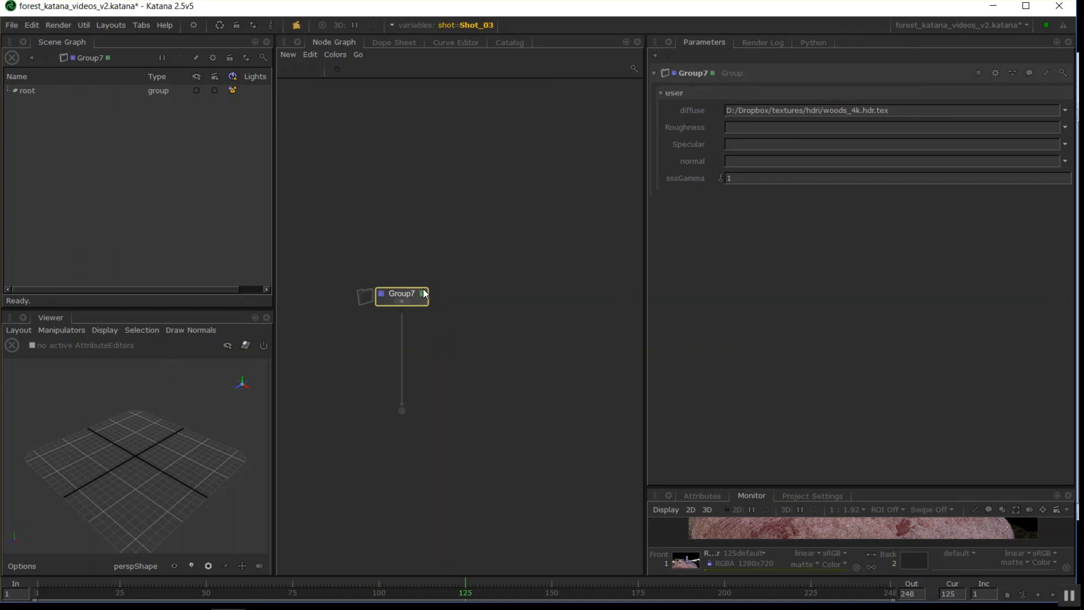
{"action": "mouse_move", "coordinate": [416, 295]}
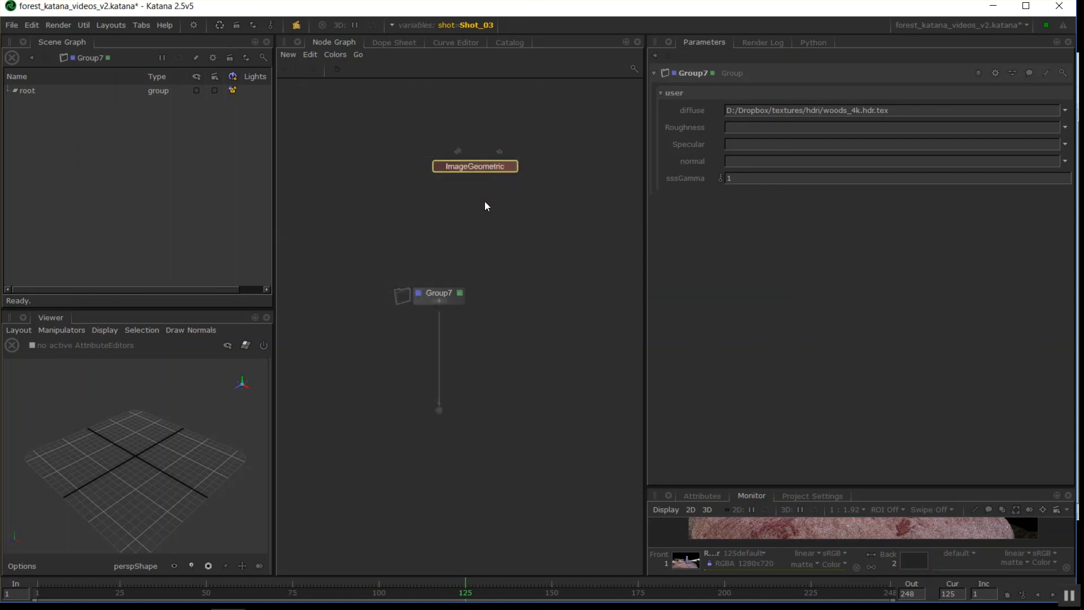
{"action": "right_click", "coordinate": [438, 293]}
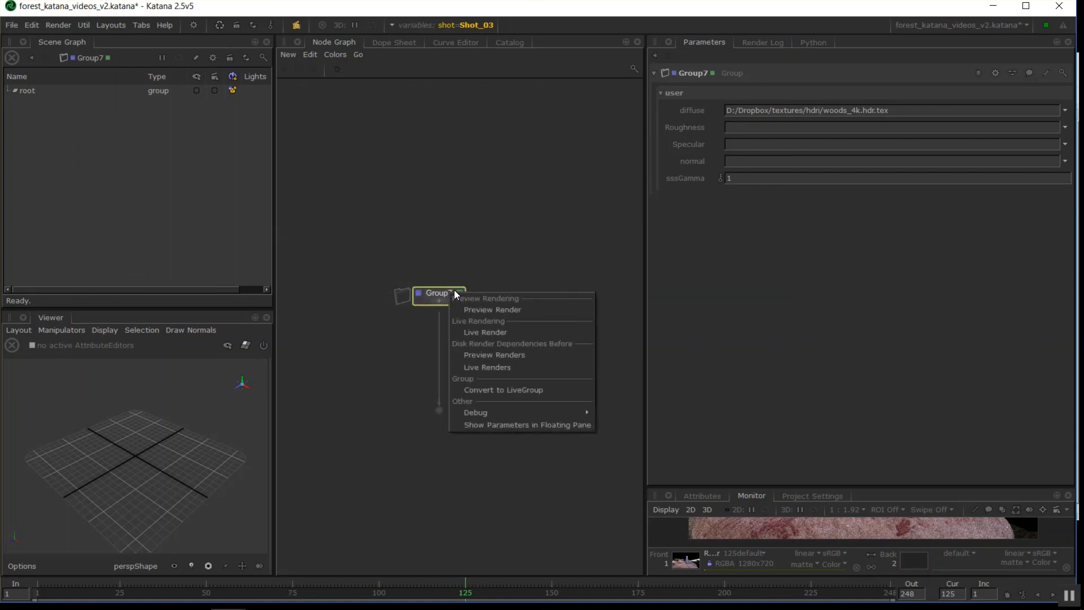
{"action": "mouse_move", "coordinate": [522, 239]}
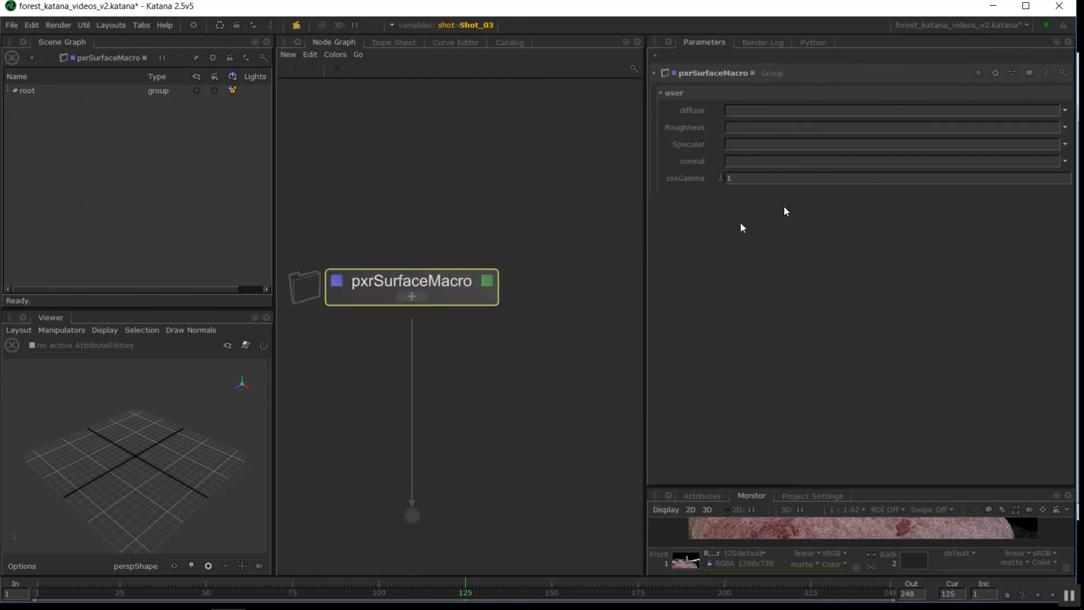
- Choose Save as Macro... from the group's Parameters wrench menu
{"action": "left_click", "coordinate": [1045, 72]}
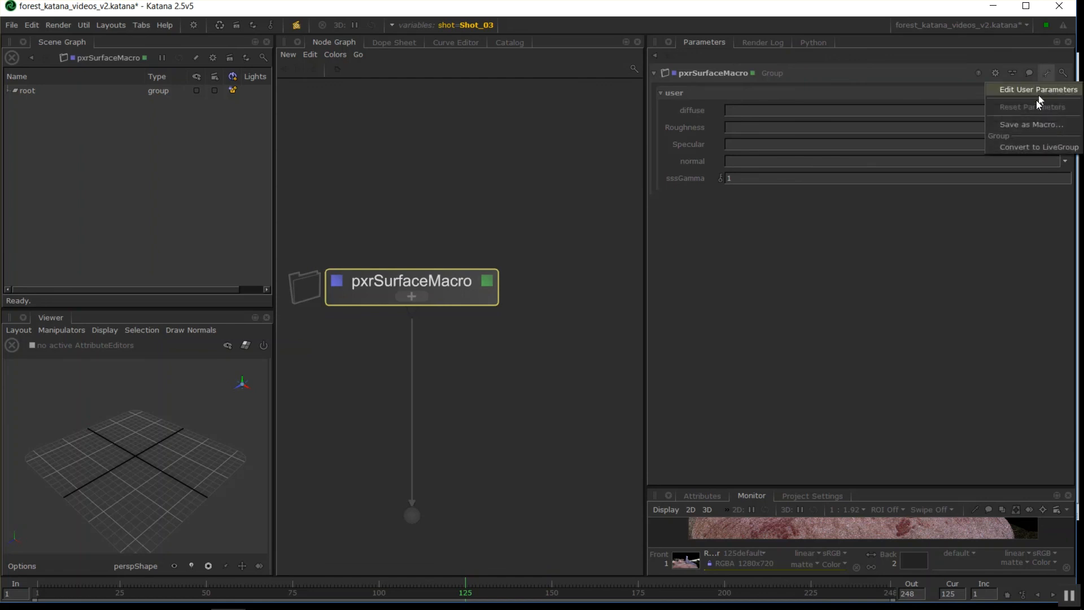
{"action": "left_click", "coordinate": [1031, 124]}
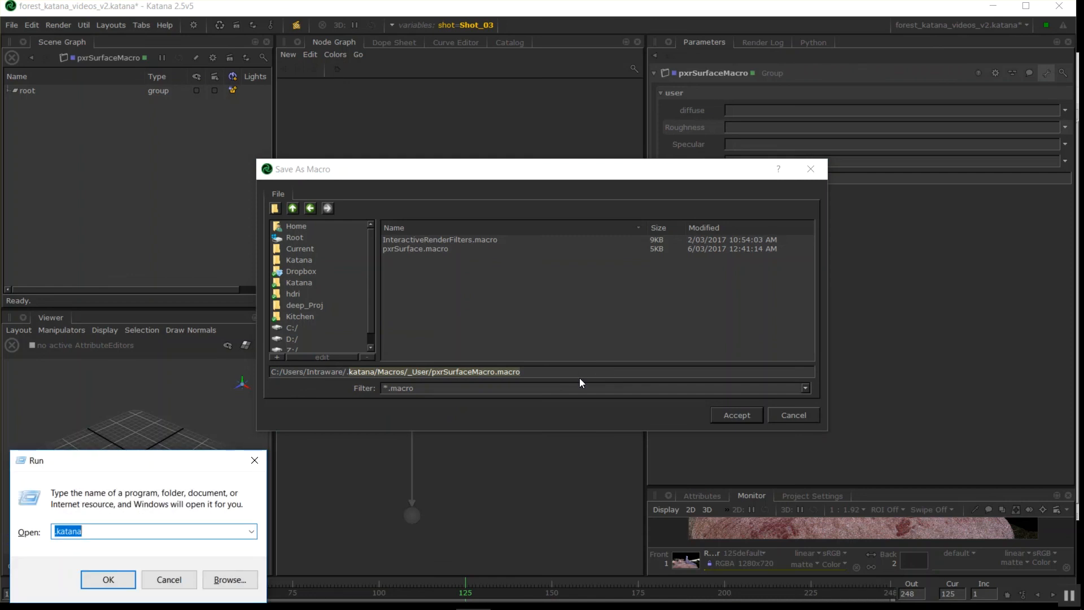
- Open the .katana Macros _User folder in File Explorer via the Run box
{"action": "type", "text": ".kata"}
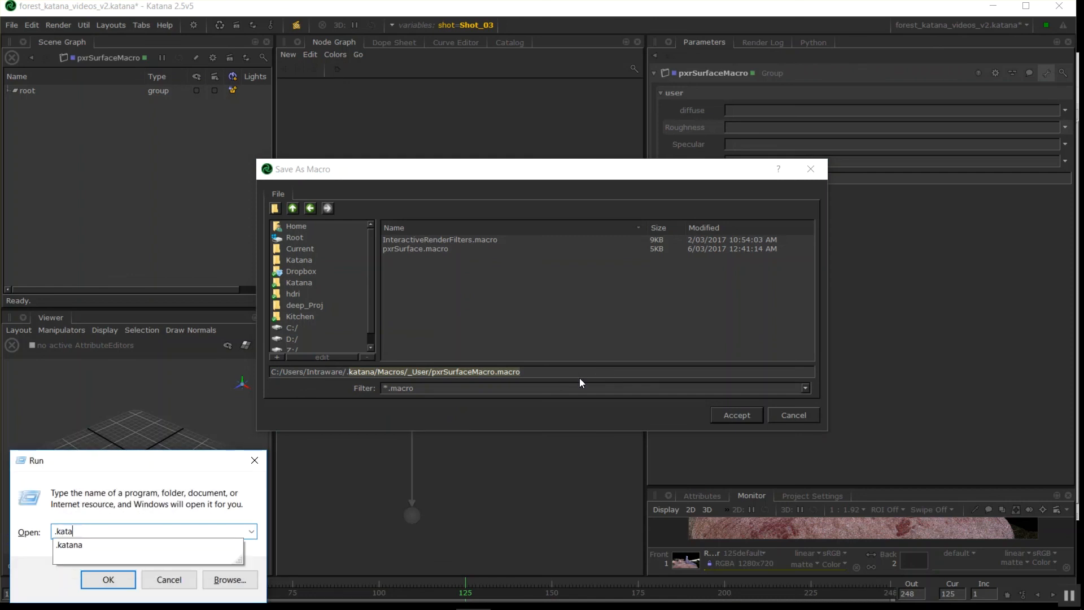
{"action": "left_click", "coordinate": [108, 579]}
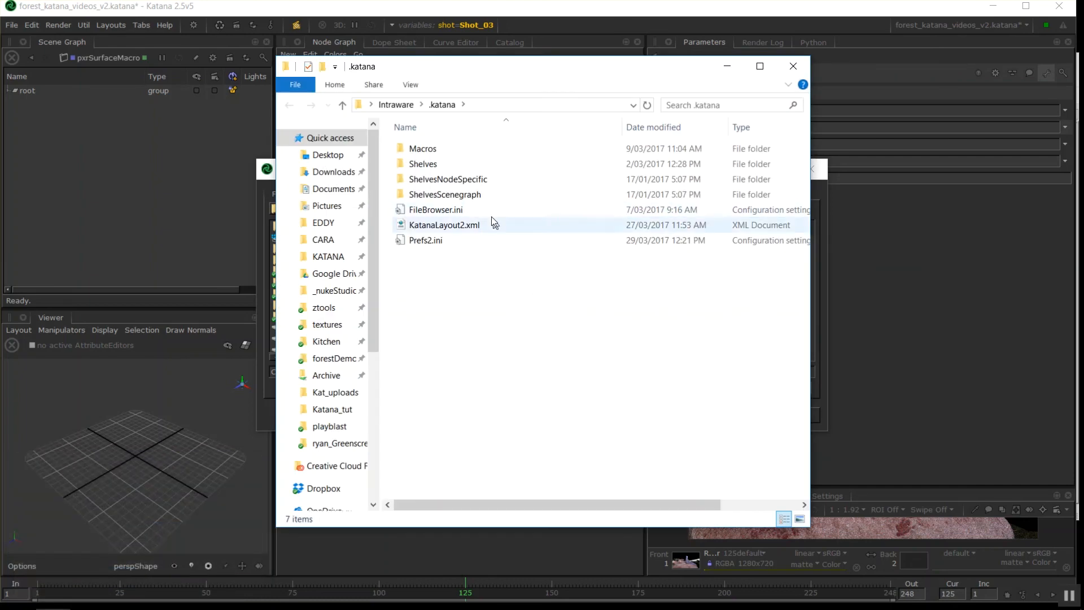
{"action": "double_click", "coordinate": [422, 148]}
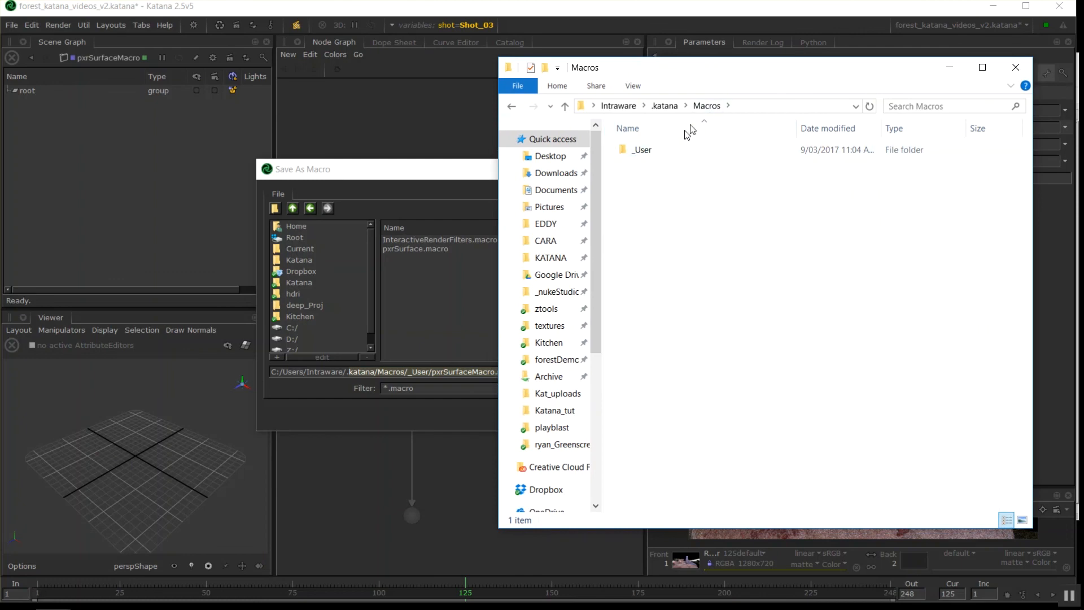
{"action": "double_click", "coordinate": [641, 149]}
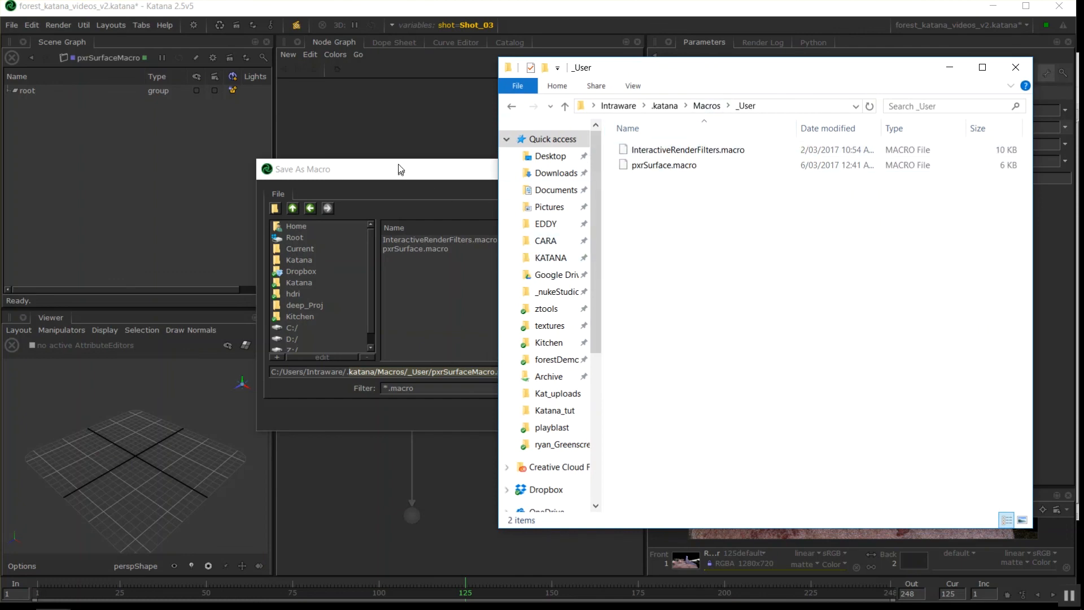
- Return to Katana's Save As Macro dialog and cancel it
{"action": "left_click", "coordinate": [345, 168]}
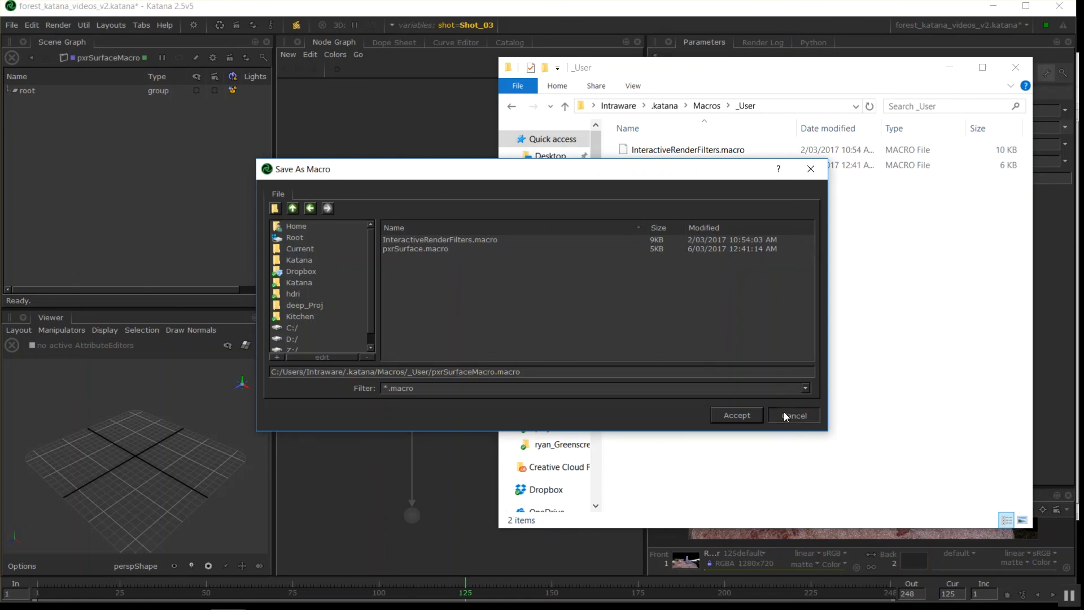
{"action": "left_click", "coordinate": [735, 414]}
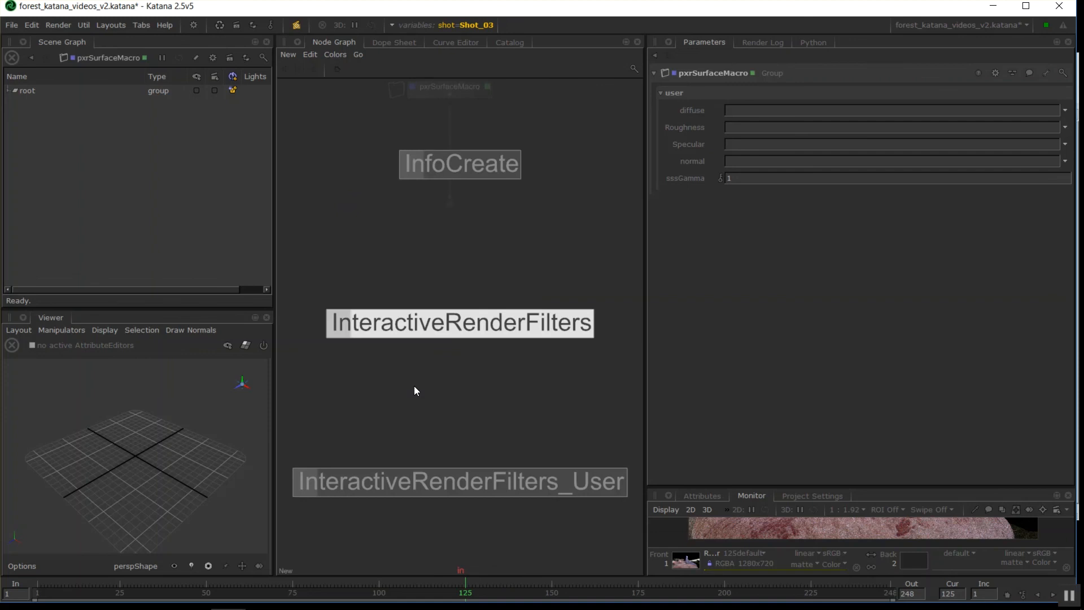
{"action": "mouse_move", "coordinate": [515, 448]}
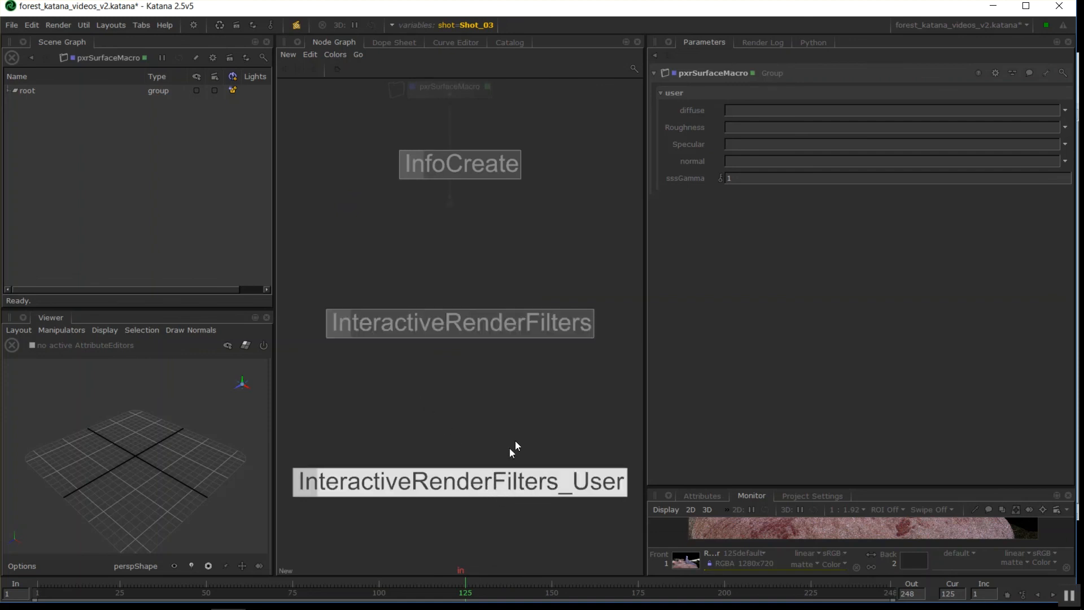
{"action": "mouse_move", "coordinate": [528, 497]}
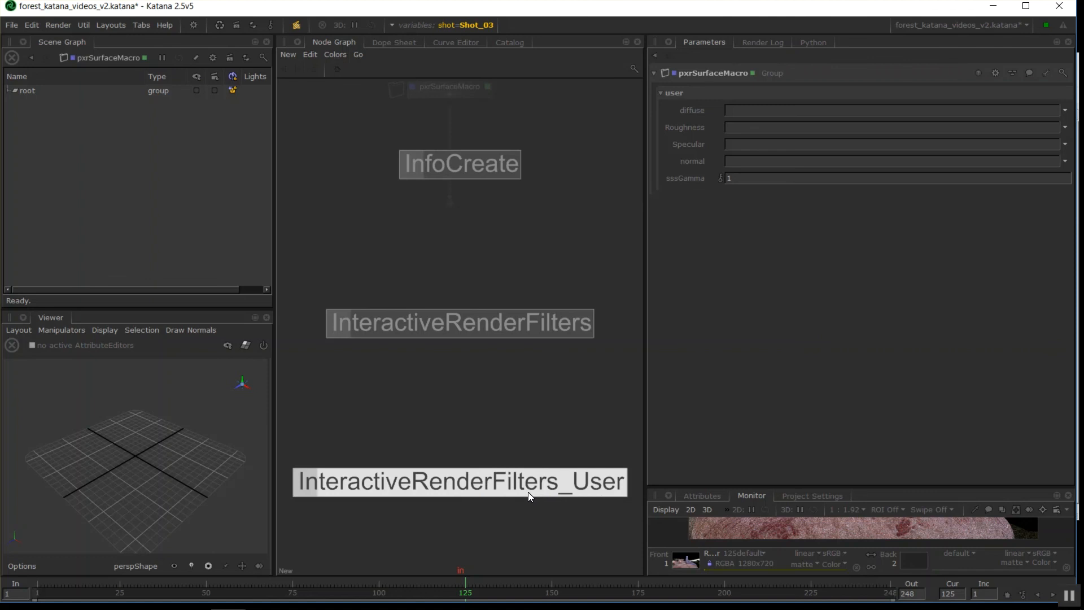
{"action": "mouse_move", "coordinate": [506, 483]}
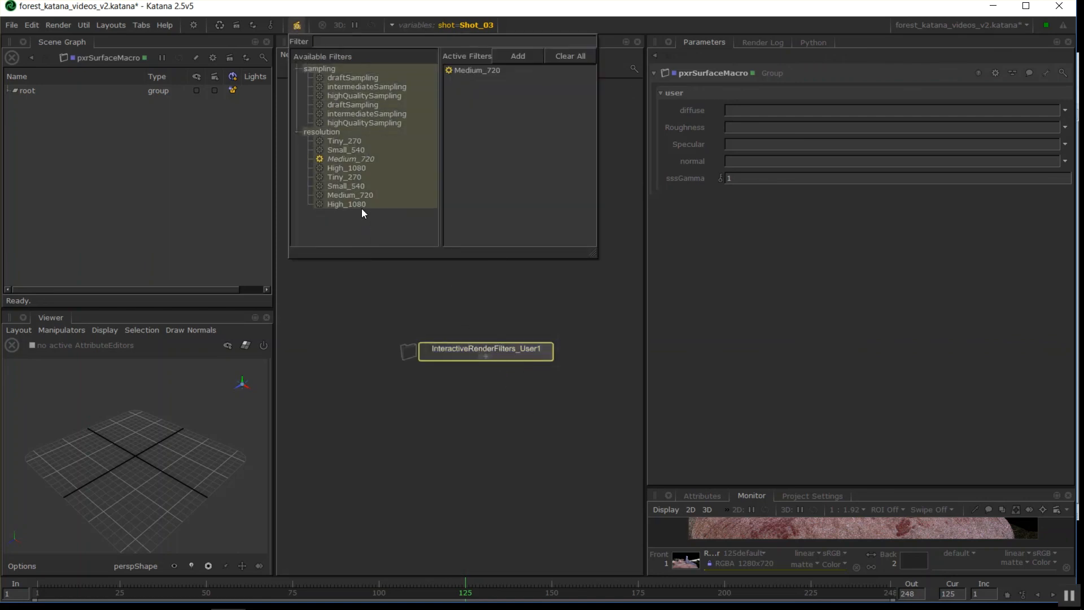
{"action": "mouse_move", "coordinate": [358, 221]}
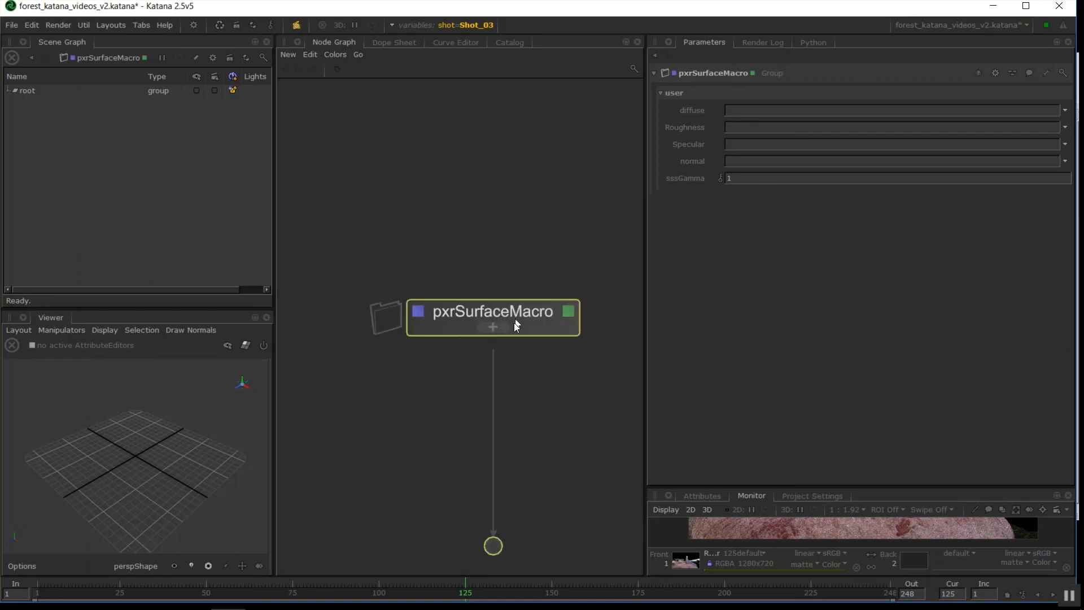
{"action": "mouse_move", "coordinate": [721, 244]}
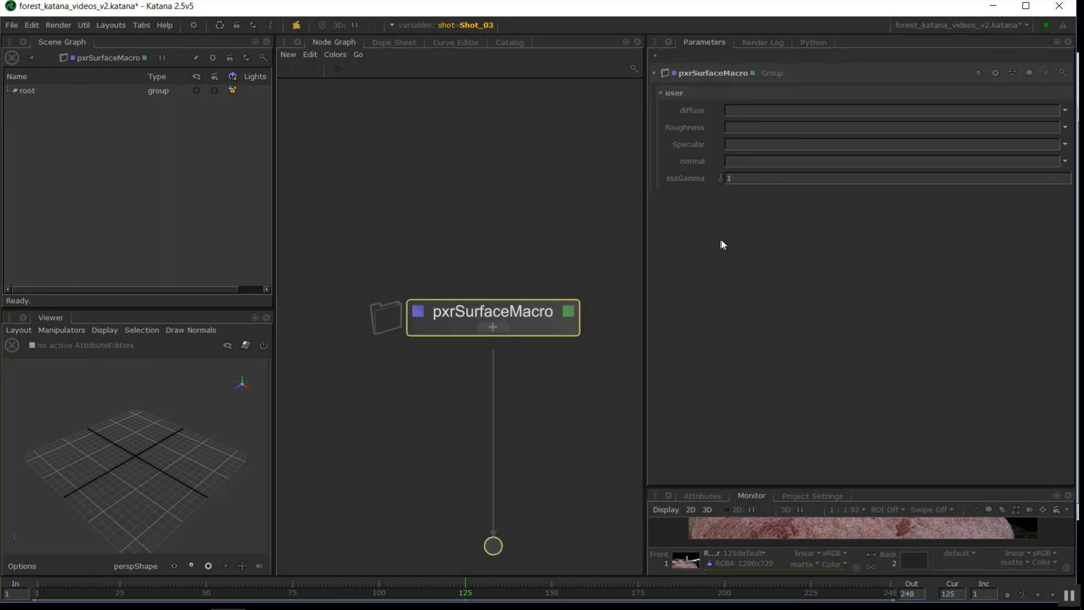
{"action": "mouse_move", "coordinate": [816, 214]}
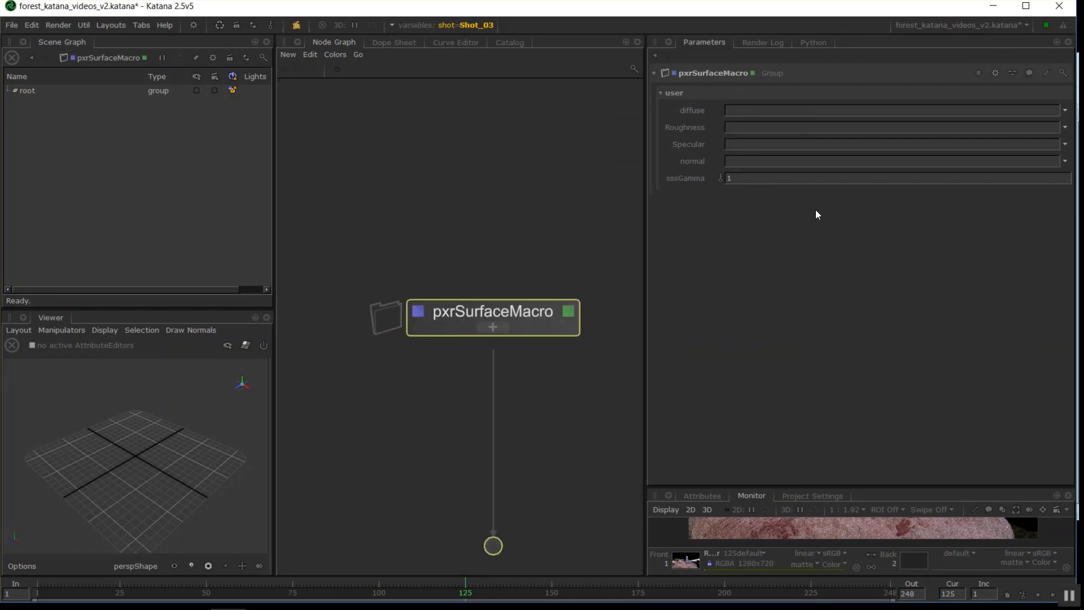
{"action": "mouse_move", "coordinate": [760, 181]}
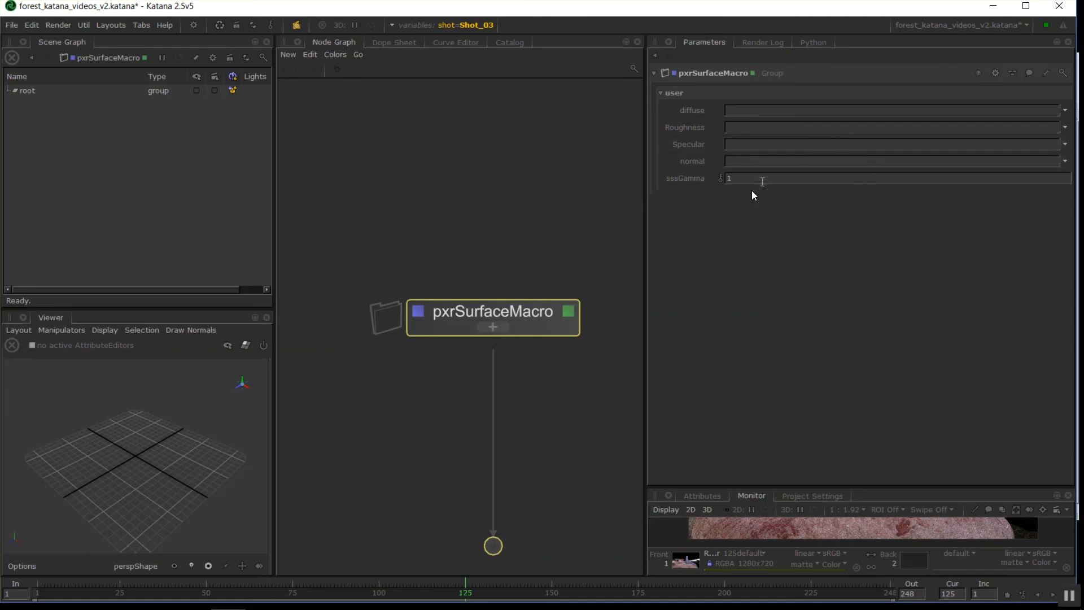
{"action": "mouse_move", "coordinate": [805, 134]}
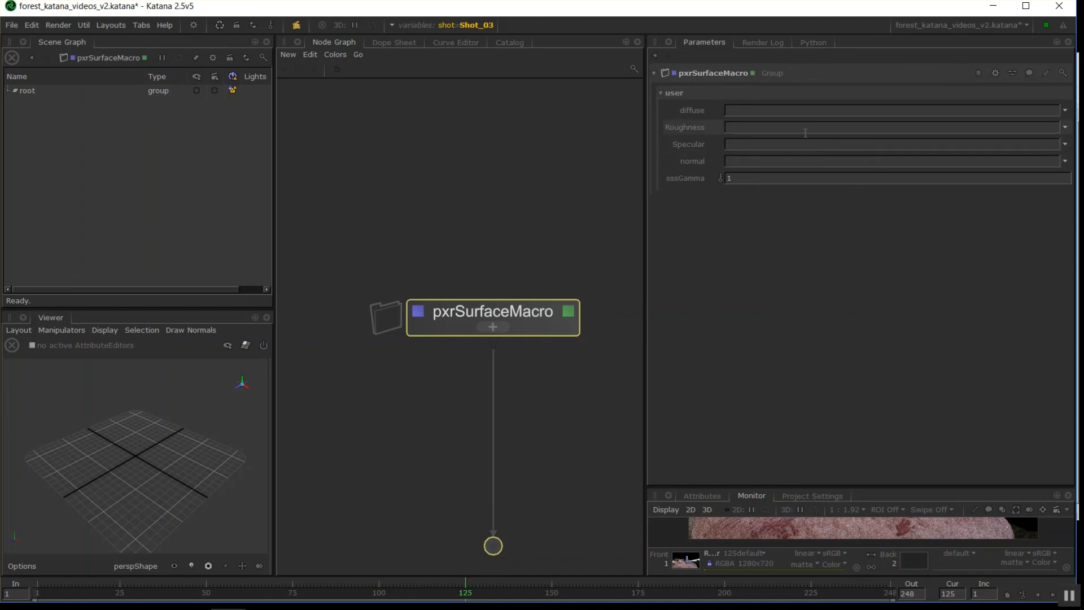